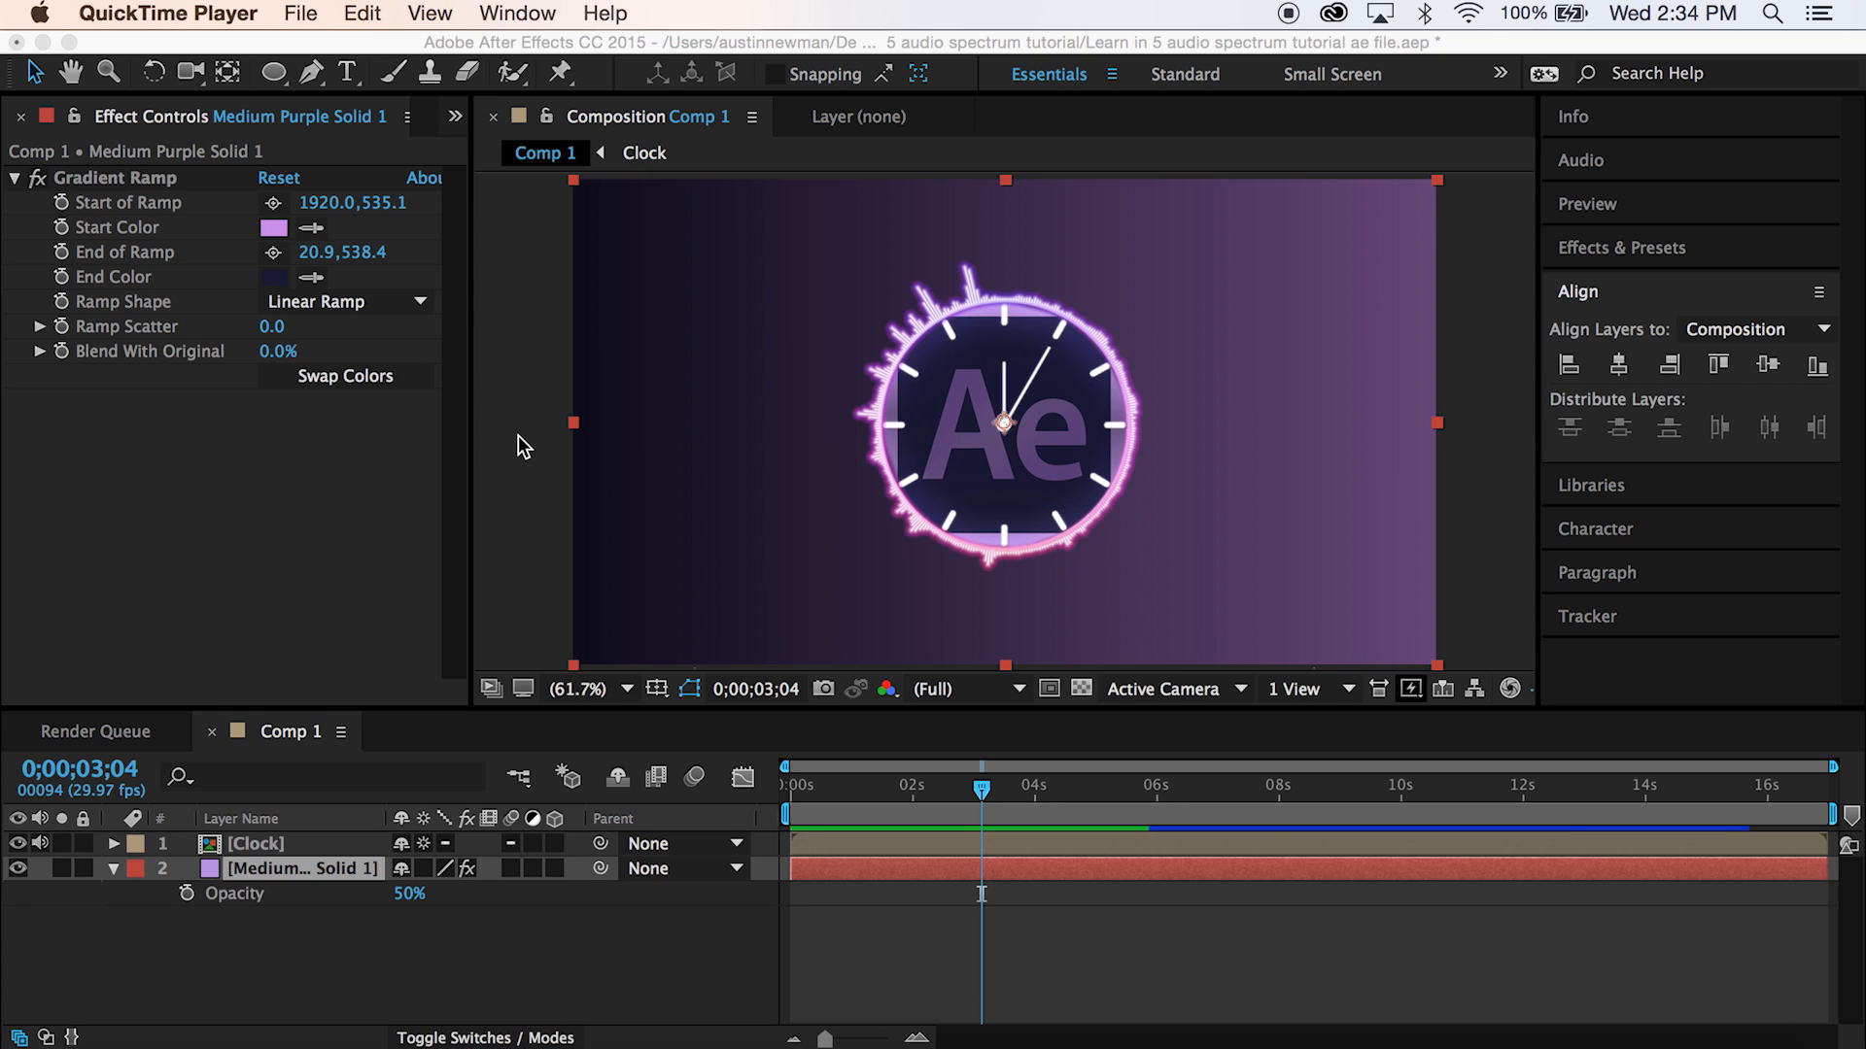
pyautogui.moveTo(964, 851)
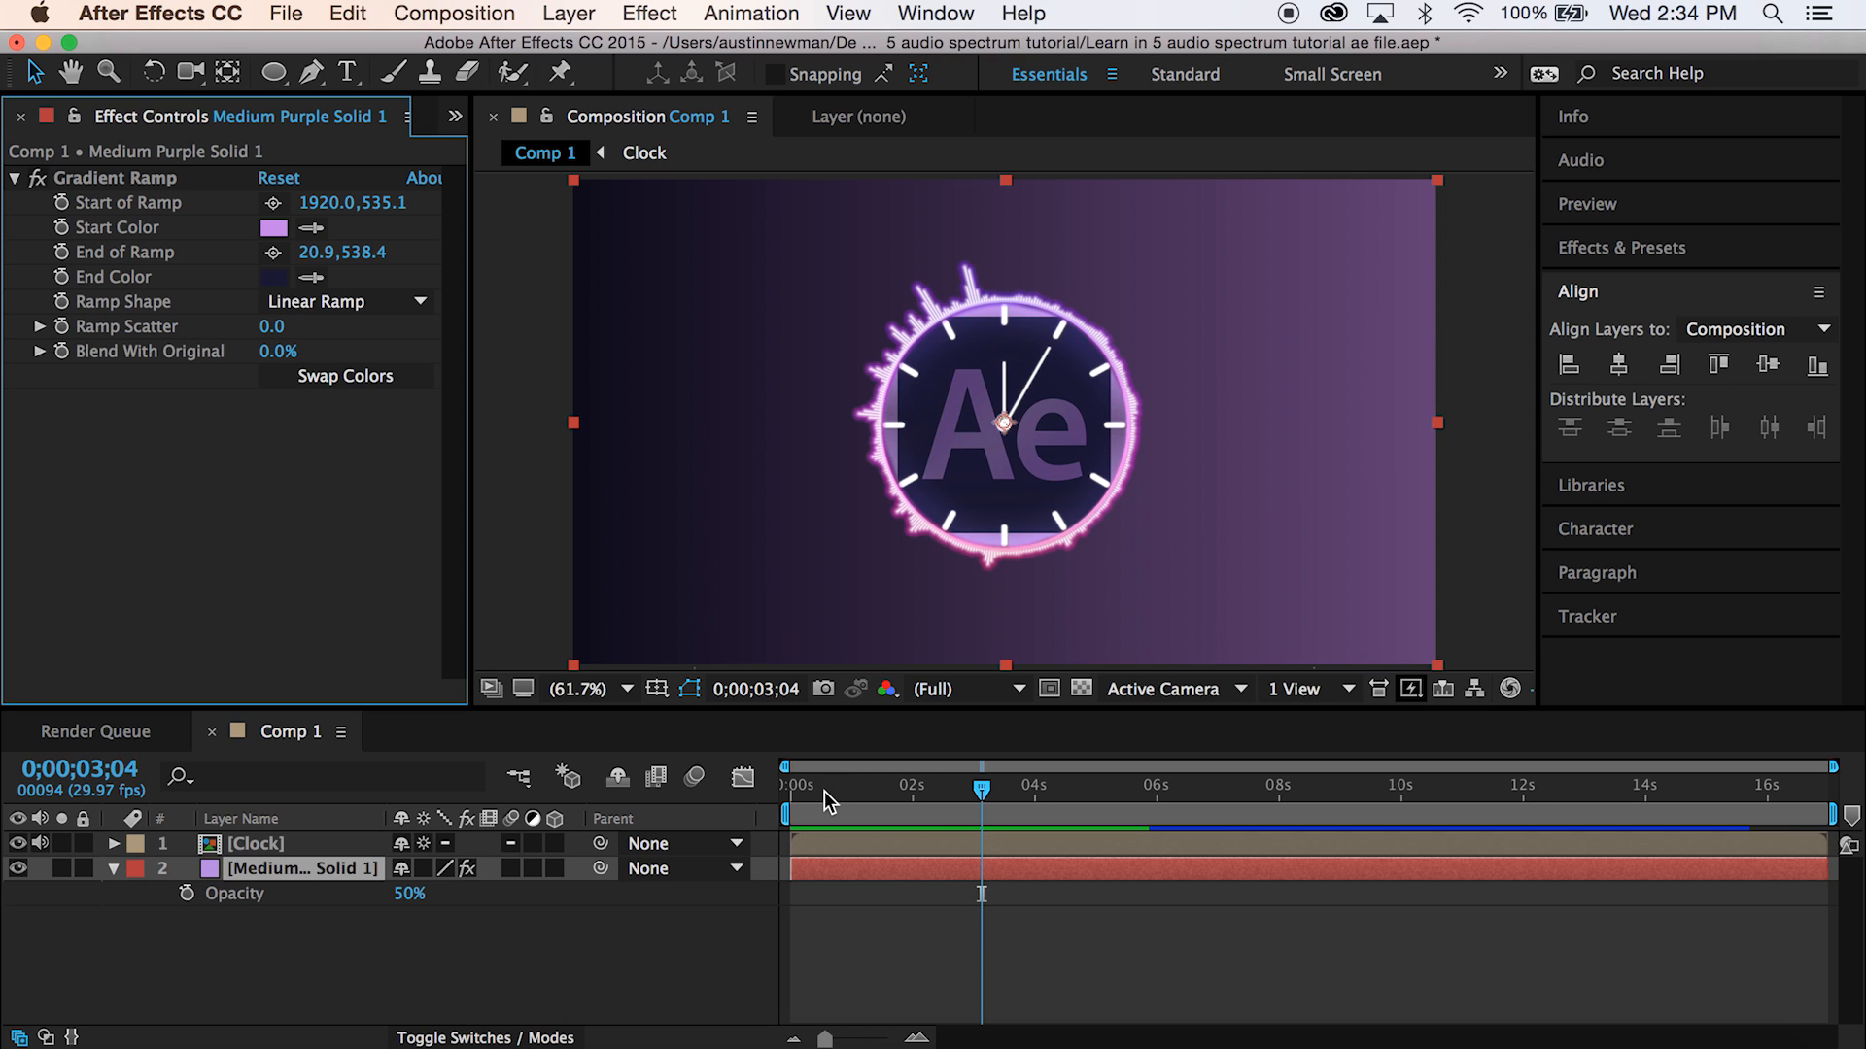
# - Create a new 1920×1080 composition, Comp 4, from the HDTV 1080 29.97 preset
pyautogui.click(808, 787)
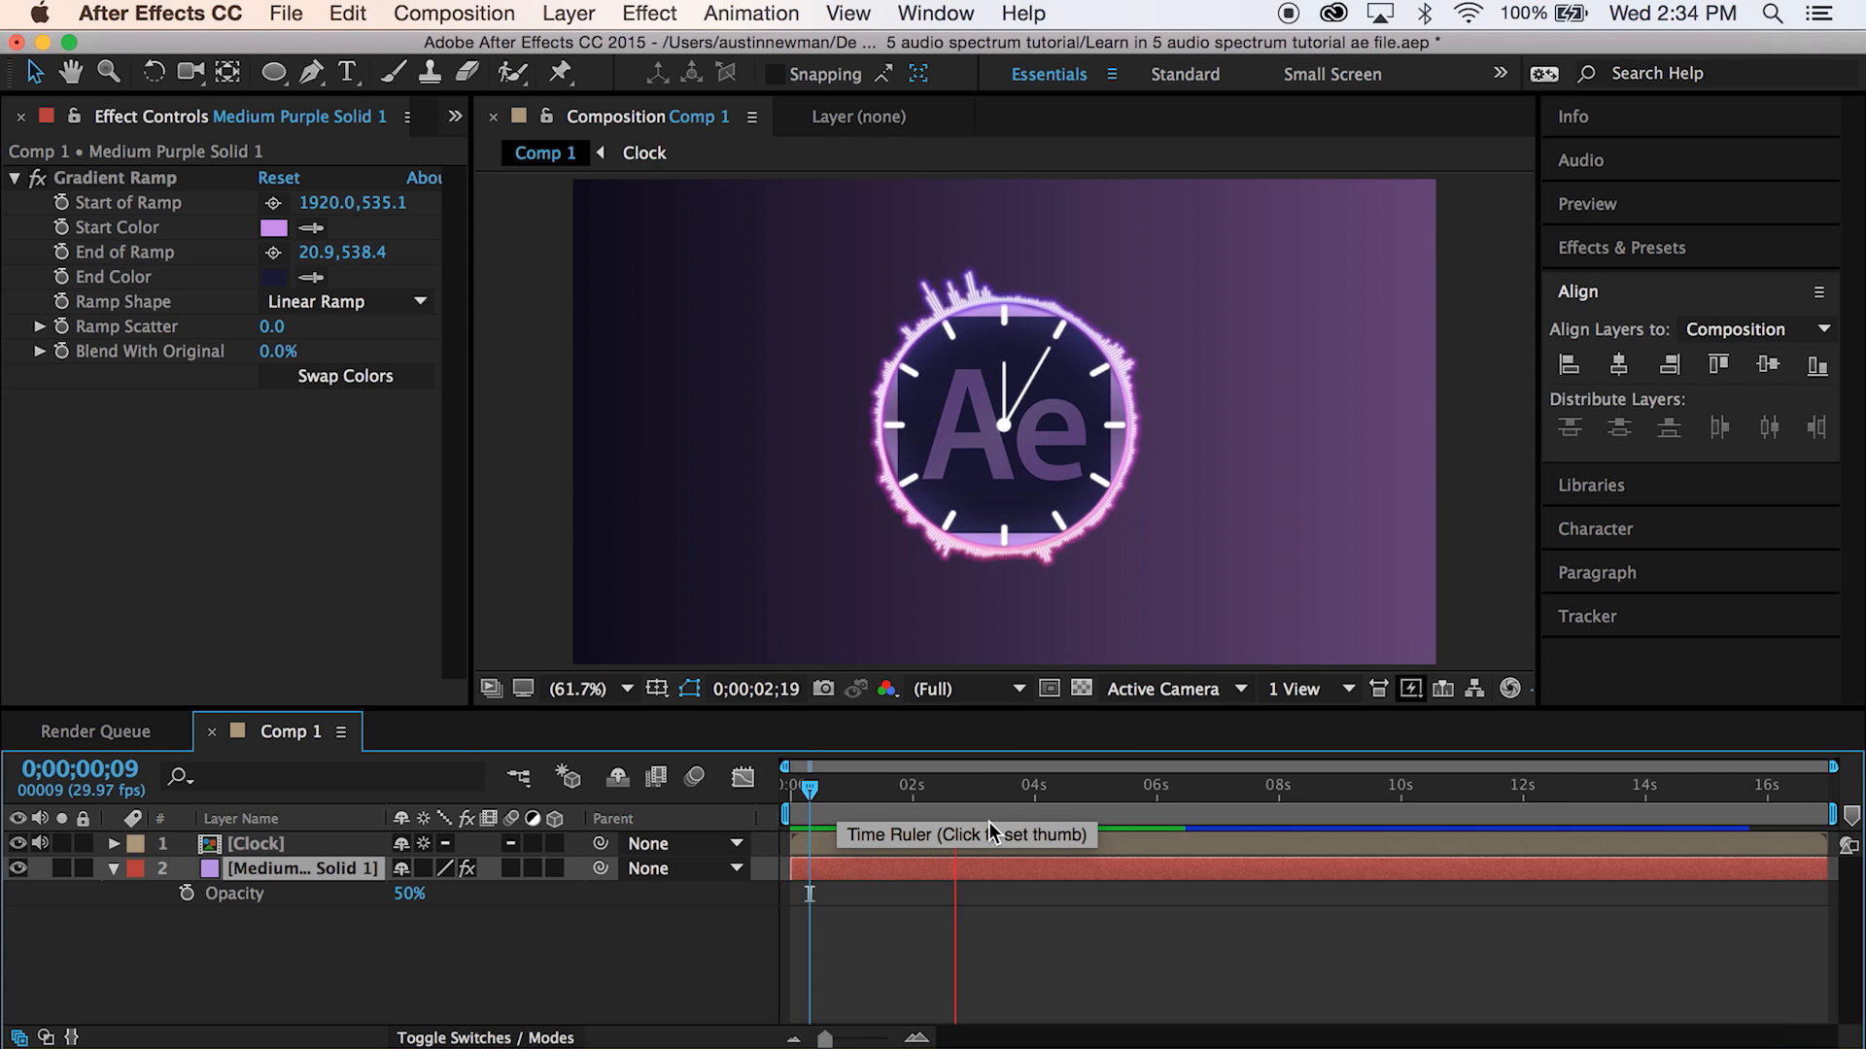
pyautogui.click(989, 787)
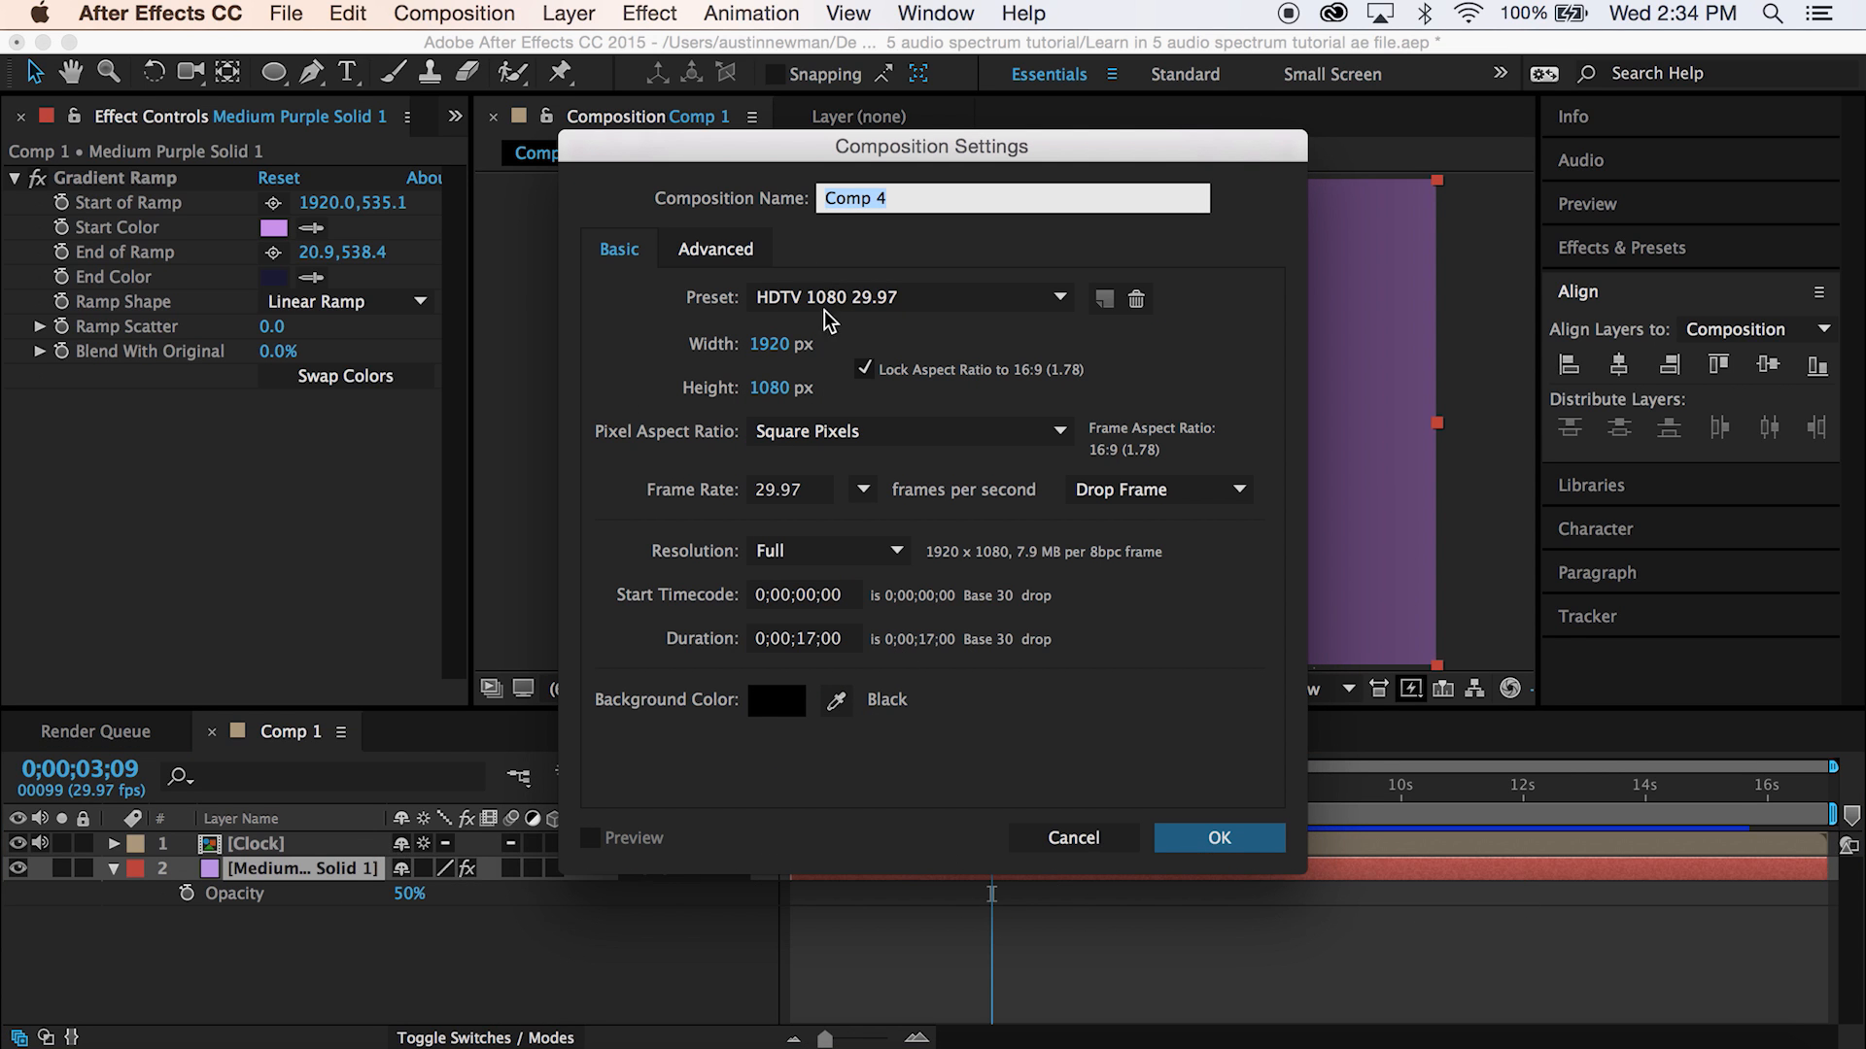
pyautogui.click(1219, 838)
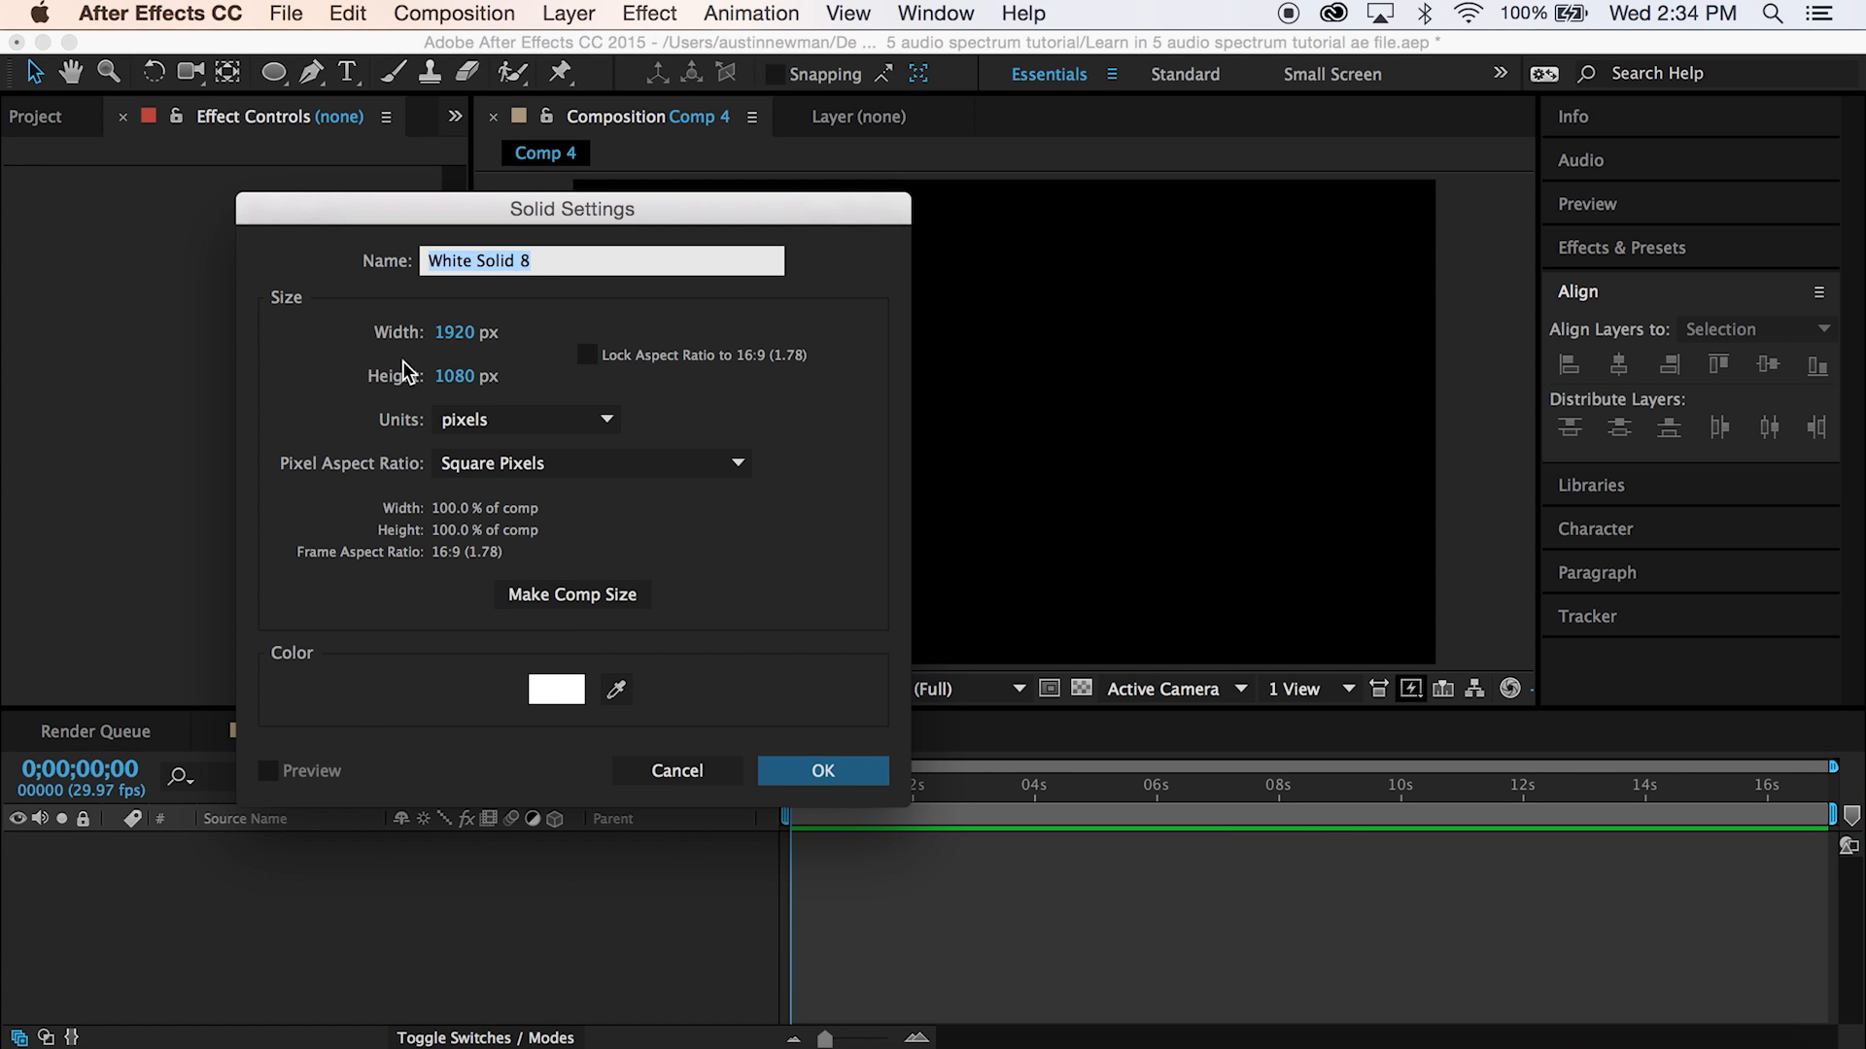
# - Add a full-frame white solid layer to Comp 4
pyautogui.click(823, 770)
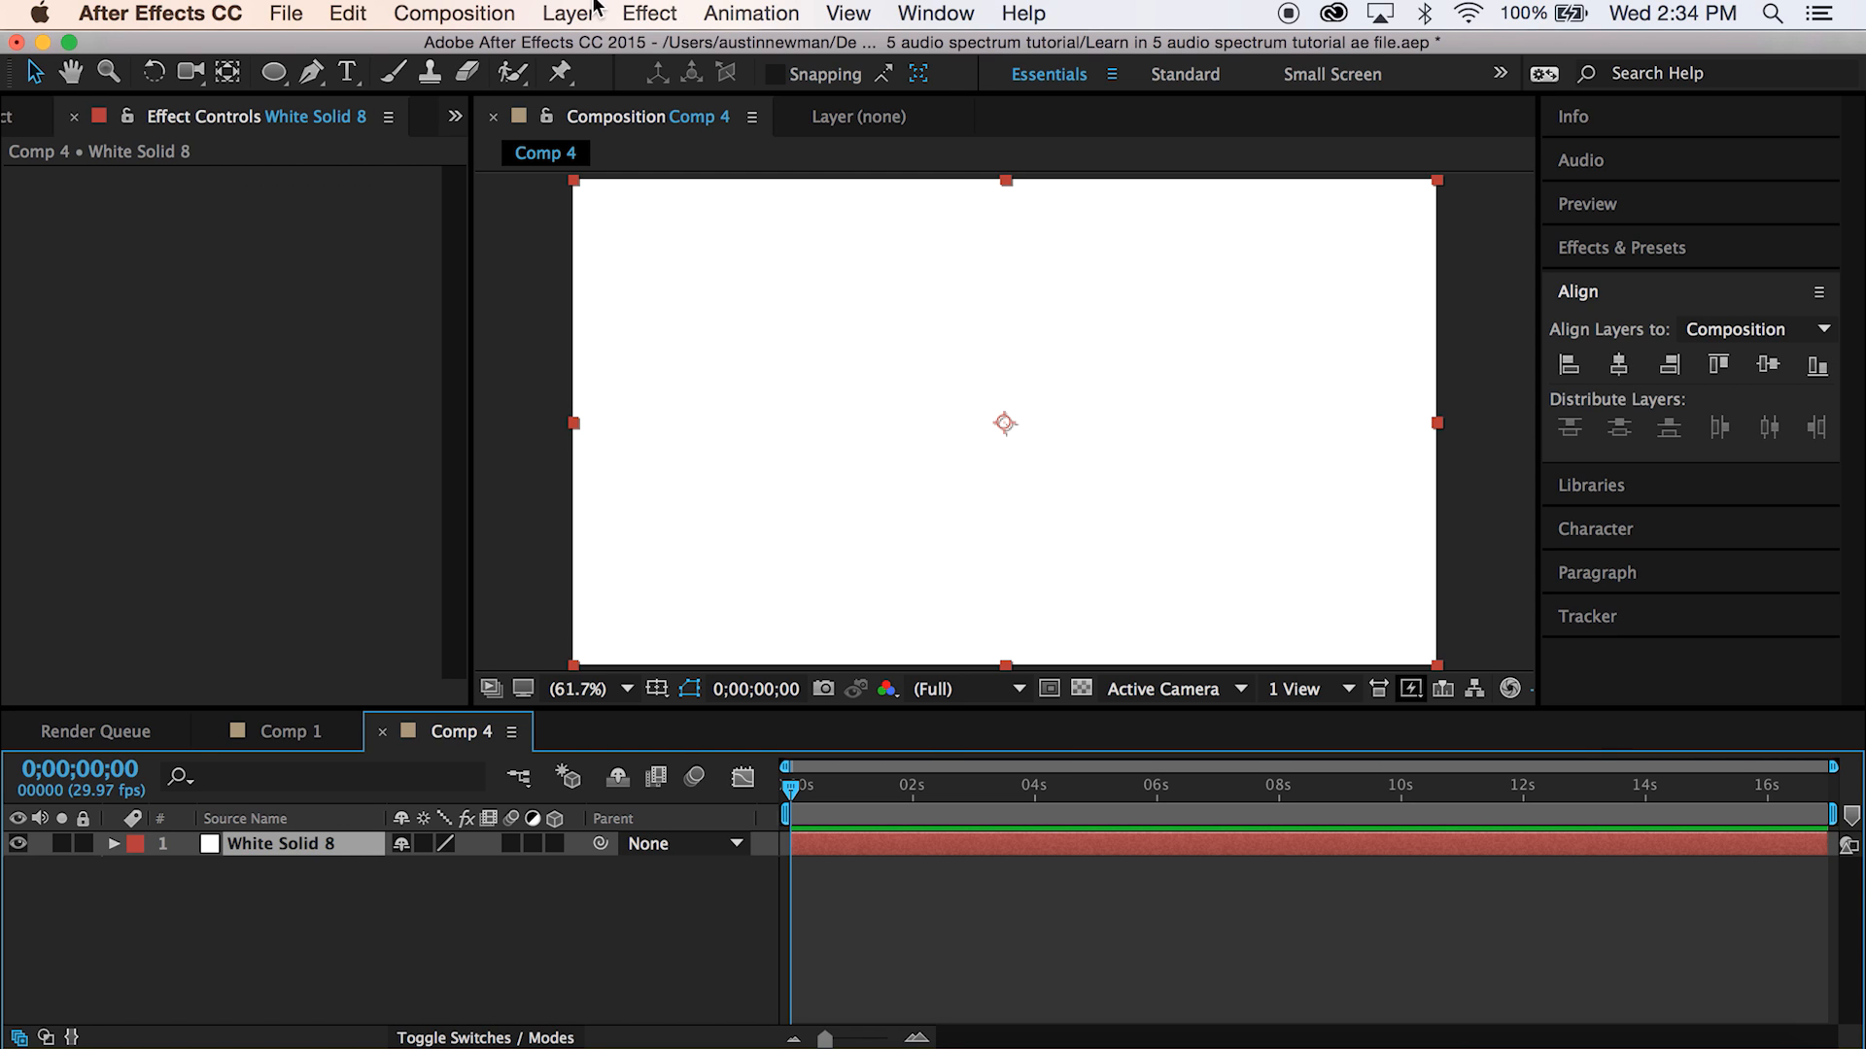
pyautogui.click(649, 12)
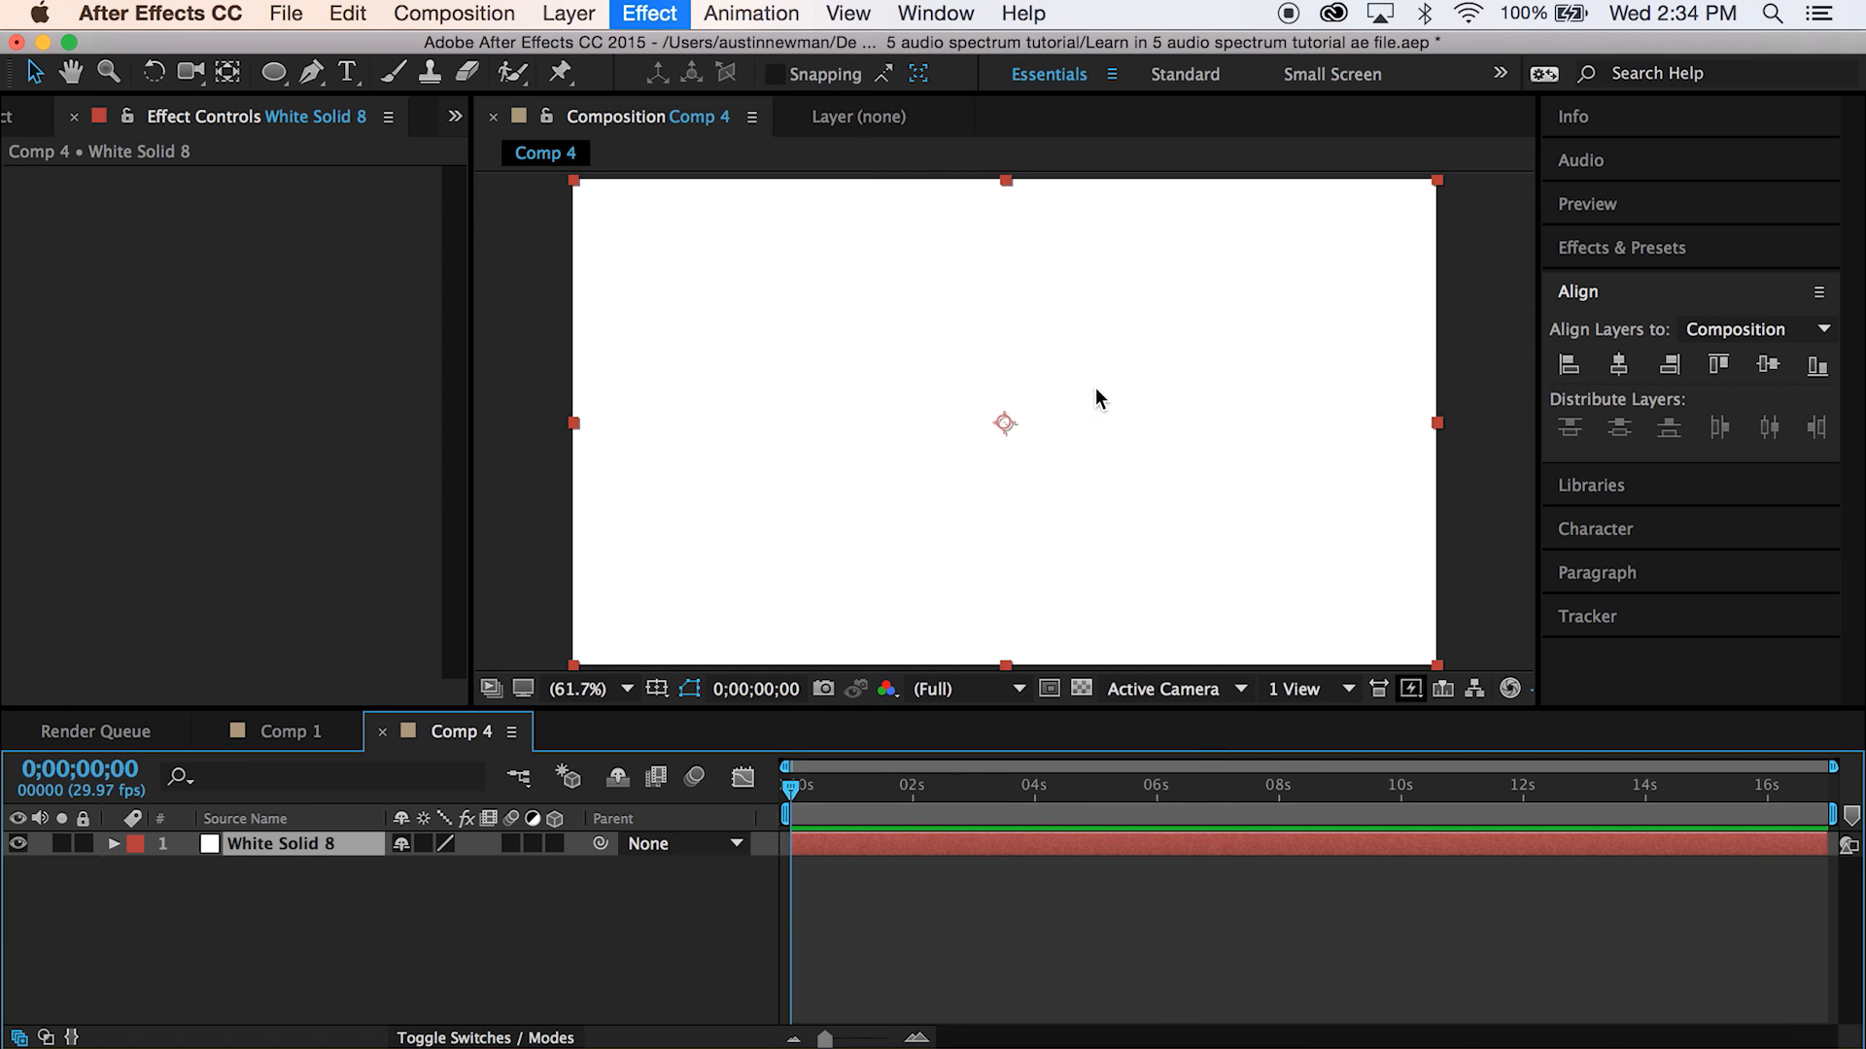
# - Apply the Audio Spectrum effect to the white solid and bring Mighty_Fine.mp3 into Comp 4
pyautogui.click(649, 12)
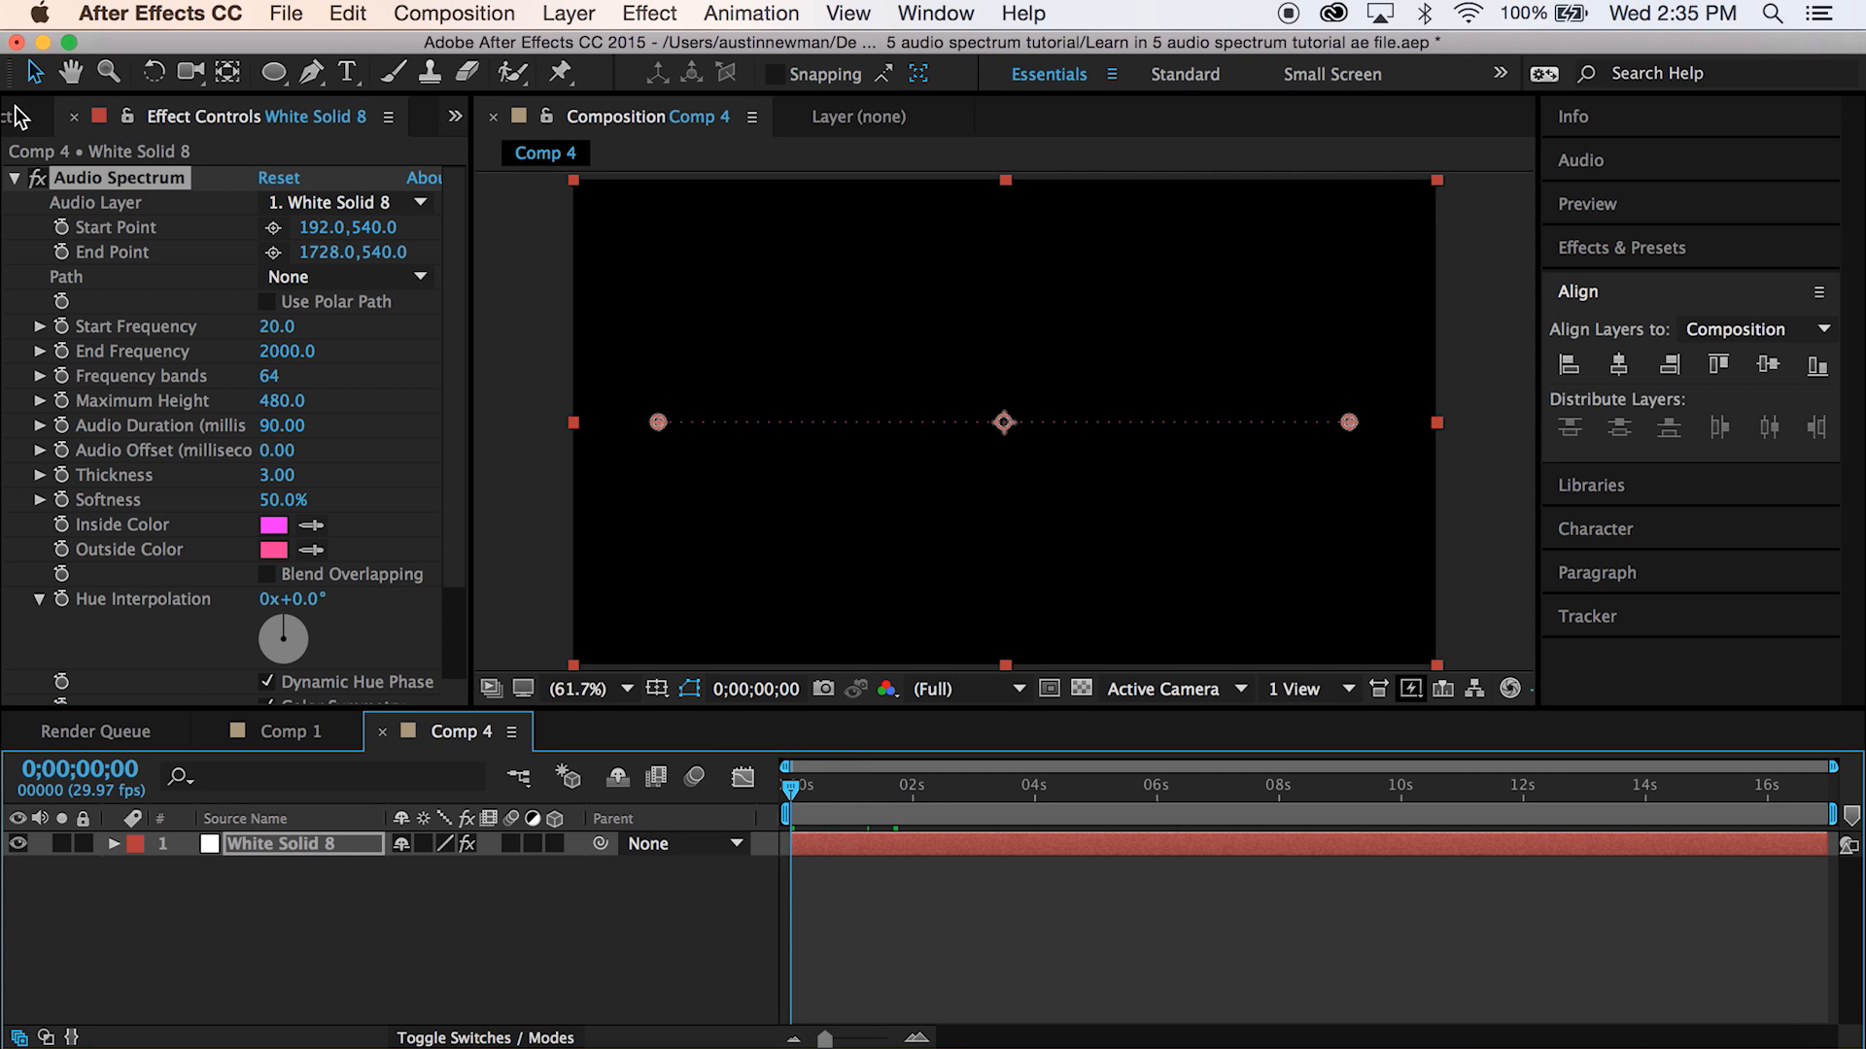
pyautogui.click(37, 117)
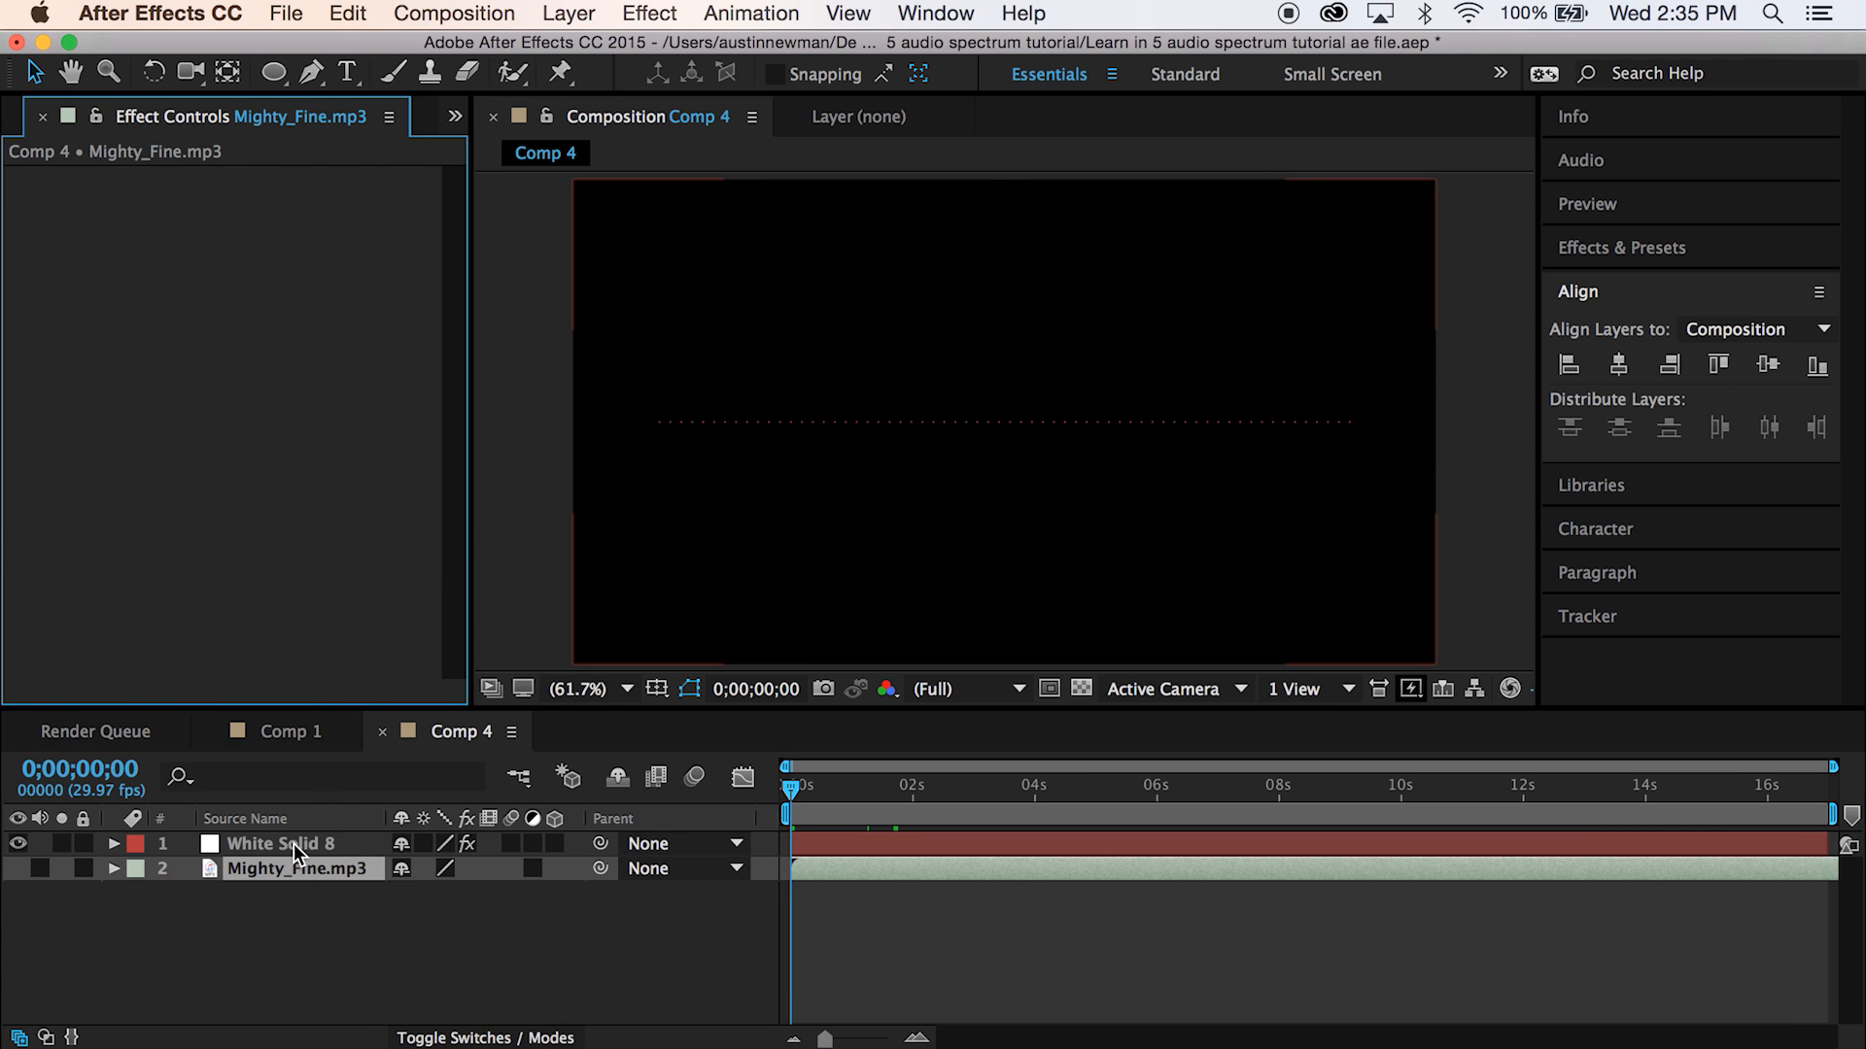
pyautogui.click(280, 844)
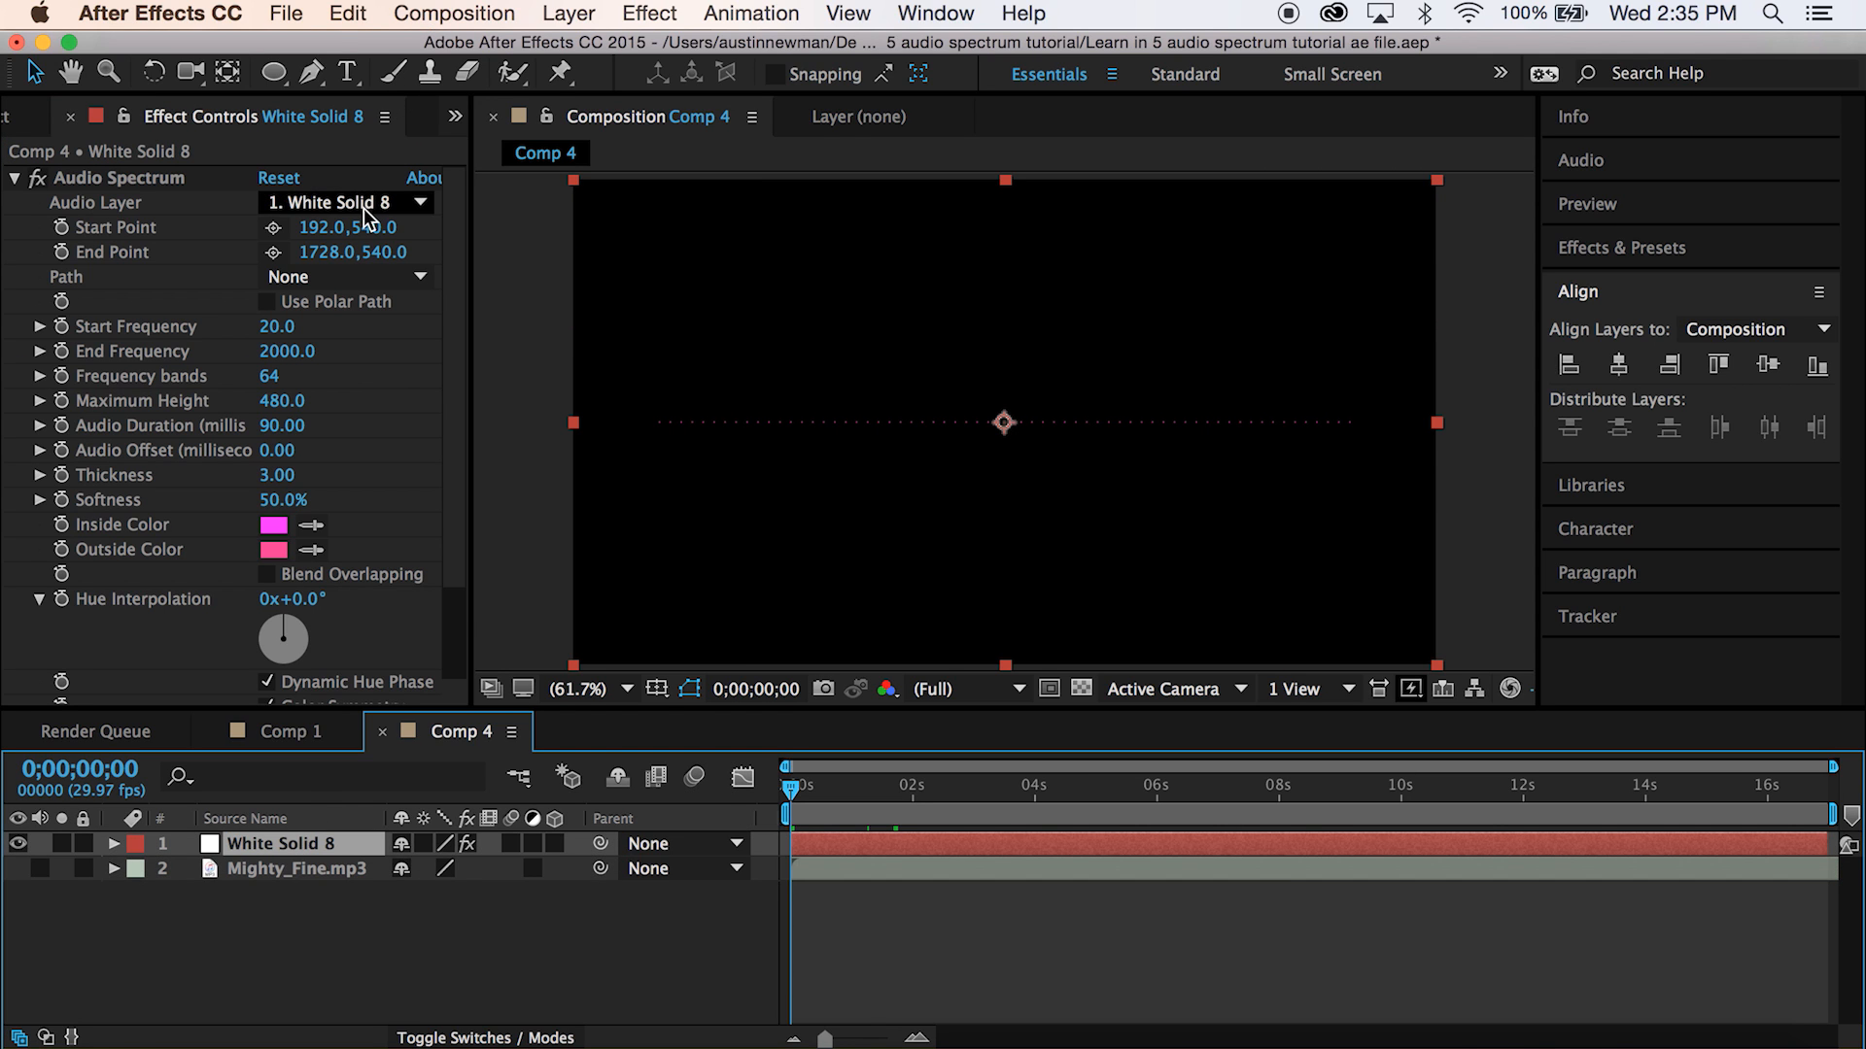
# - Set the Audio Spectrum's audio layer to Mighty_Fine.mp3
pyautogui.click(340, 202)
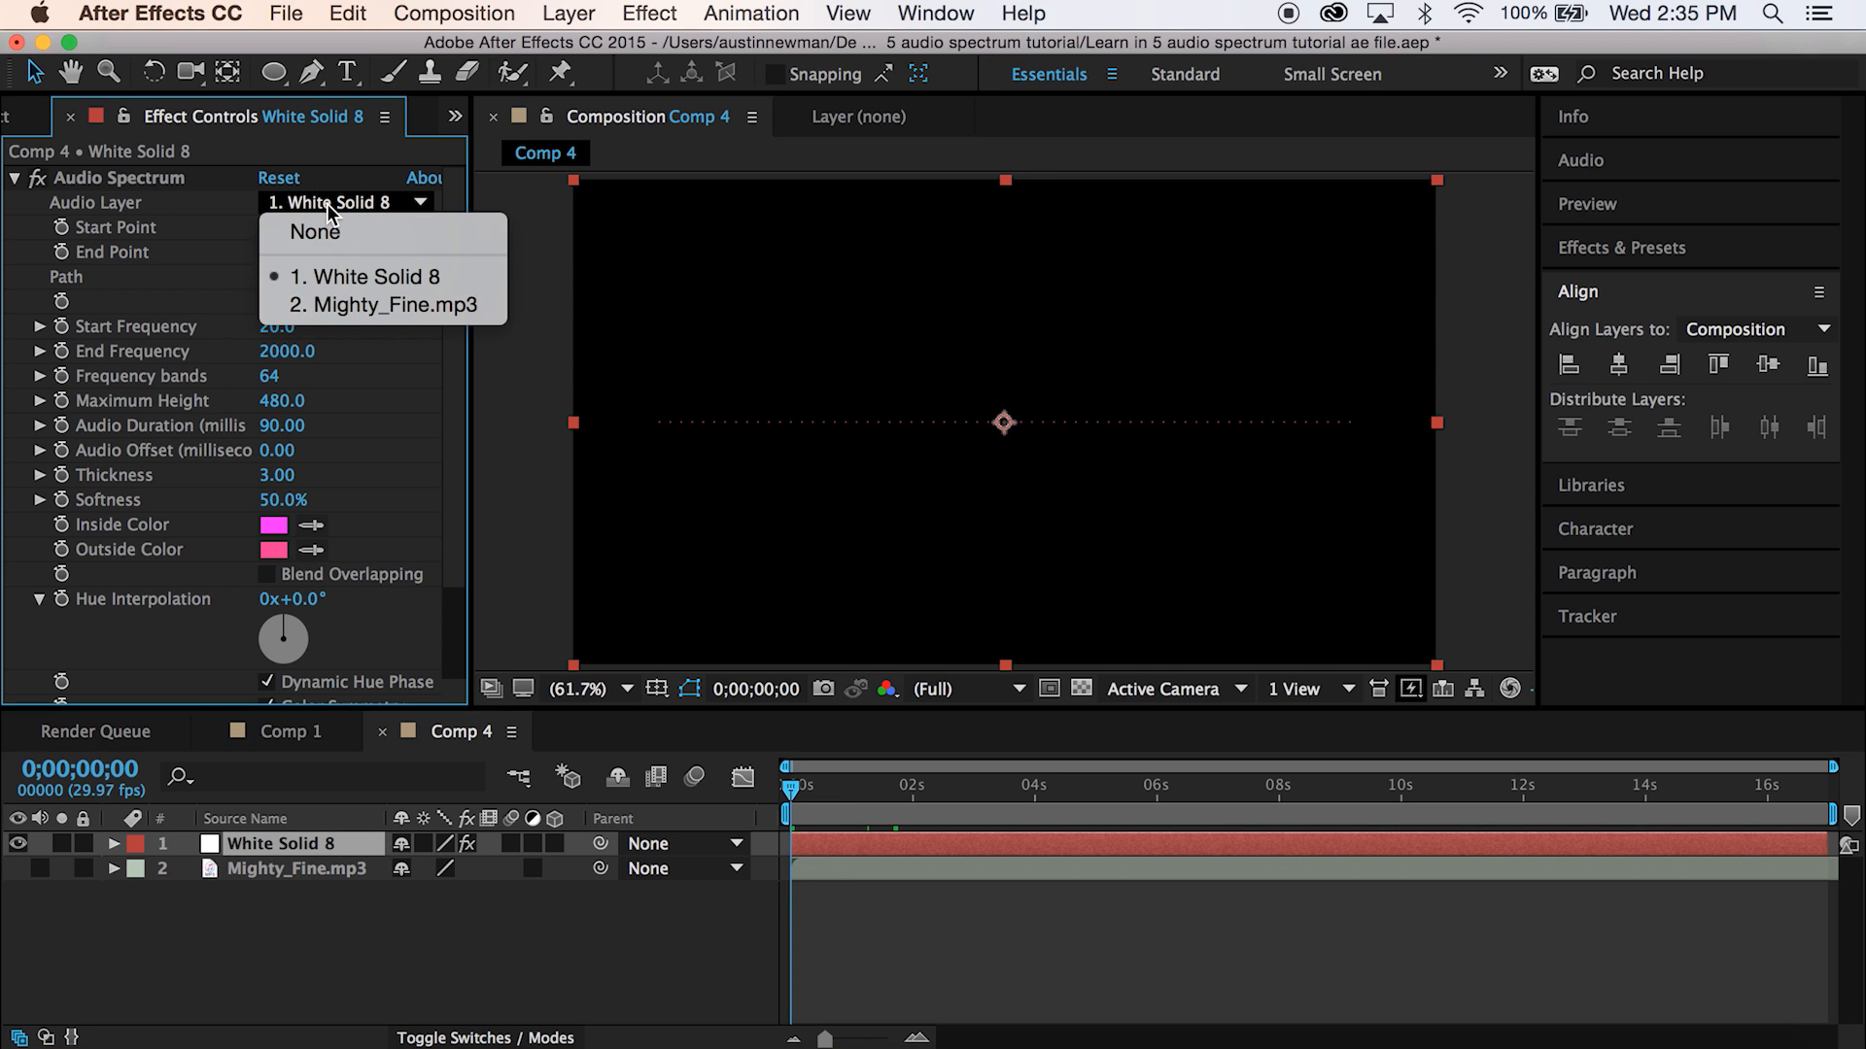
pyautogui.click(389, 305)
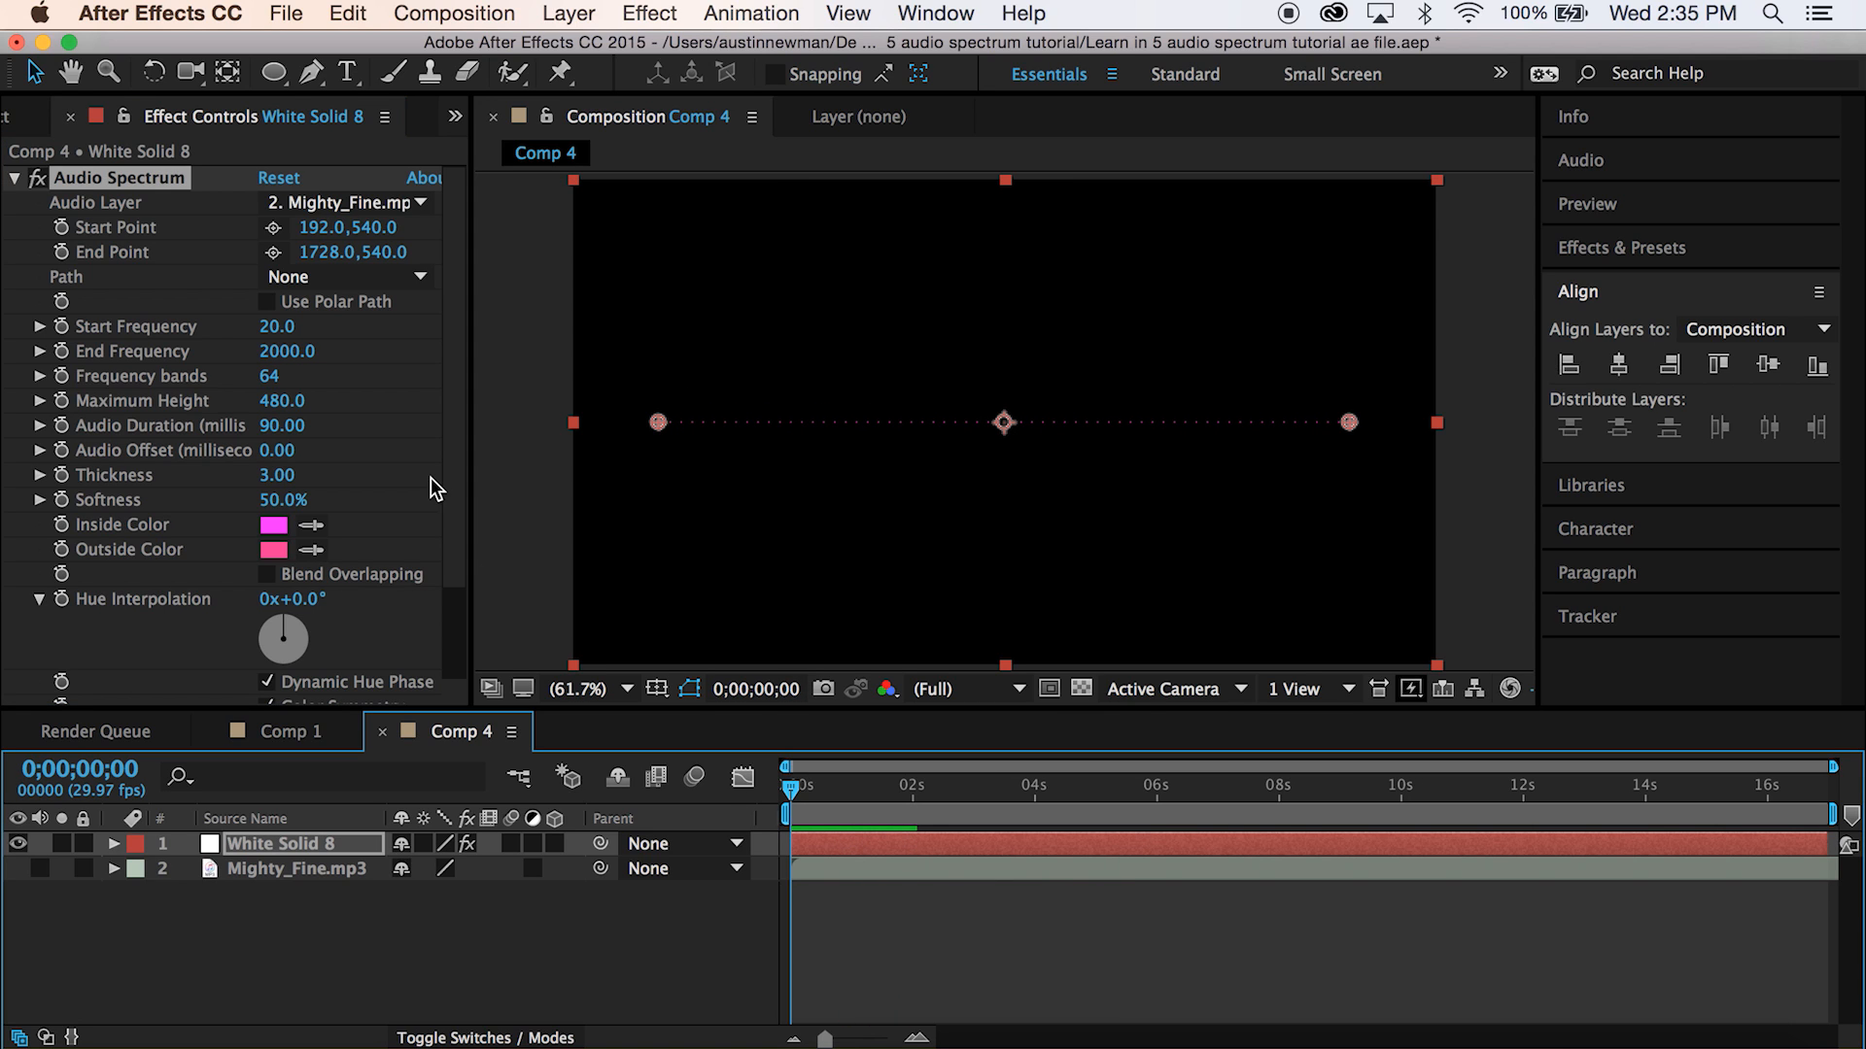
pyautogui.moveTo(416, 377)
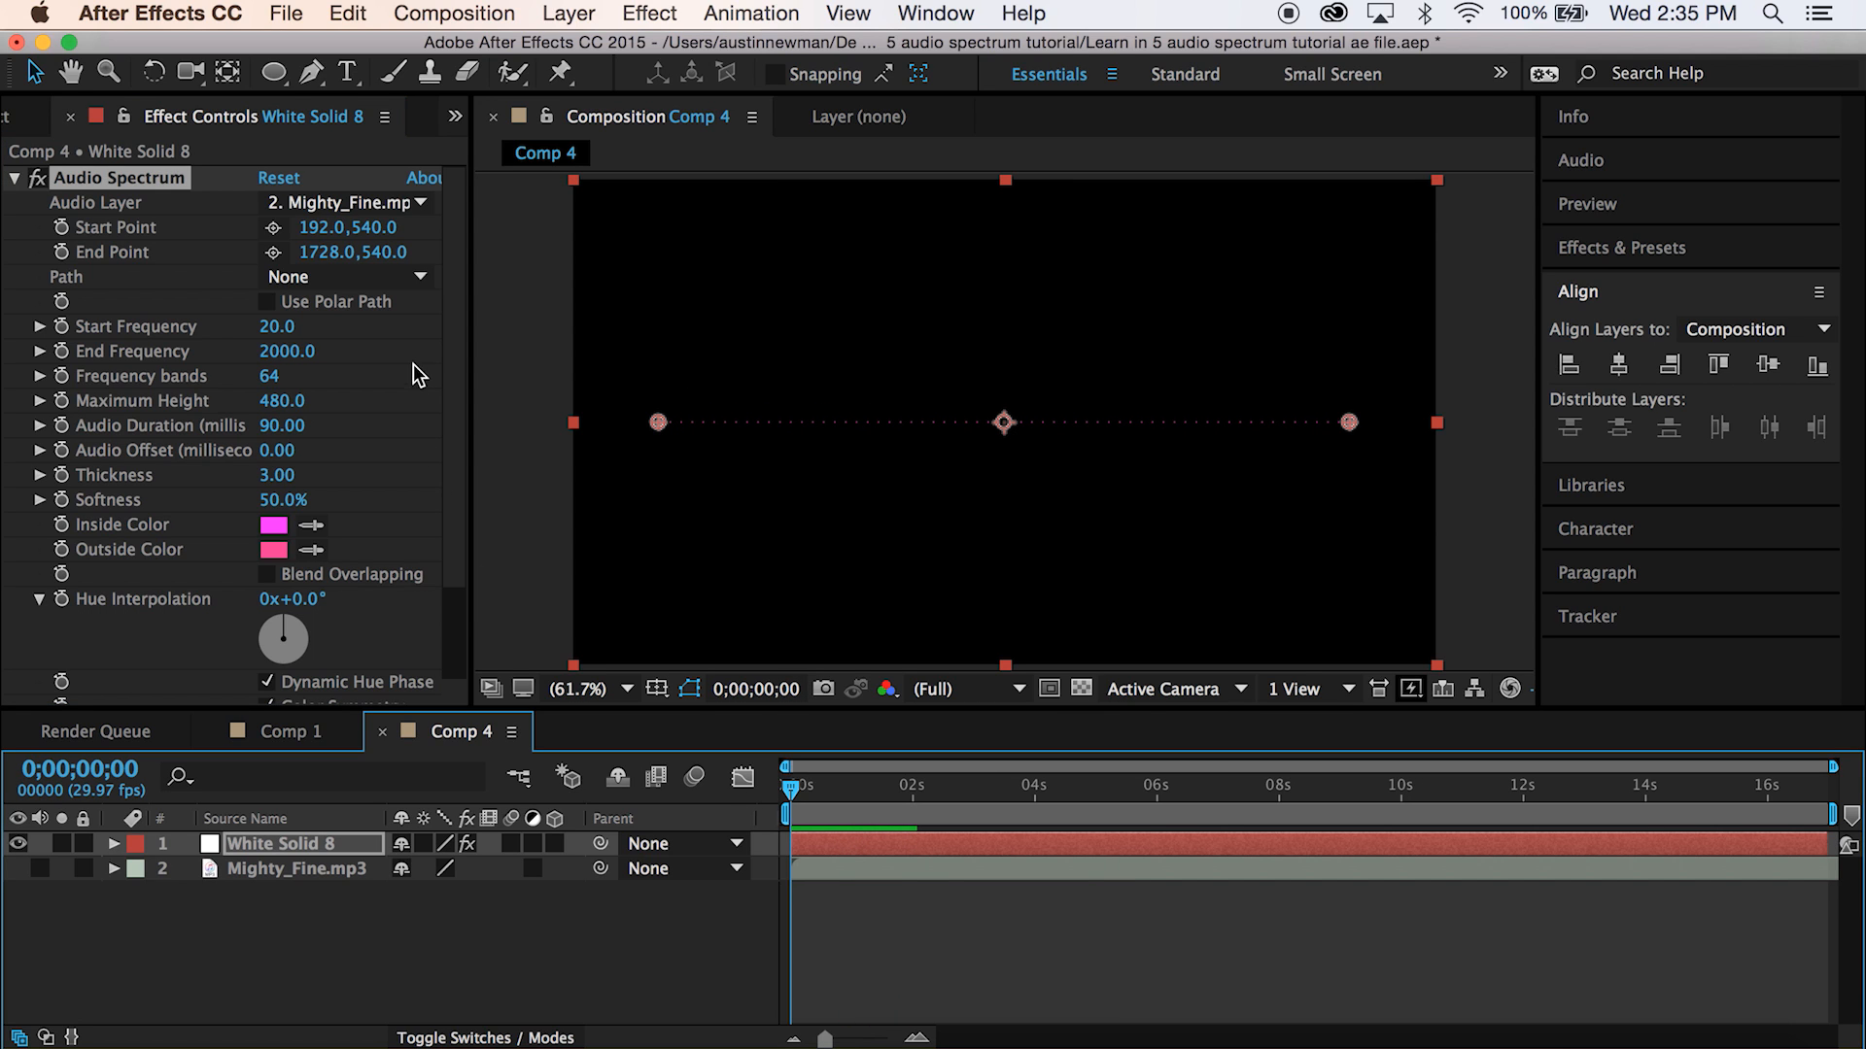
pyautogui.moveTo(194, 338)
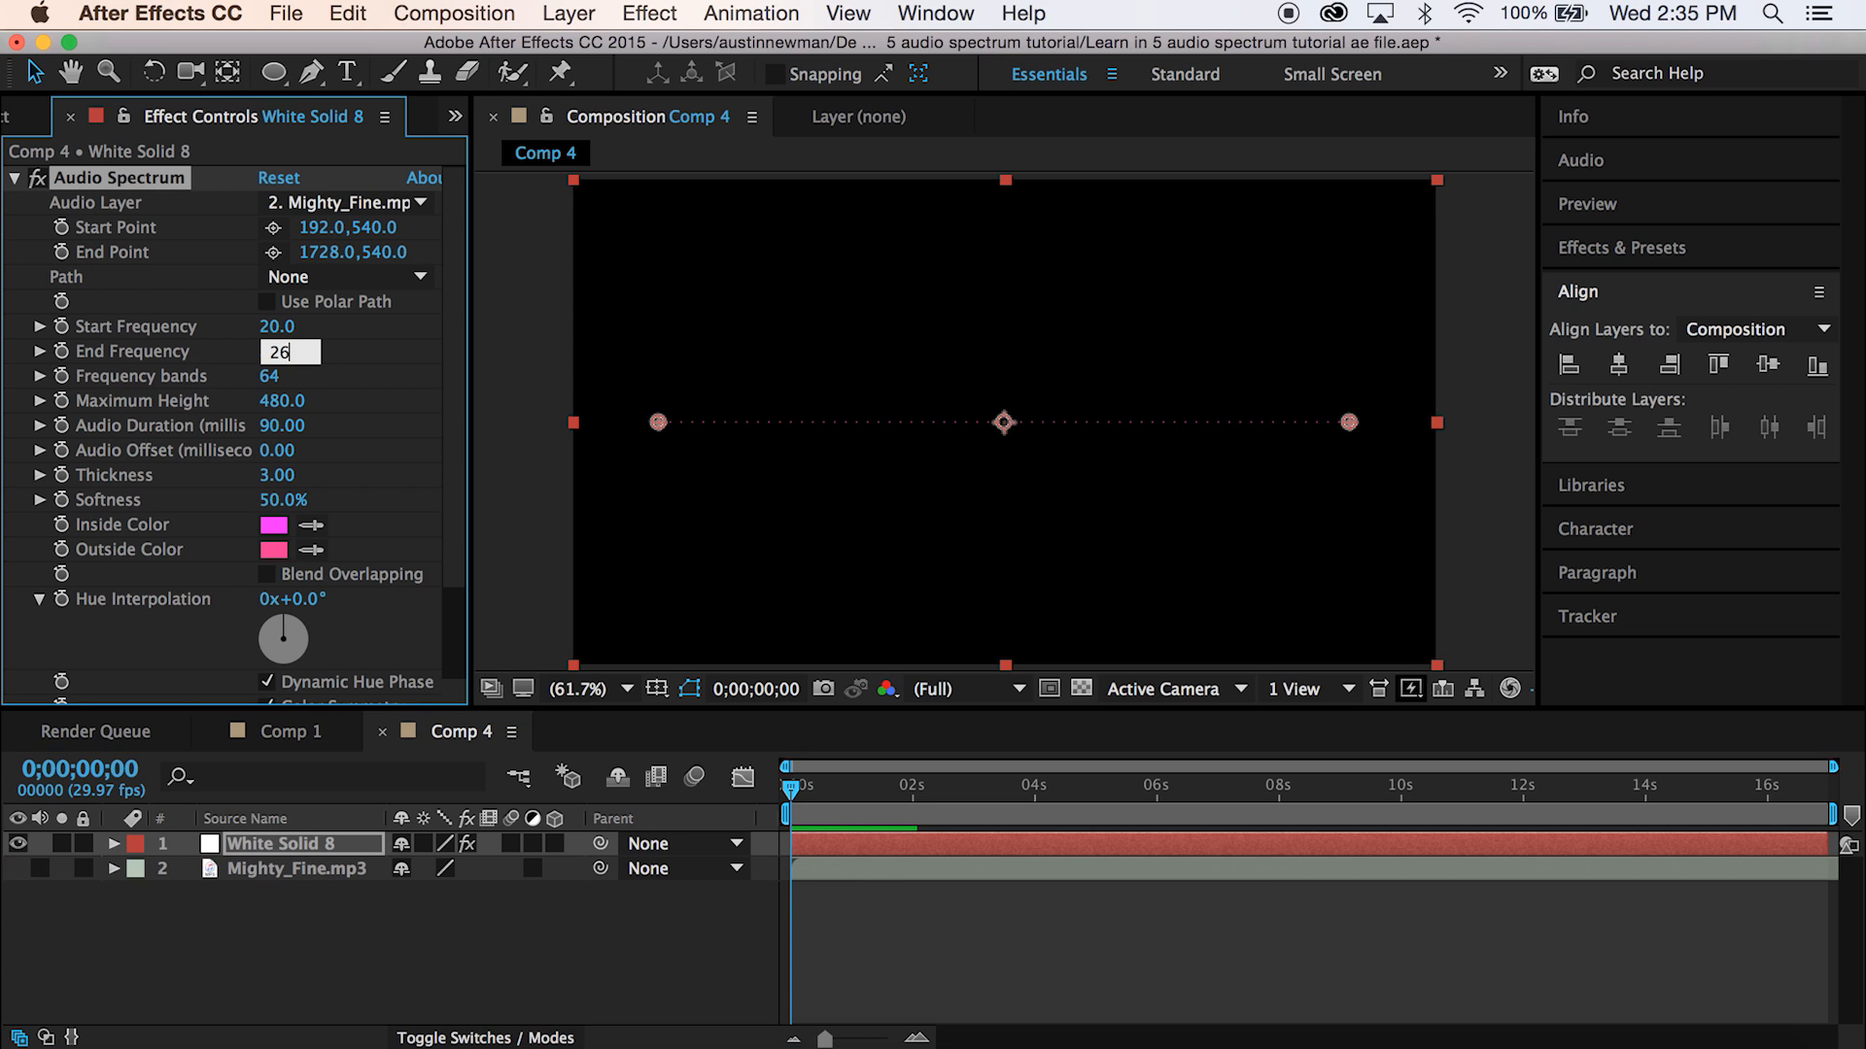
# - Raise the spectrum's End Frequency to 2600
pyautogui.write('2600.0')
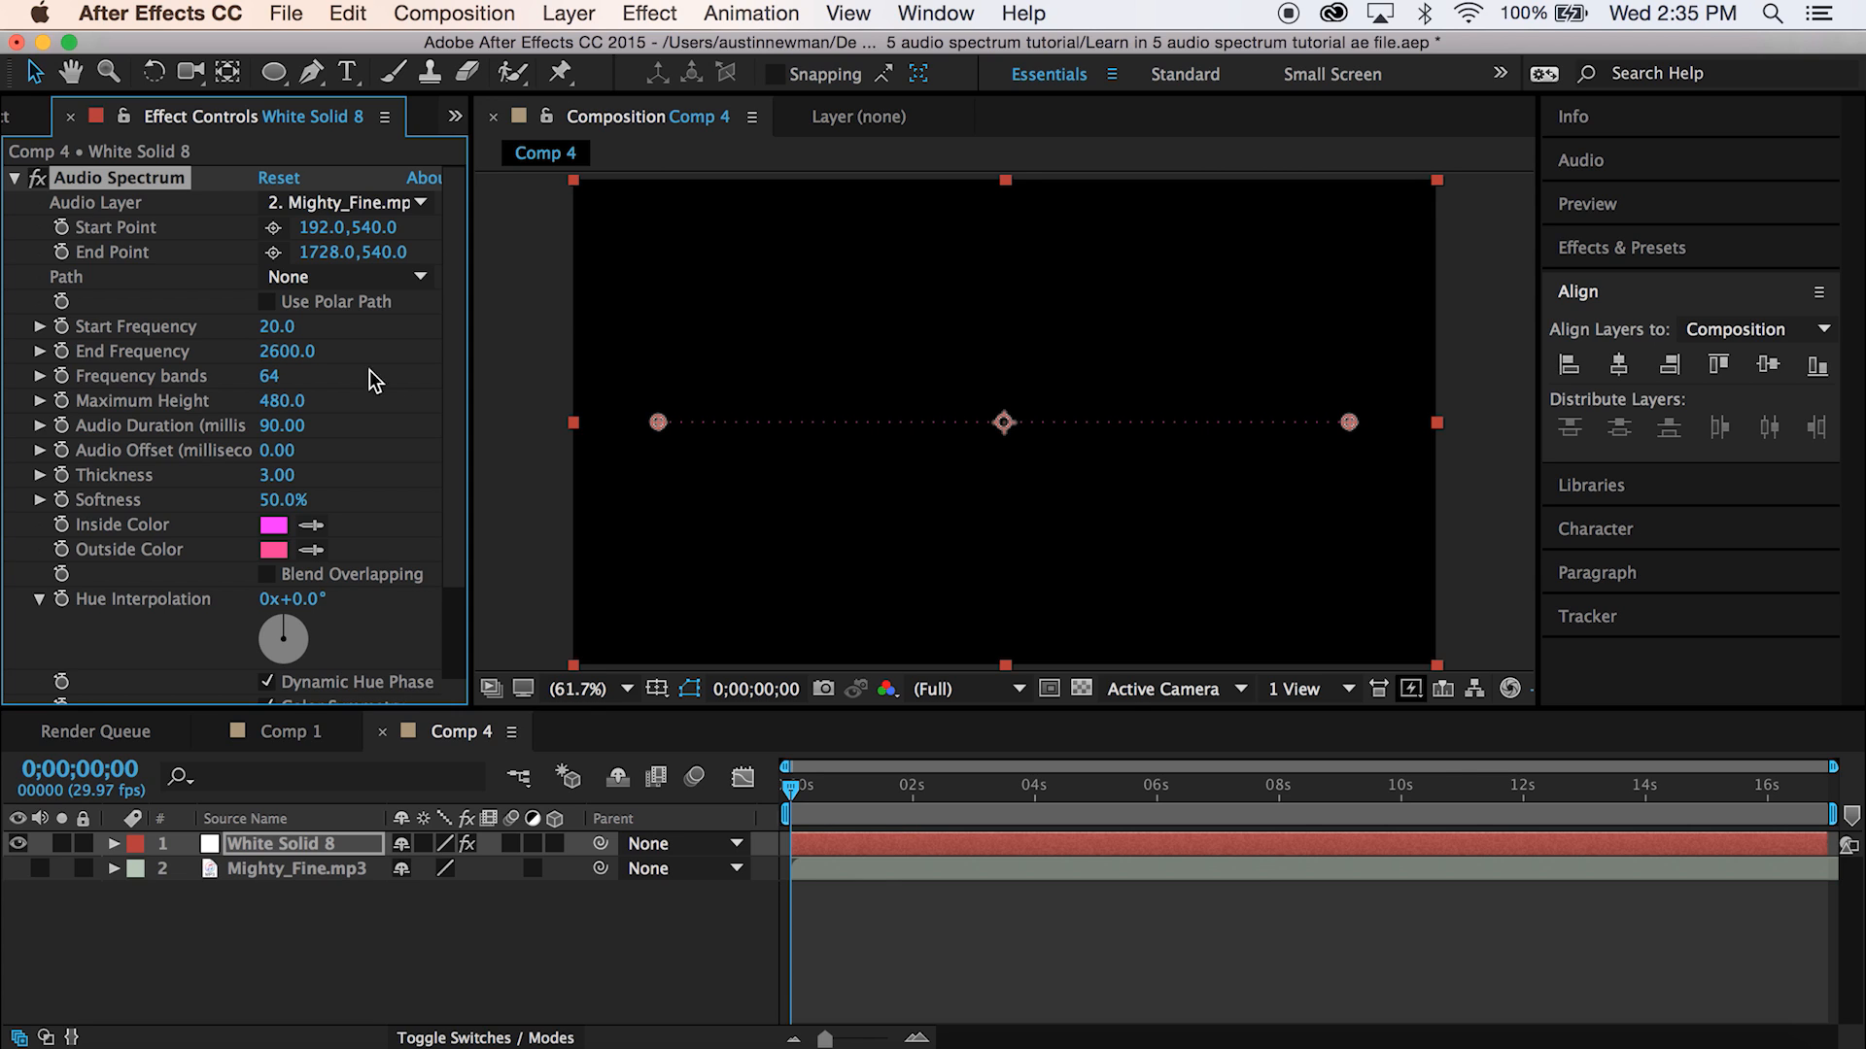
pyautogui.moveTo(206, 405)
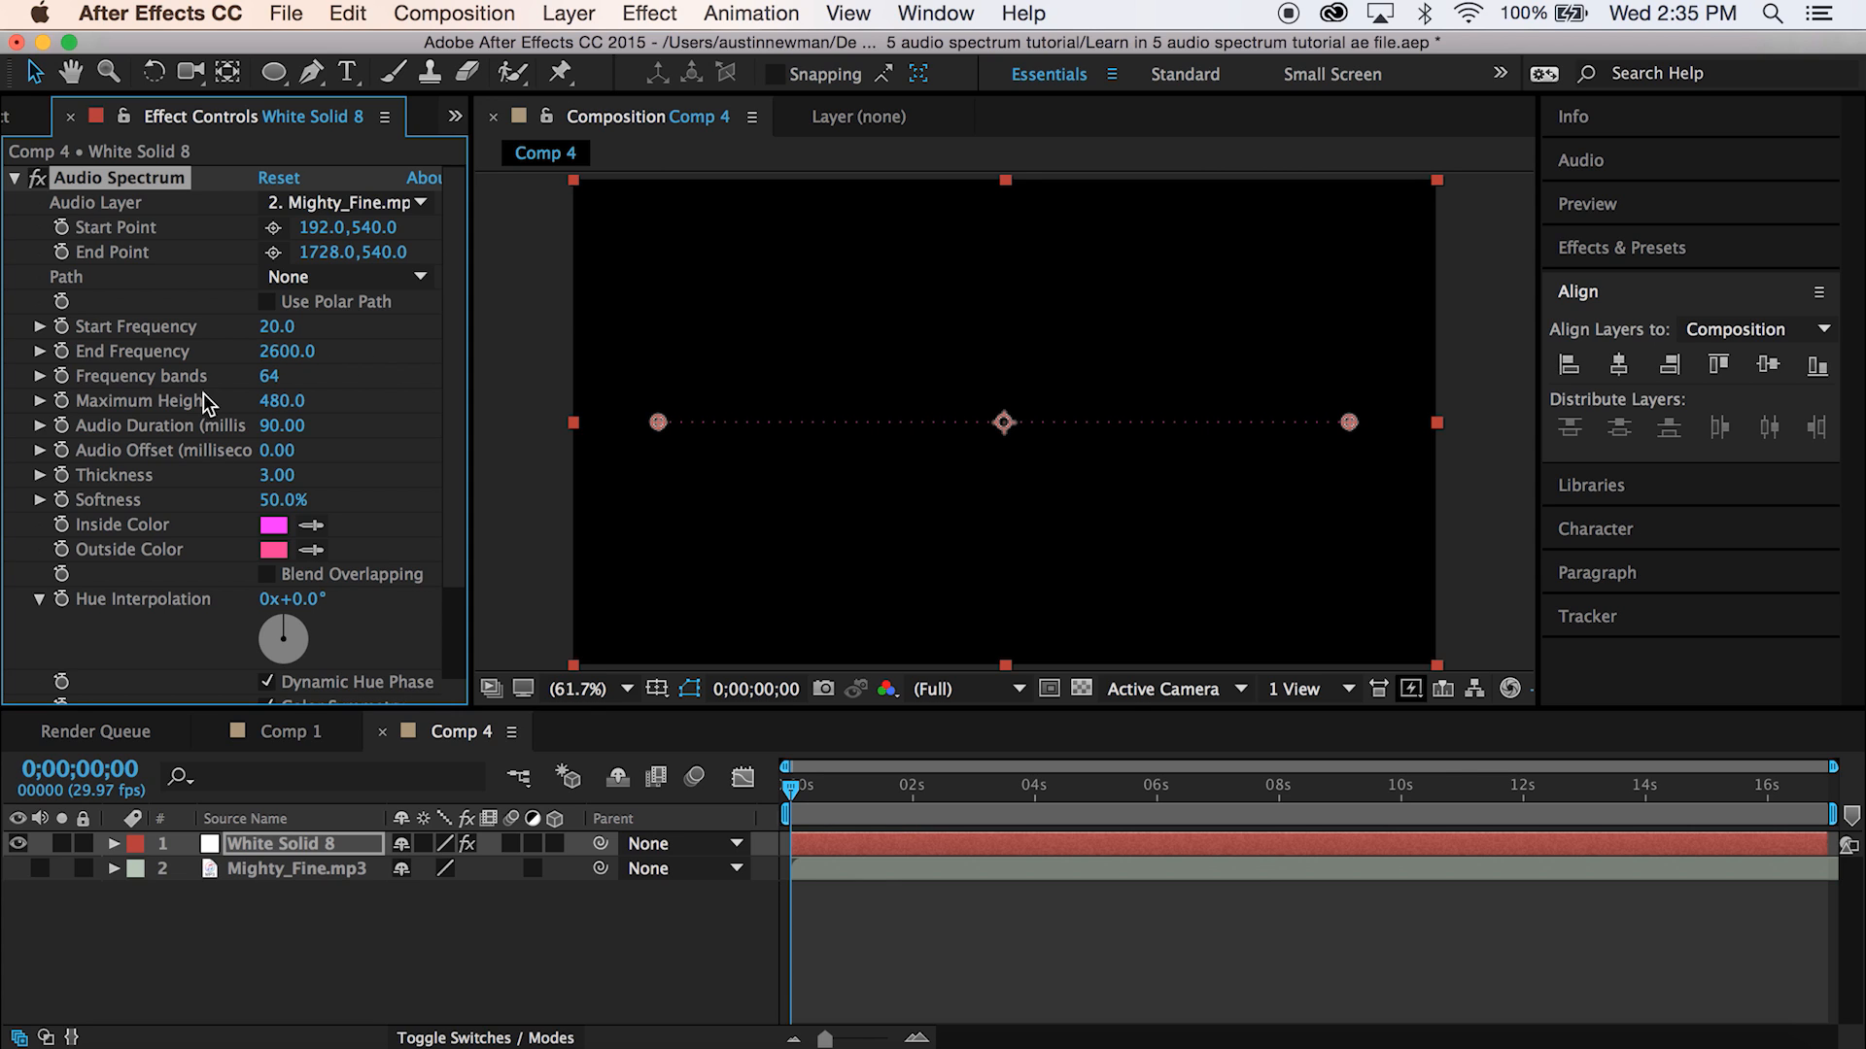
pyautogui.moveTo(191, 412)
pyautogui.write('1000')
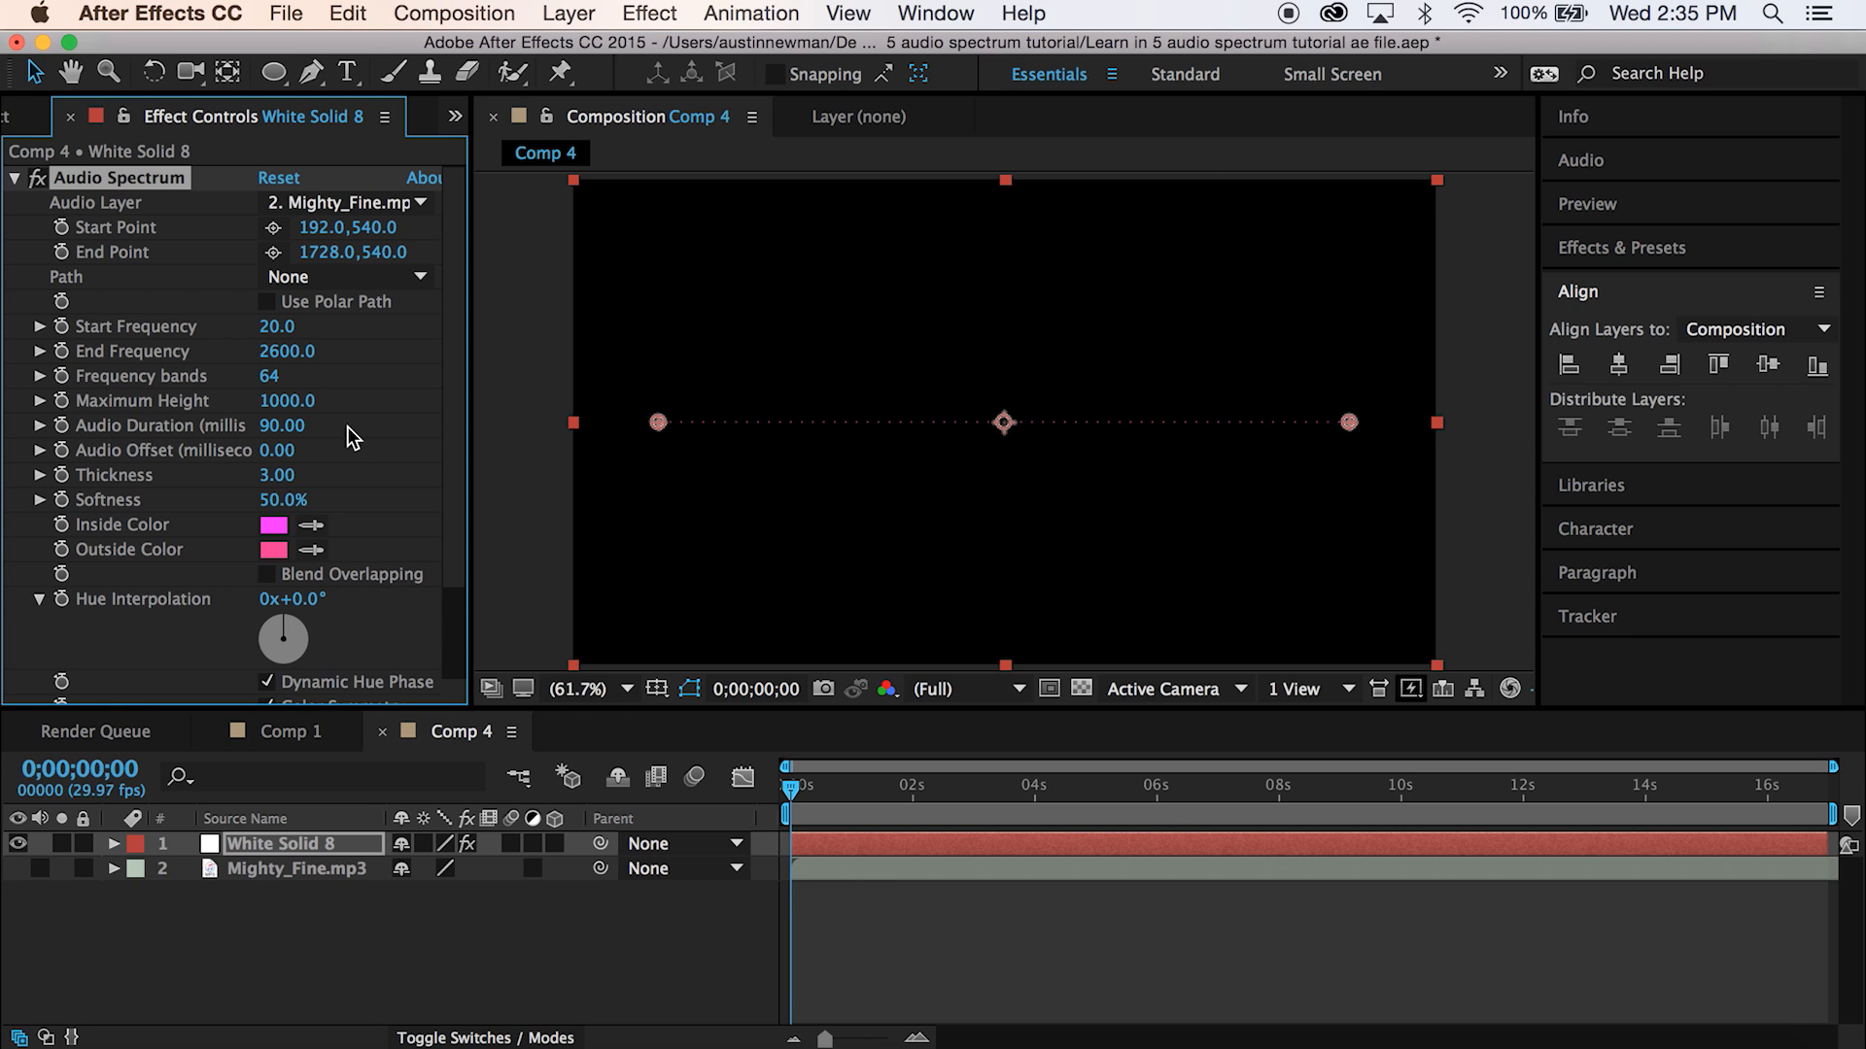
pyautogui.moveTo(395, 405)
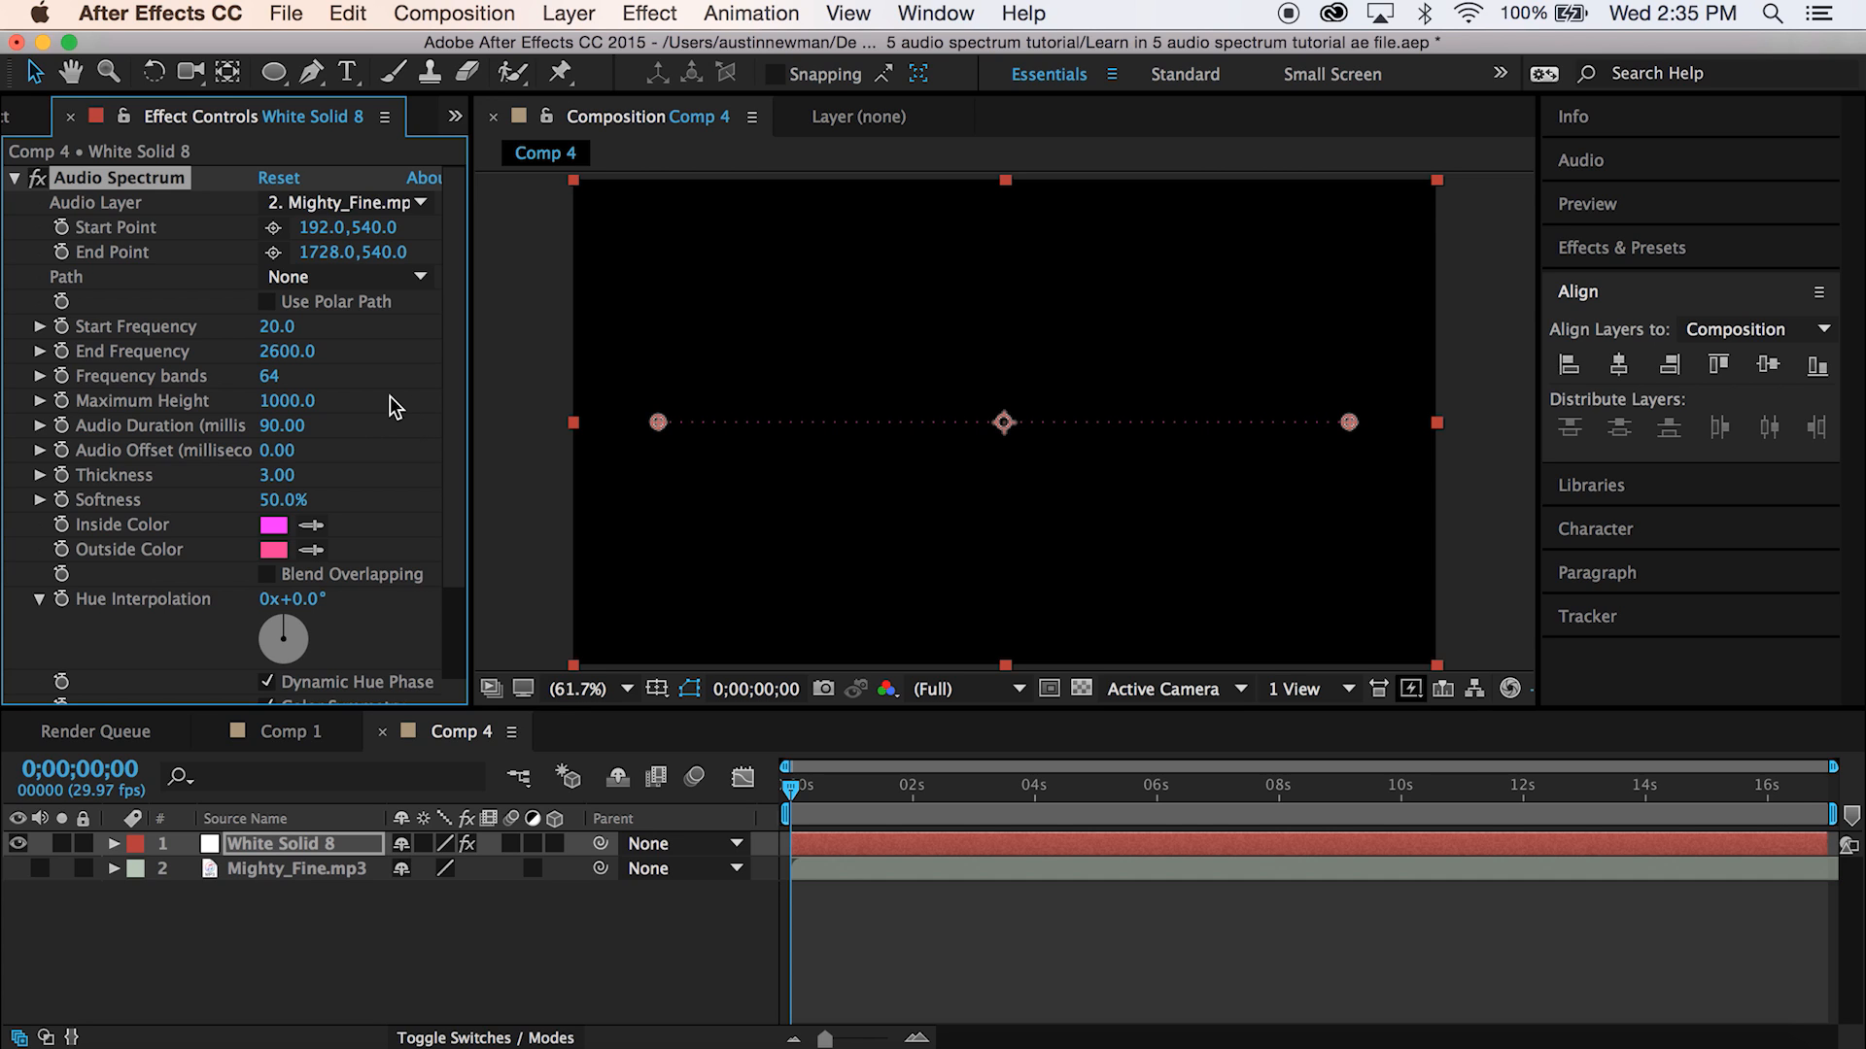
pyautogui.moveTo(251, 490)
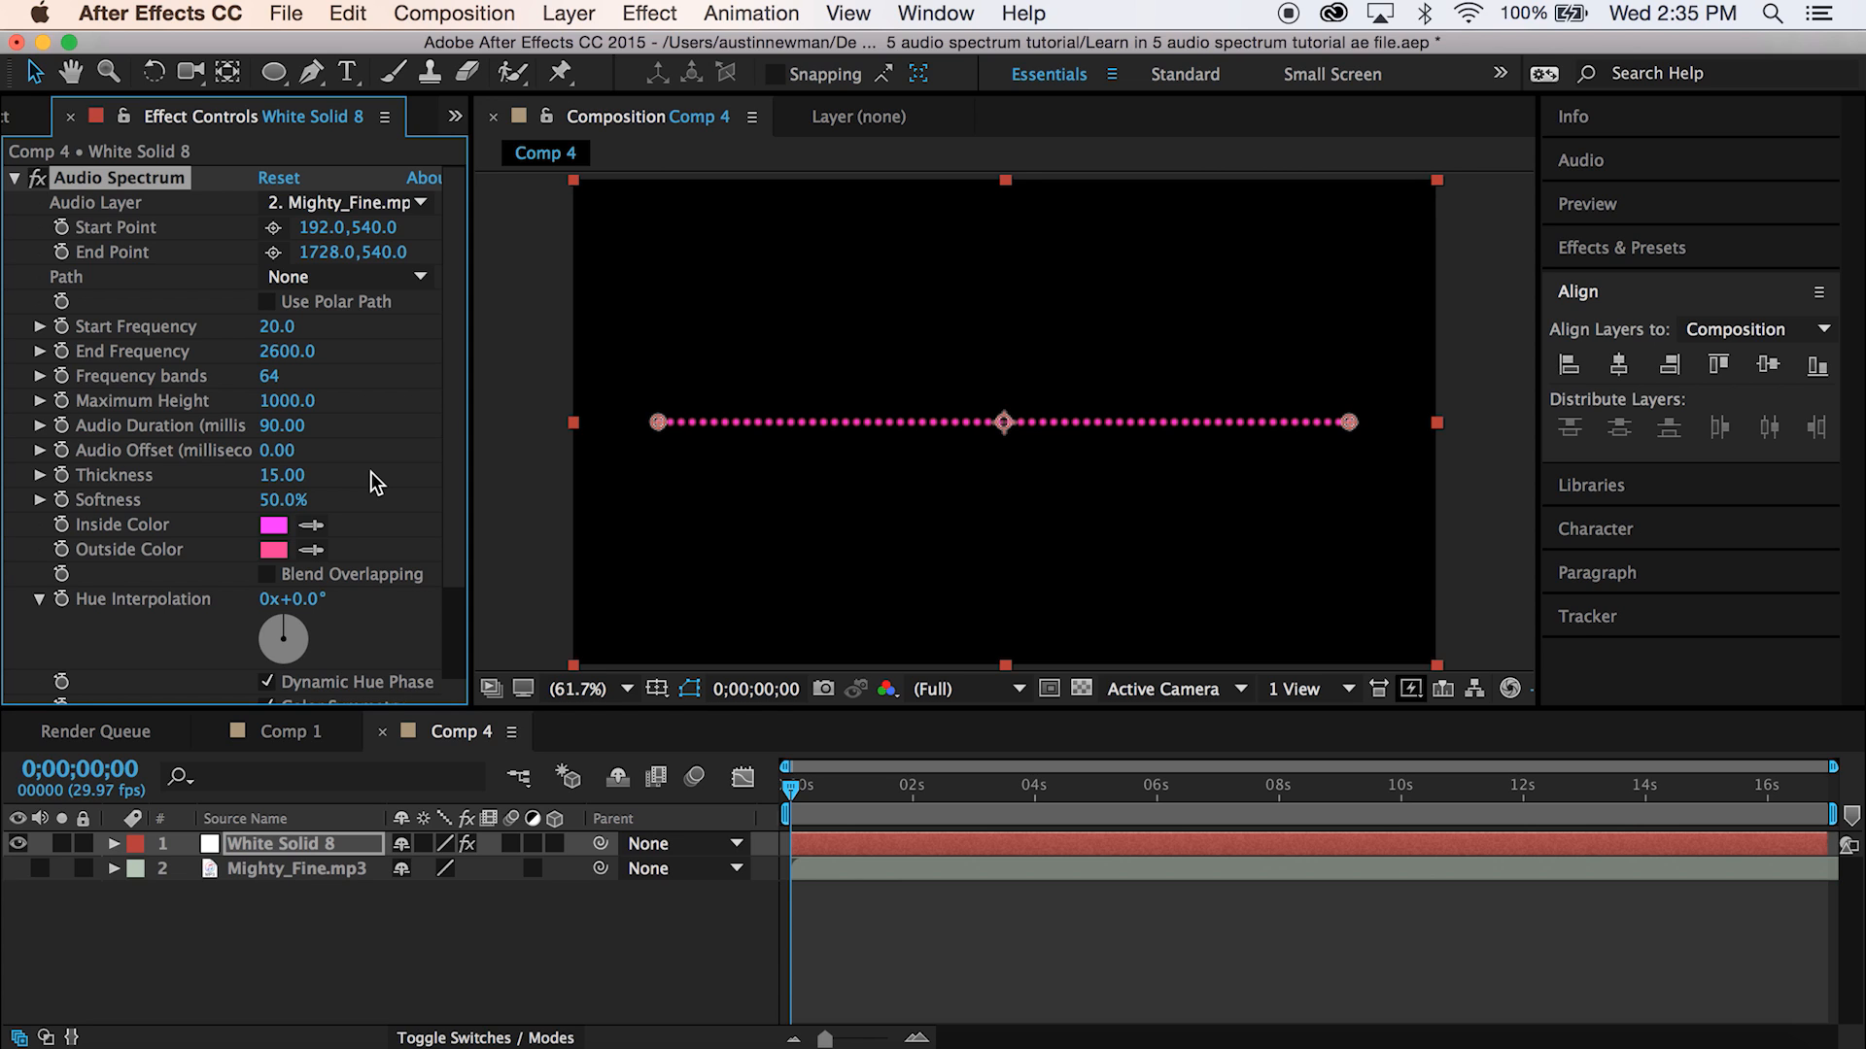
pyautogui.moveTo(386, 536)
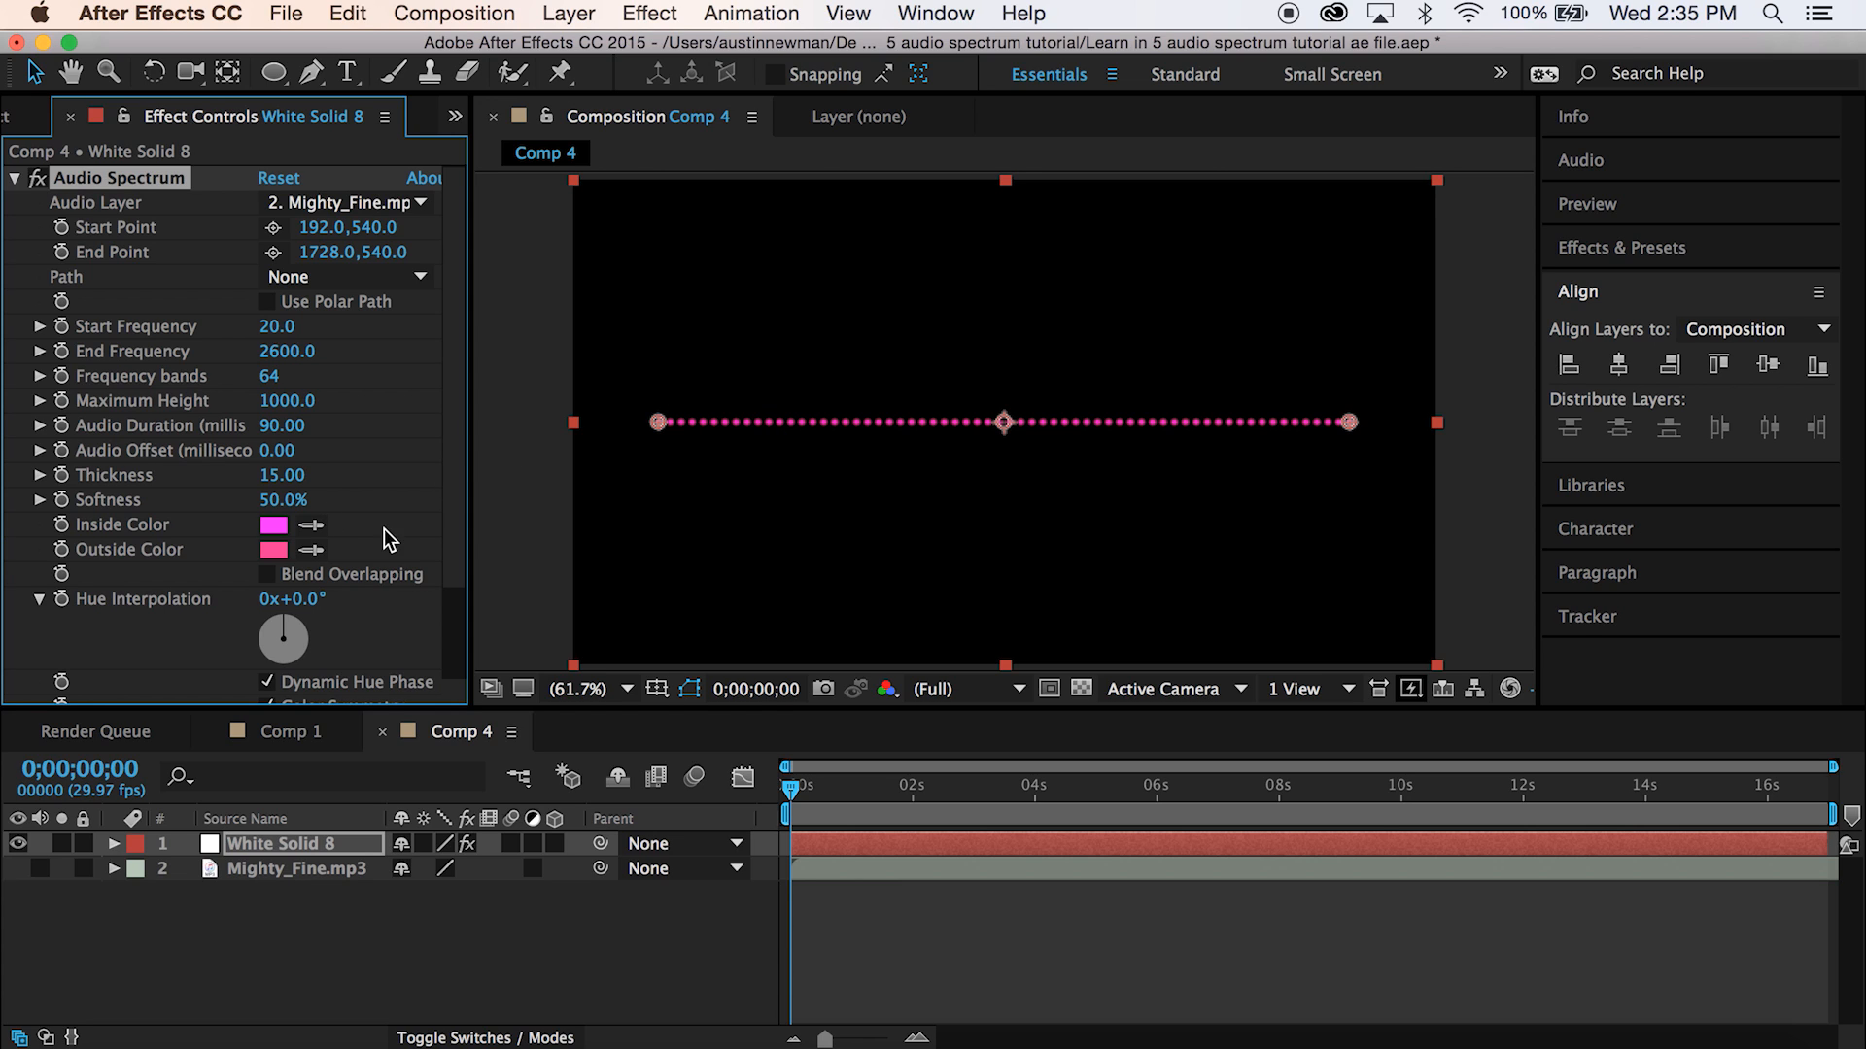
pyautogui.moveTo(392, 482)
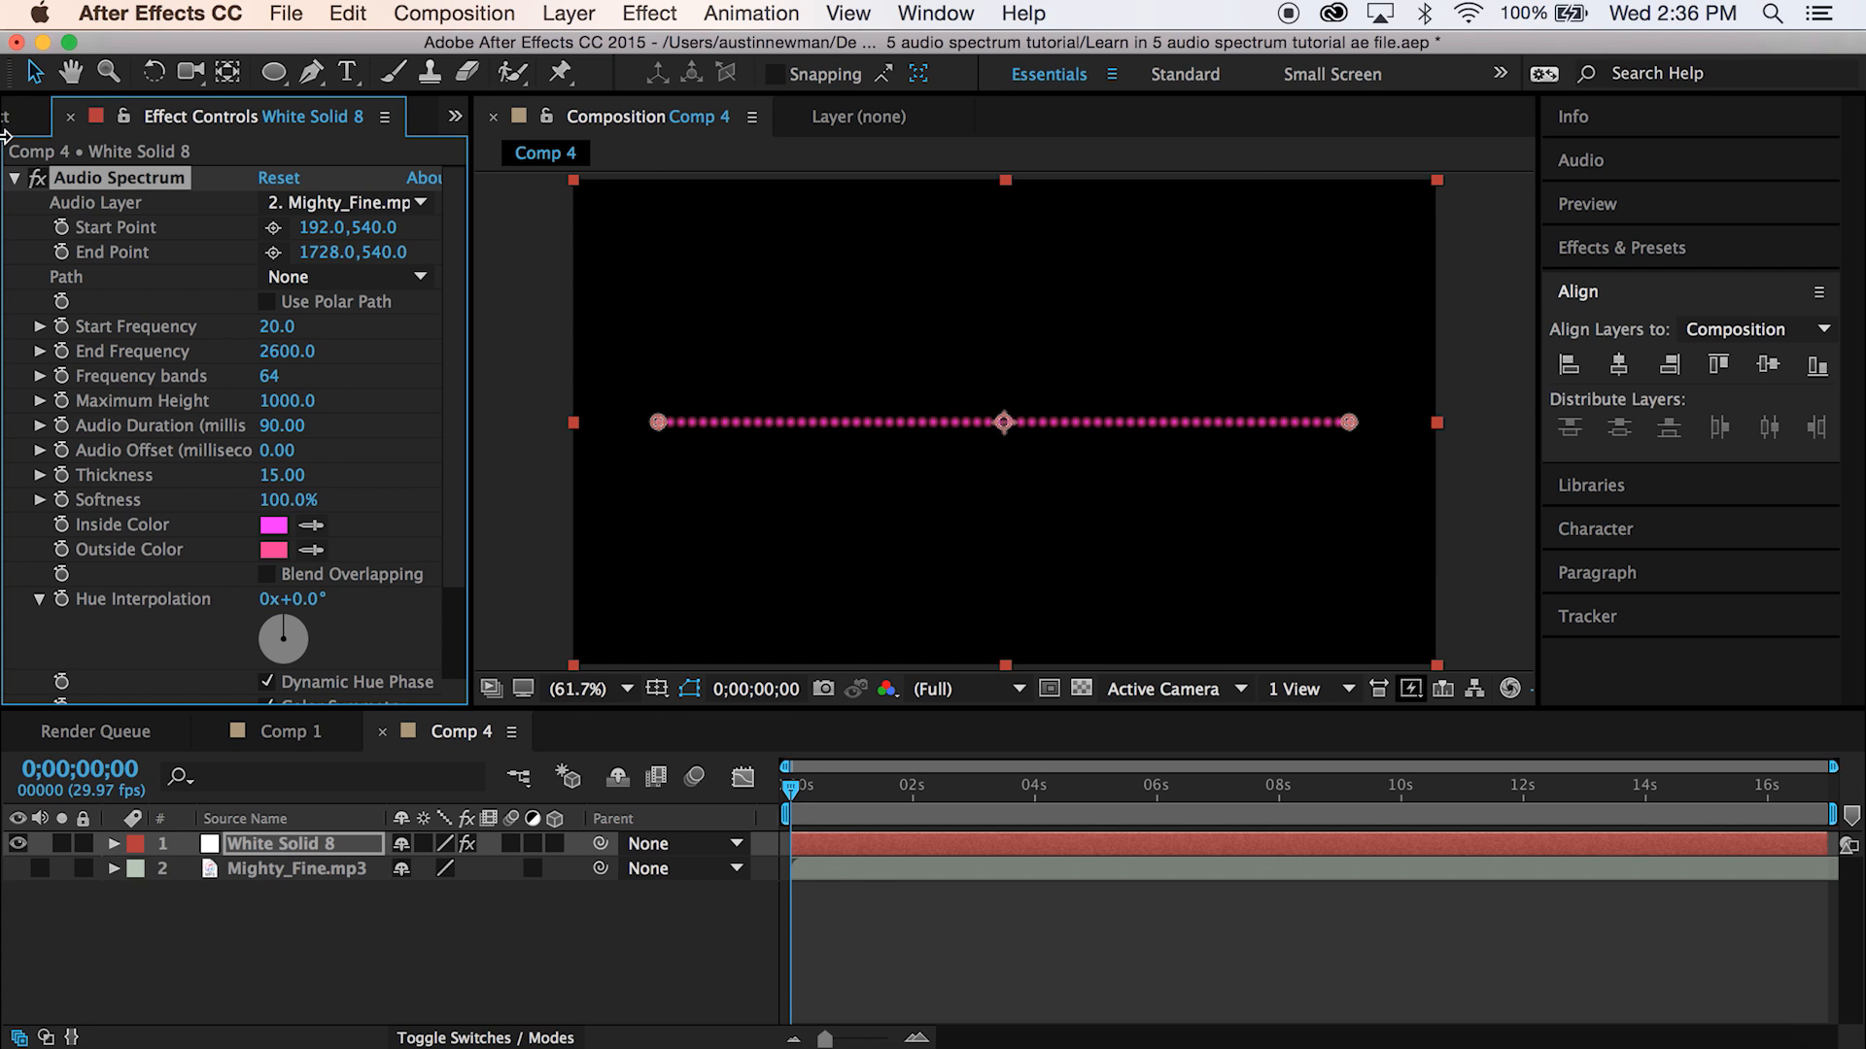
# - Place the clock .psd logo into Comp 4 above the spectrum solid and return to the solid's effect settings
pyautogui.click(39, 116)
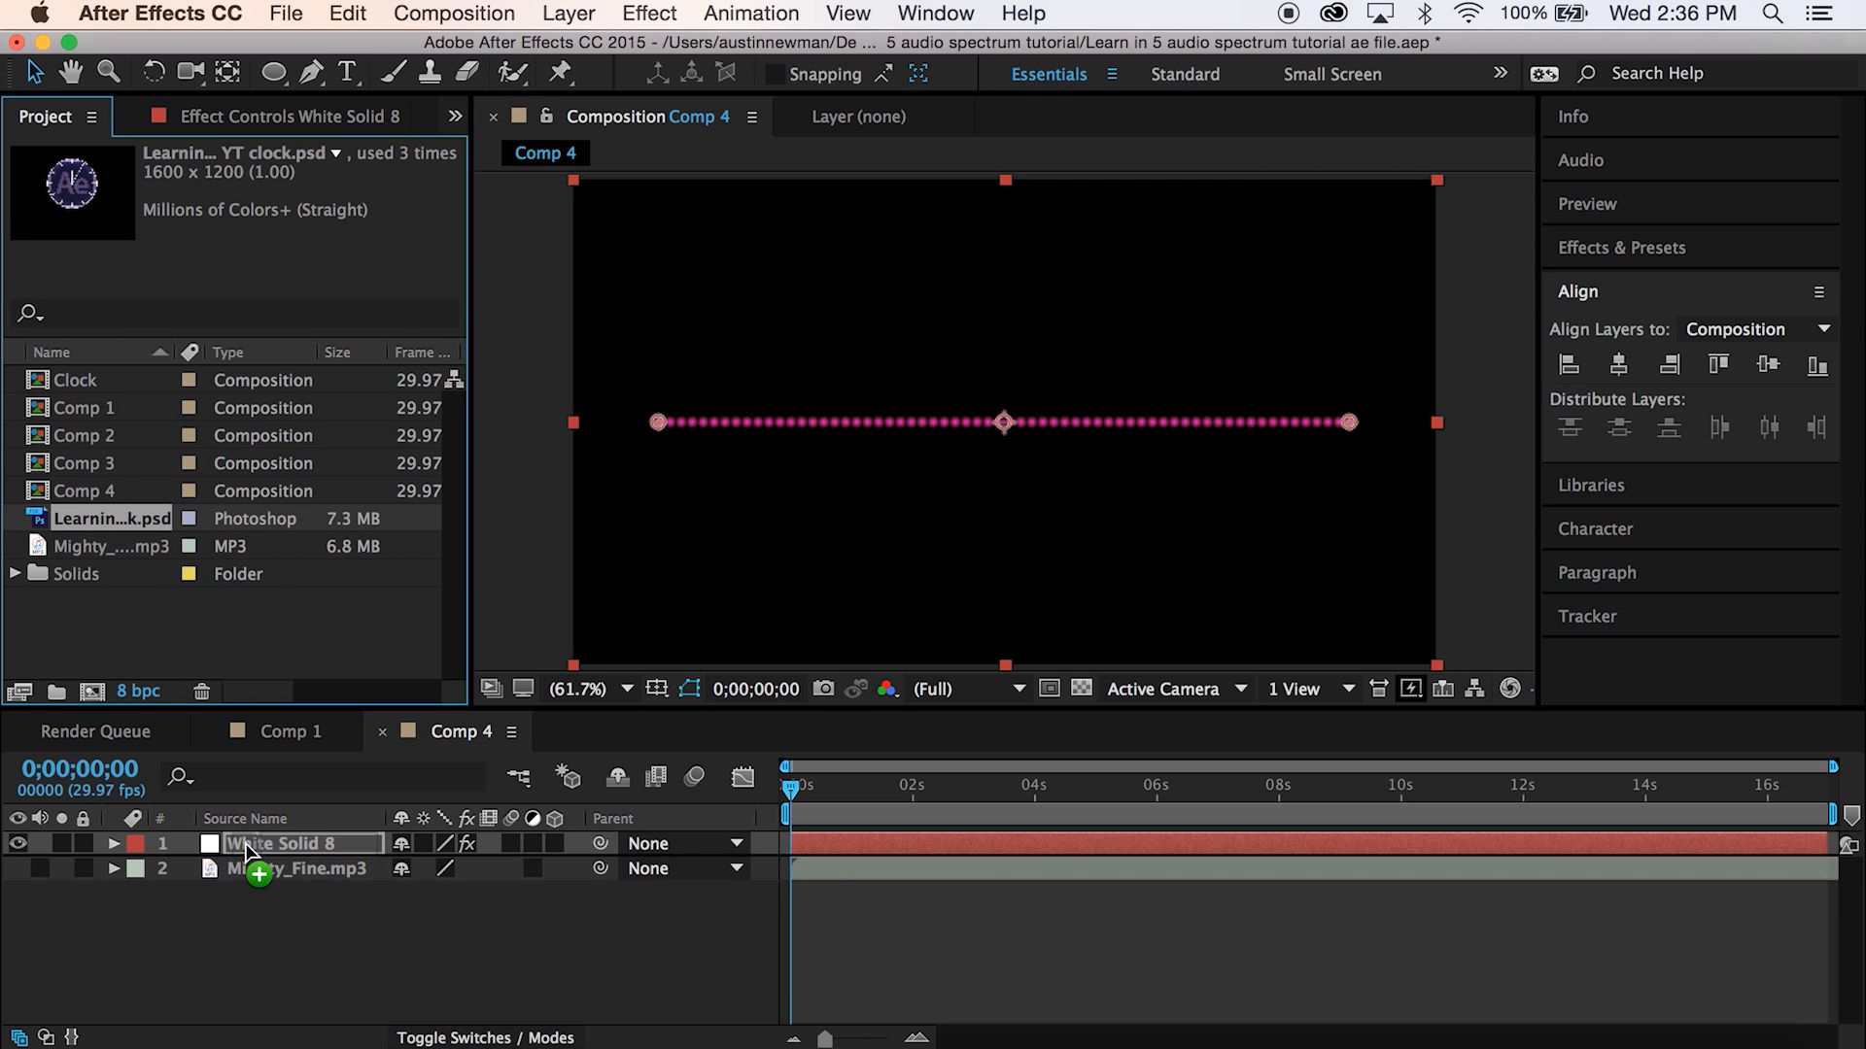
pyautogui.moveTo(101, 517); pyautogui.dragTo(298, 842)
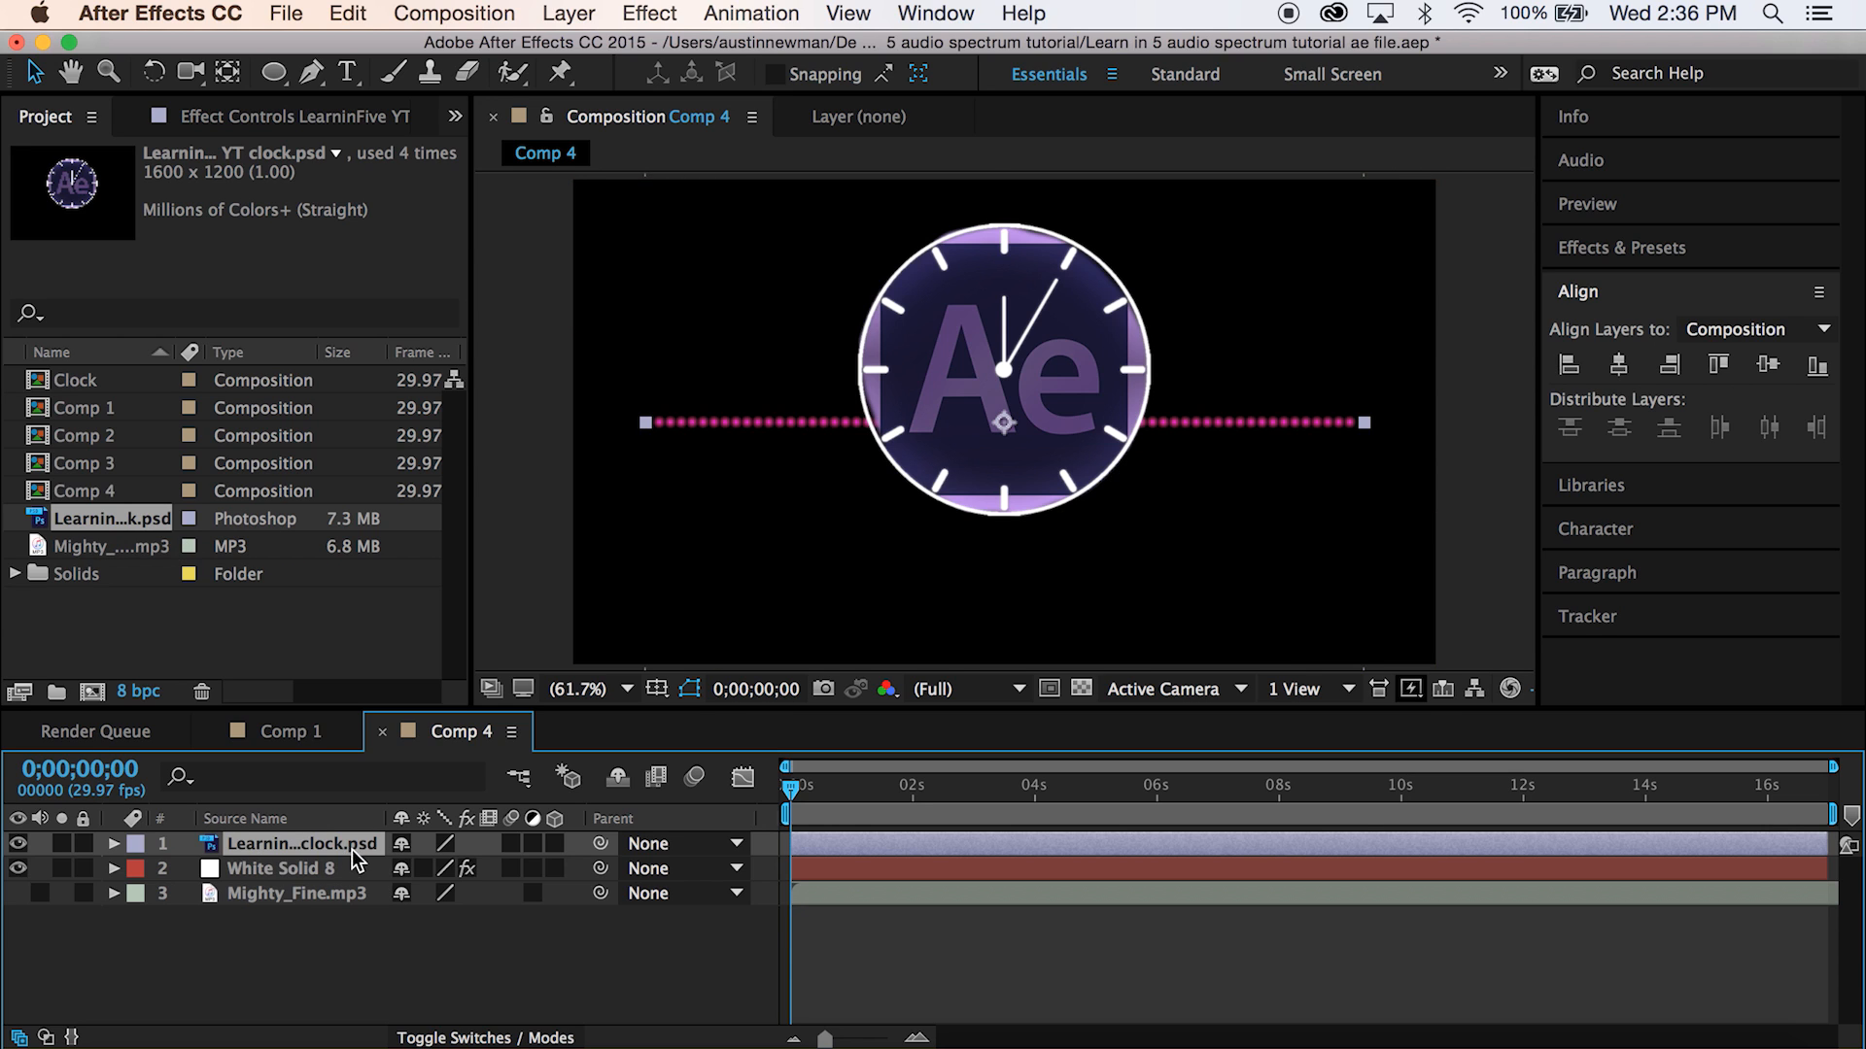
pyautogui.click(280, 868)
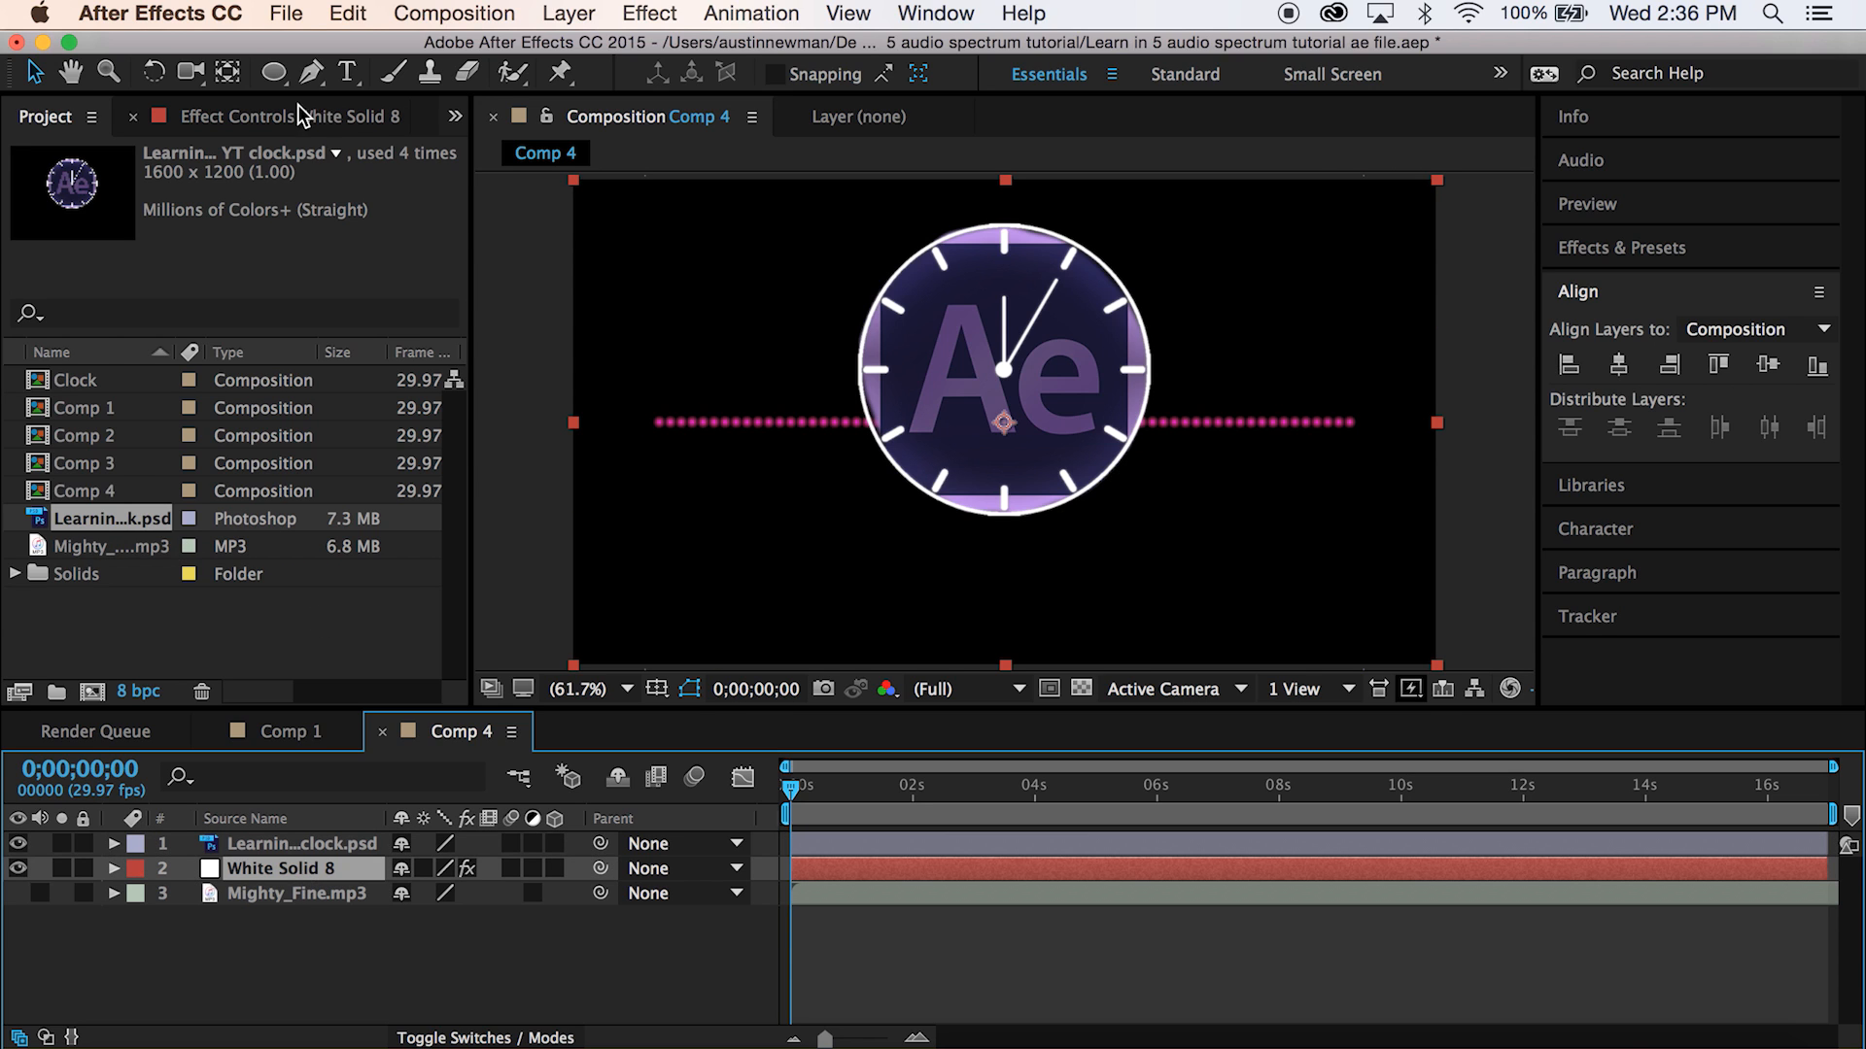
pyautogui.click(239, 117)
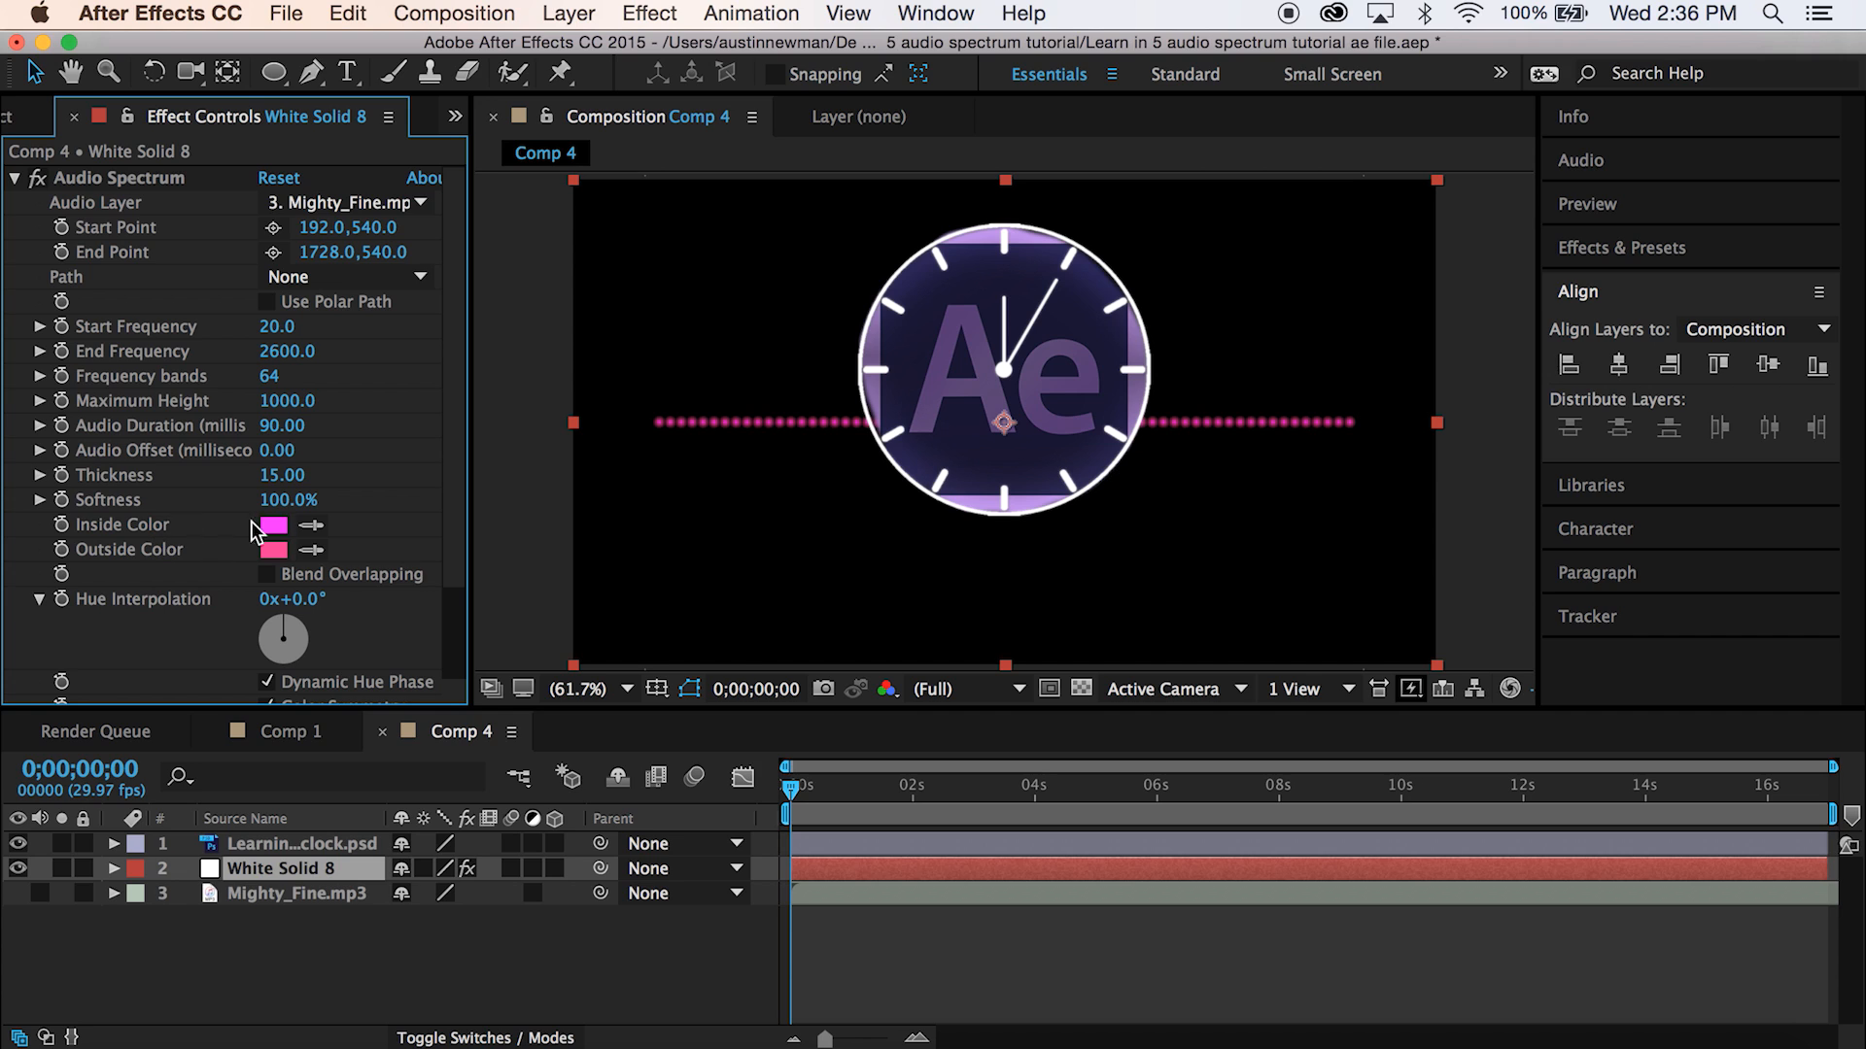
# - Set the spectrum's inside colour to a vivid purple (8D0CC3)
pyautogui.click(274, 525)
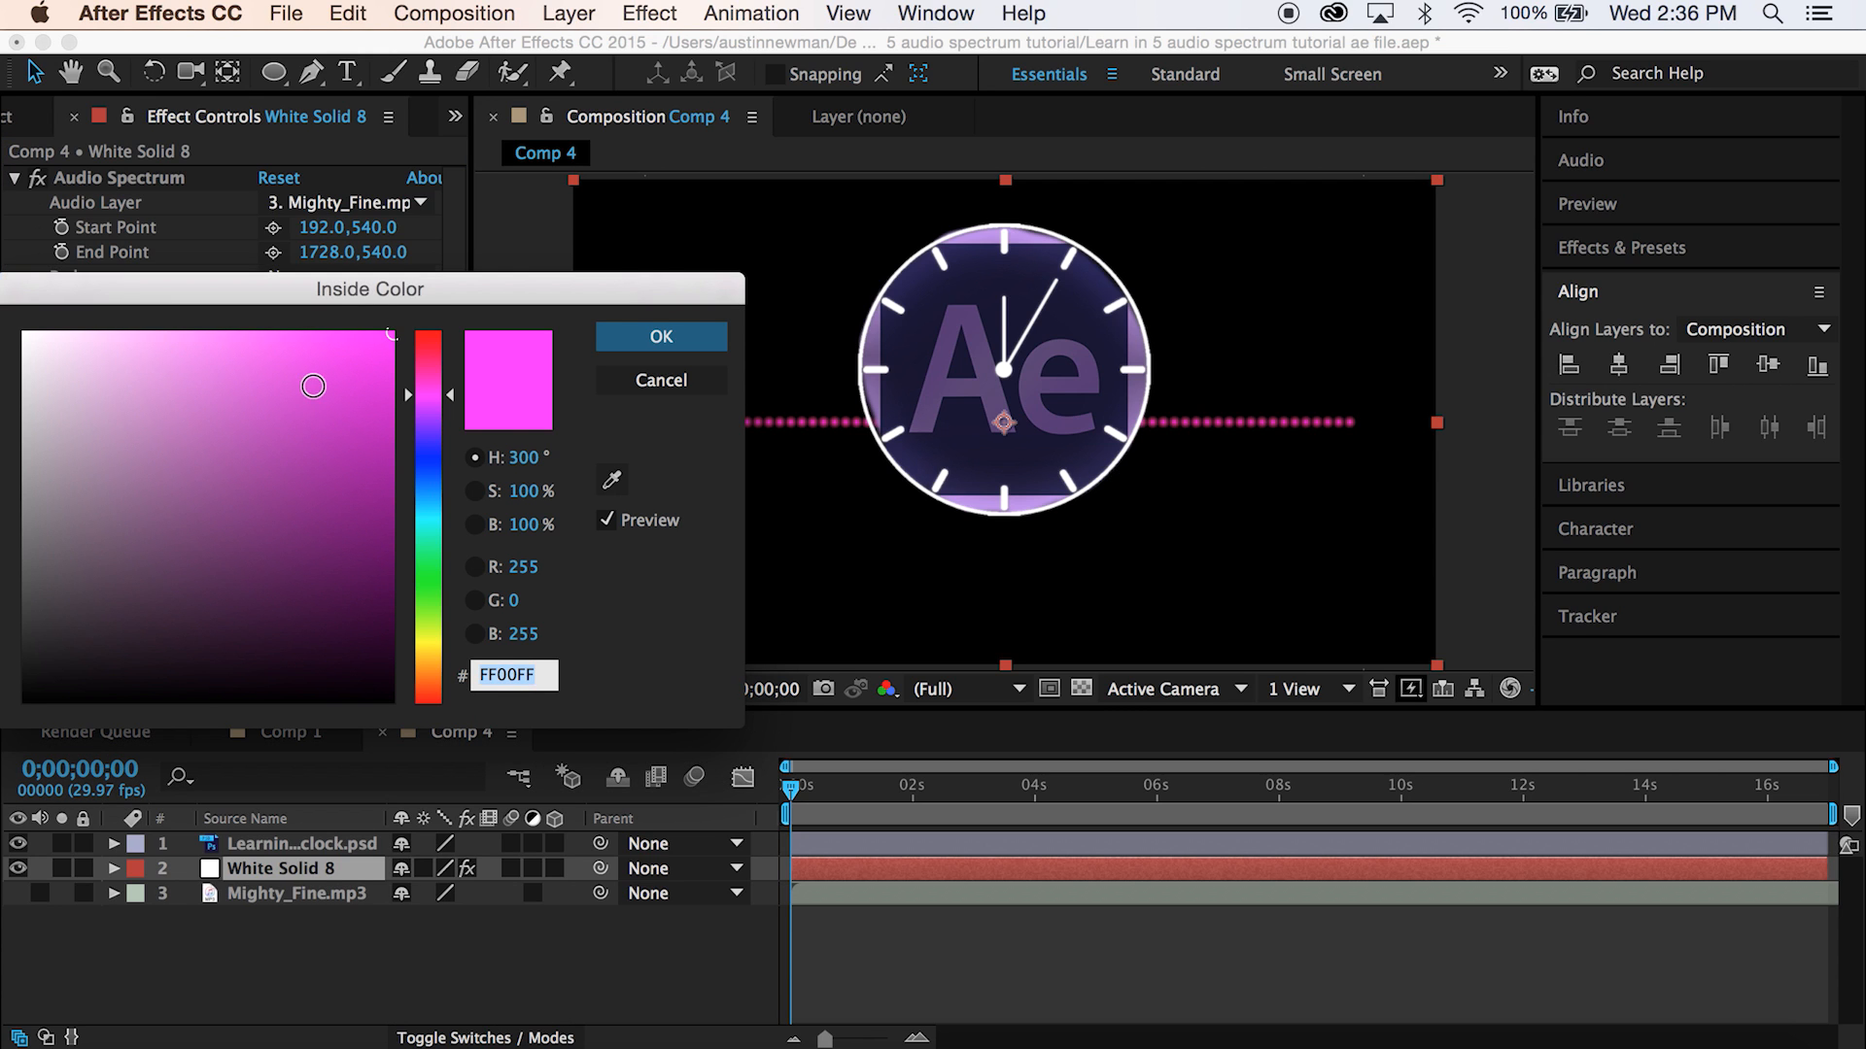
pyautogui.moveTo(312, 385); pyautogui.dragTo(364, 502)
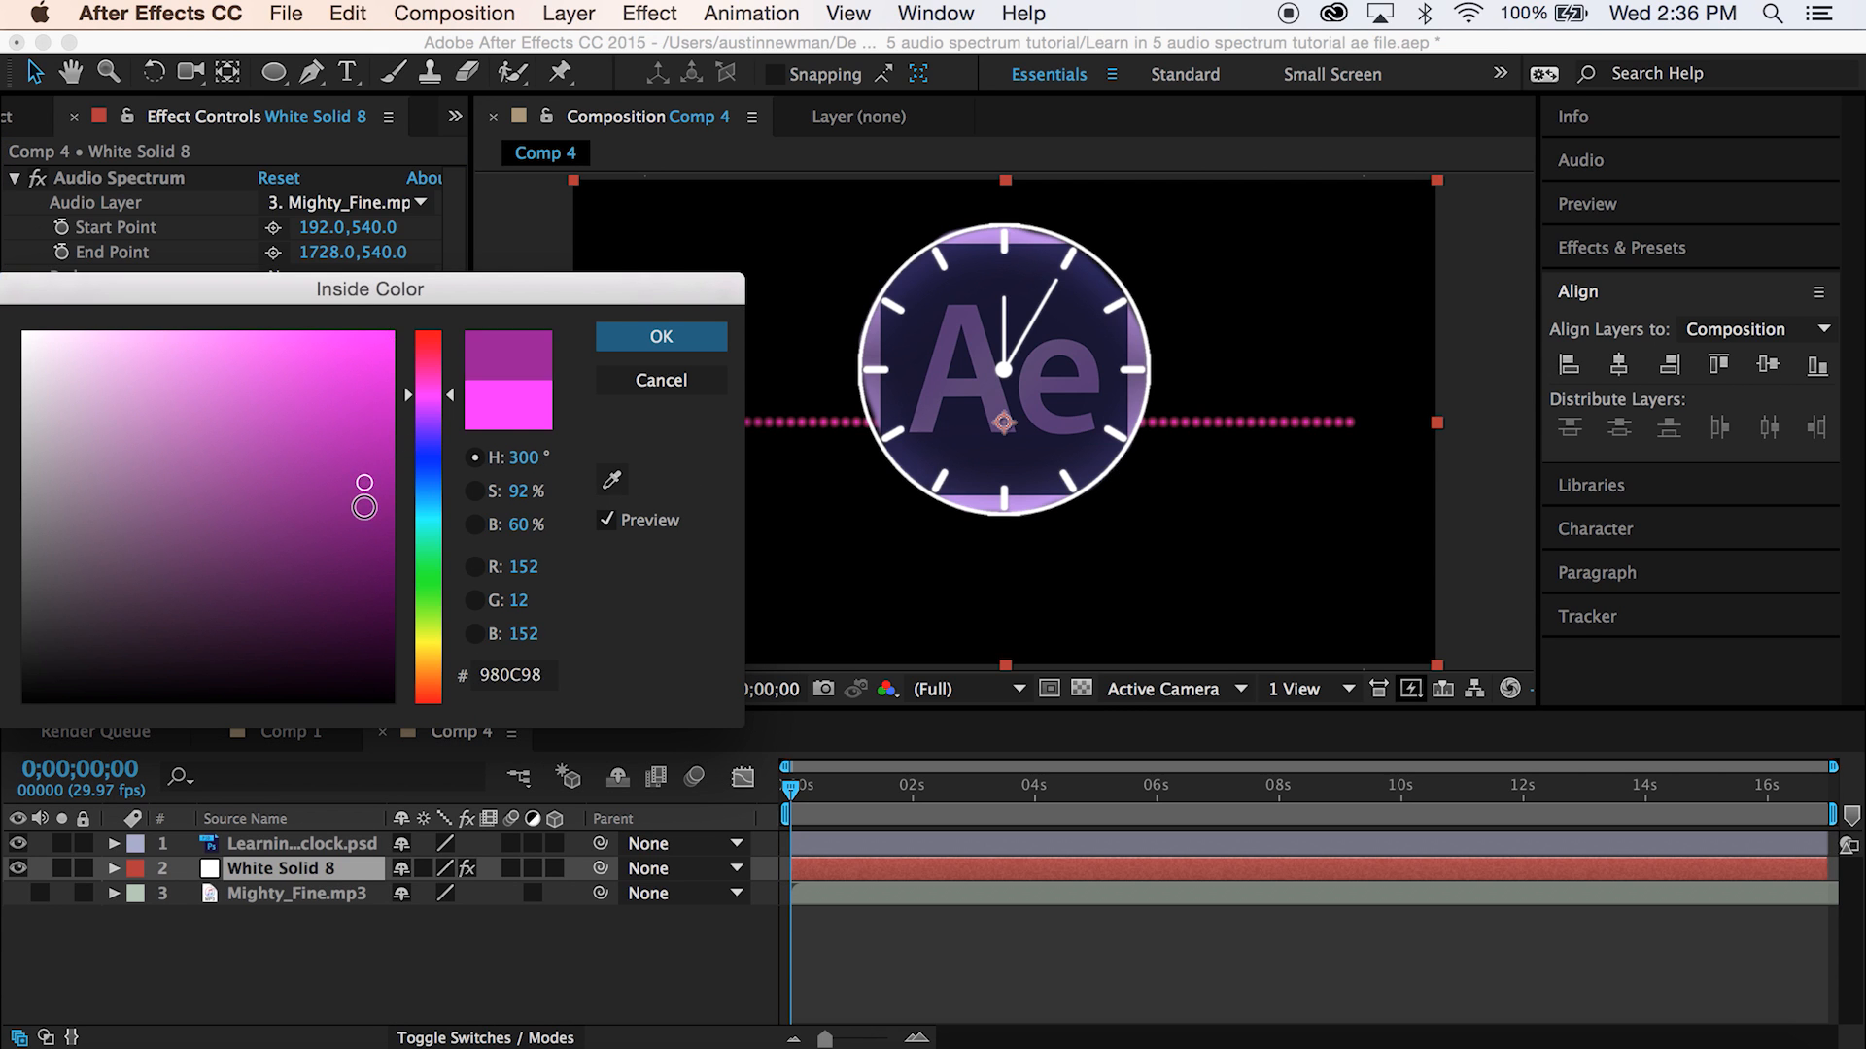
pyautogui.moveTo(363, 496); pyautogui.dragTo(349, 560)
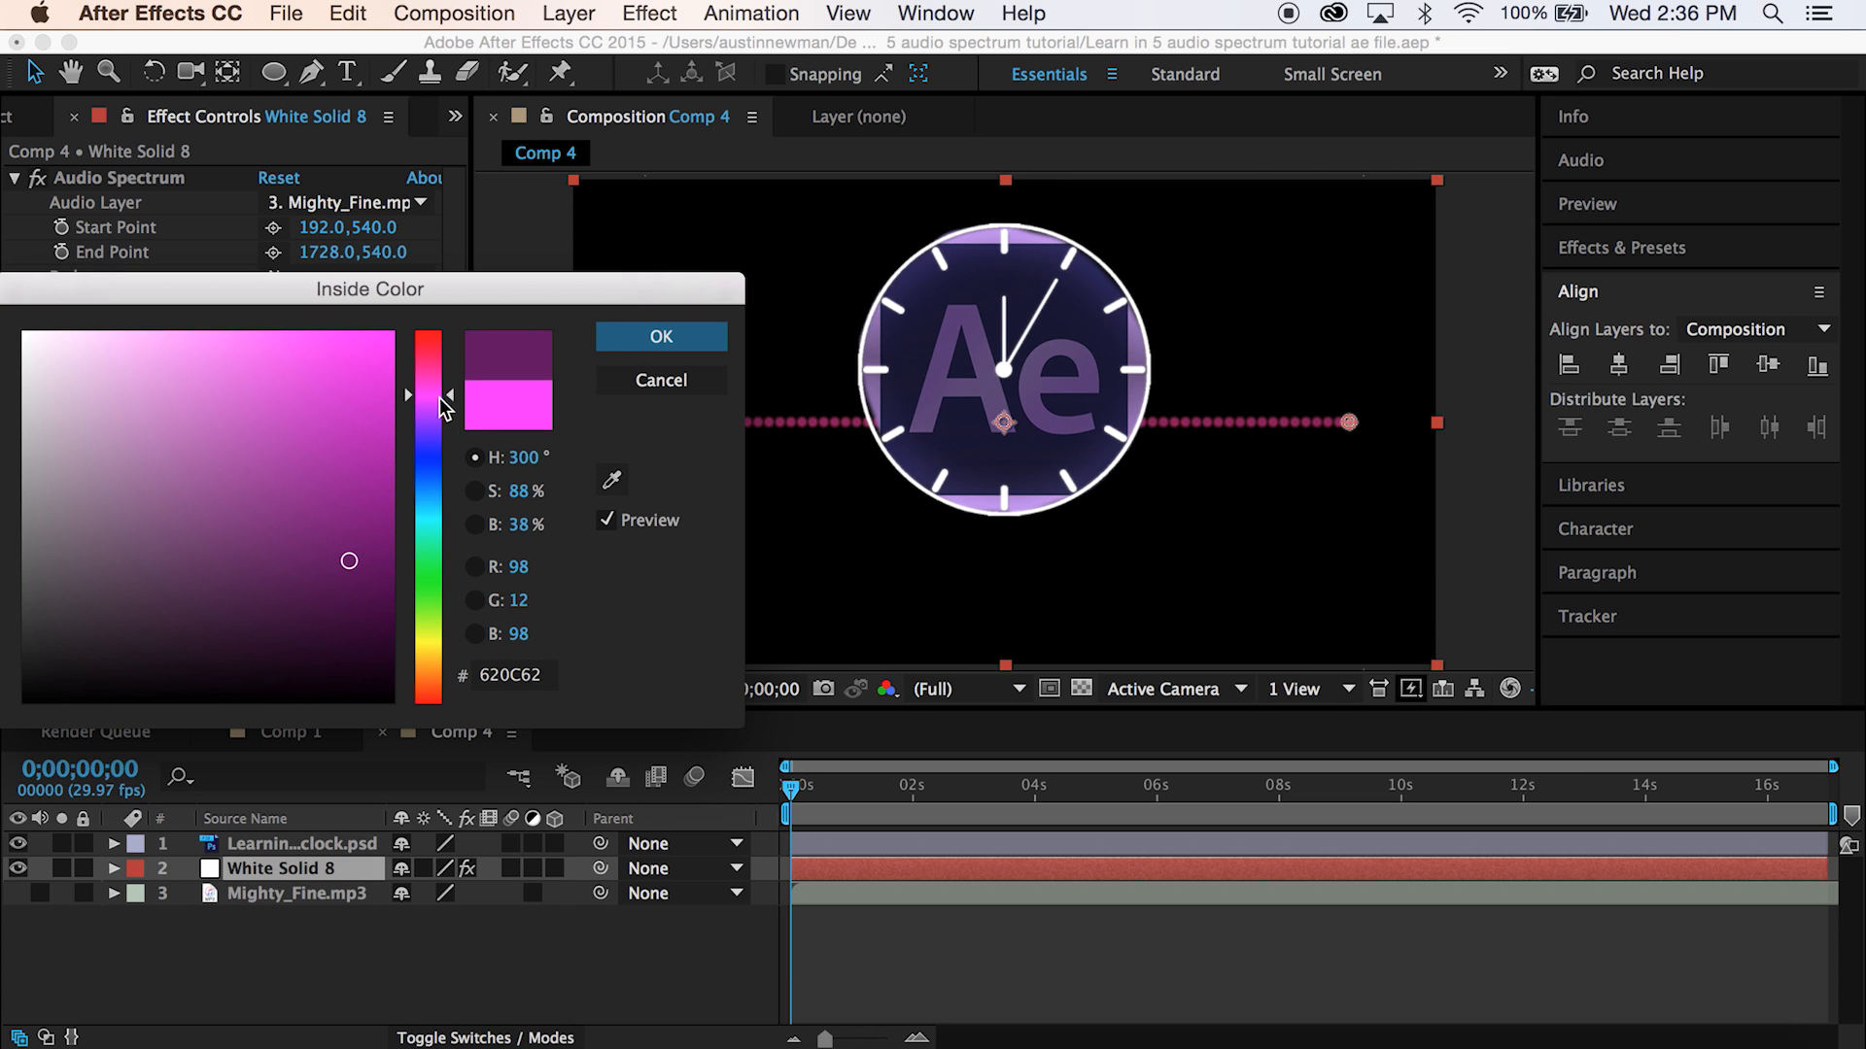
pyautogui.click(370, 424)
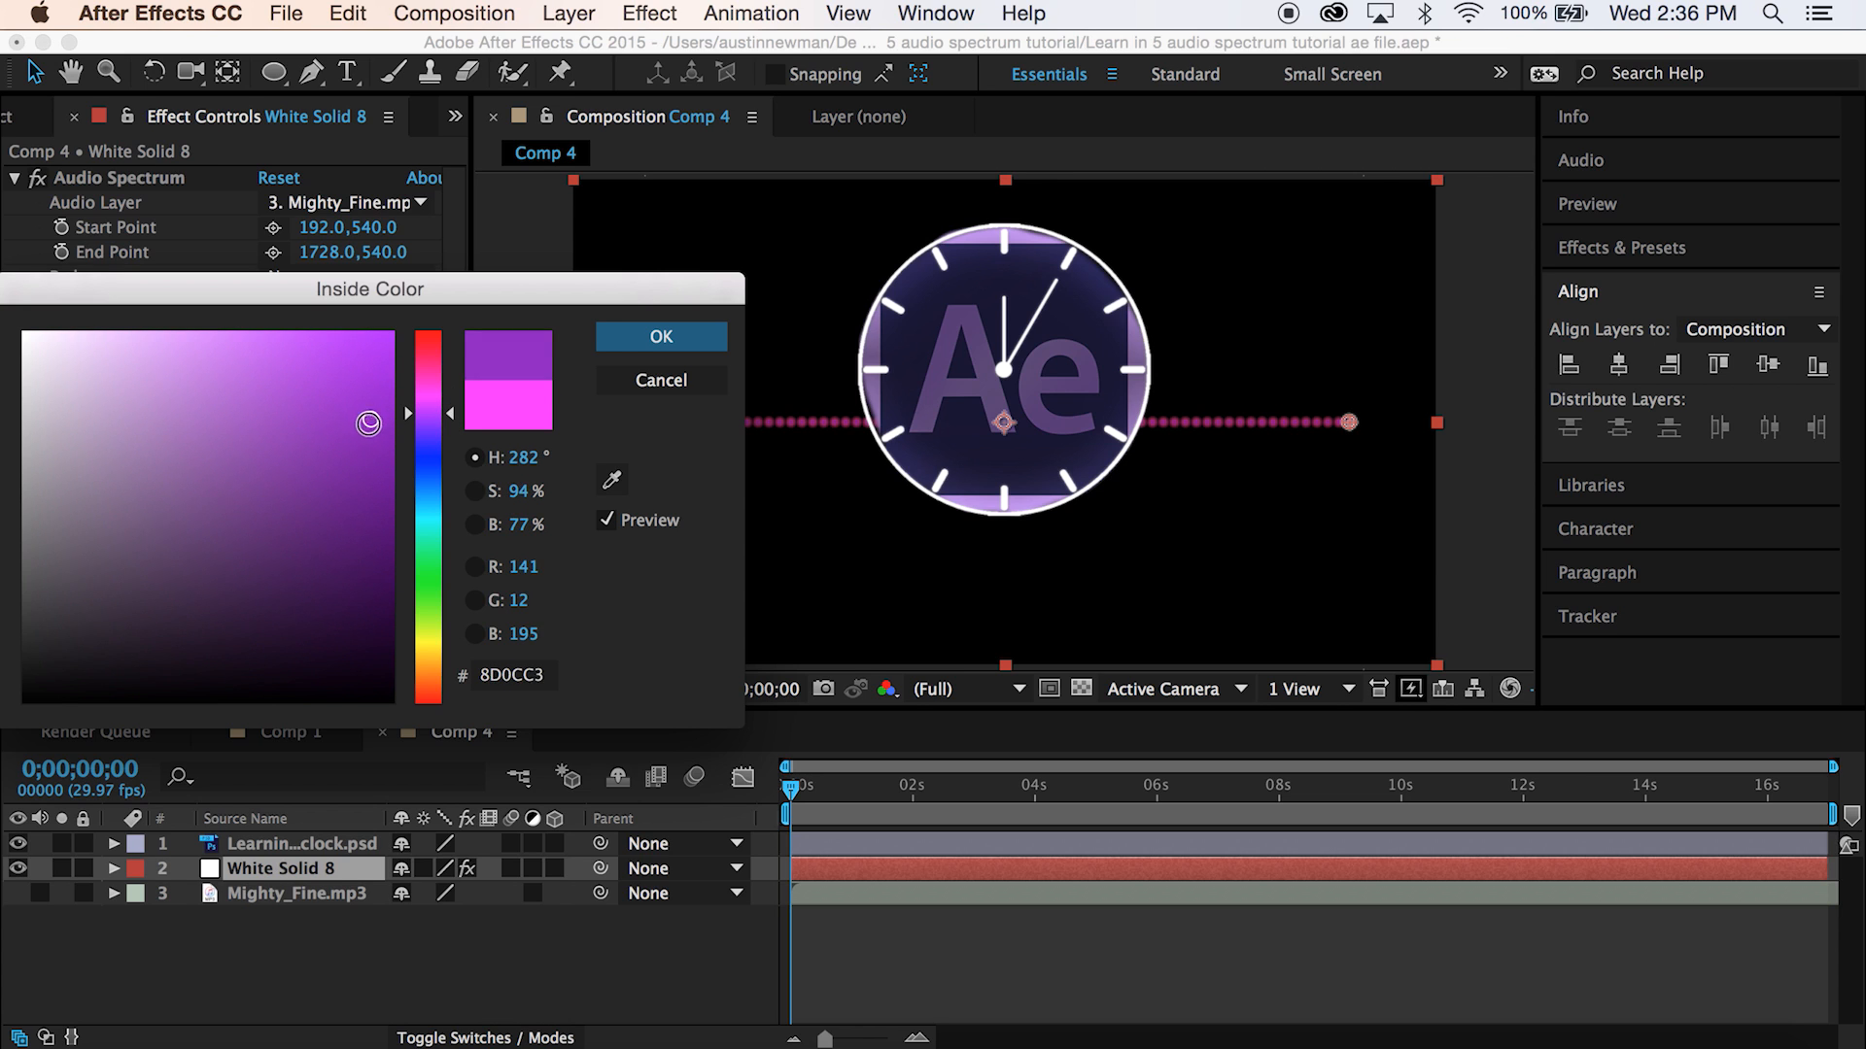
pyautogui.click(660, 337)
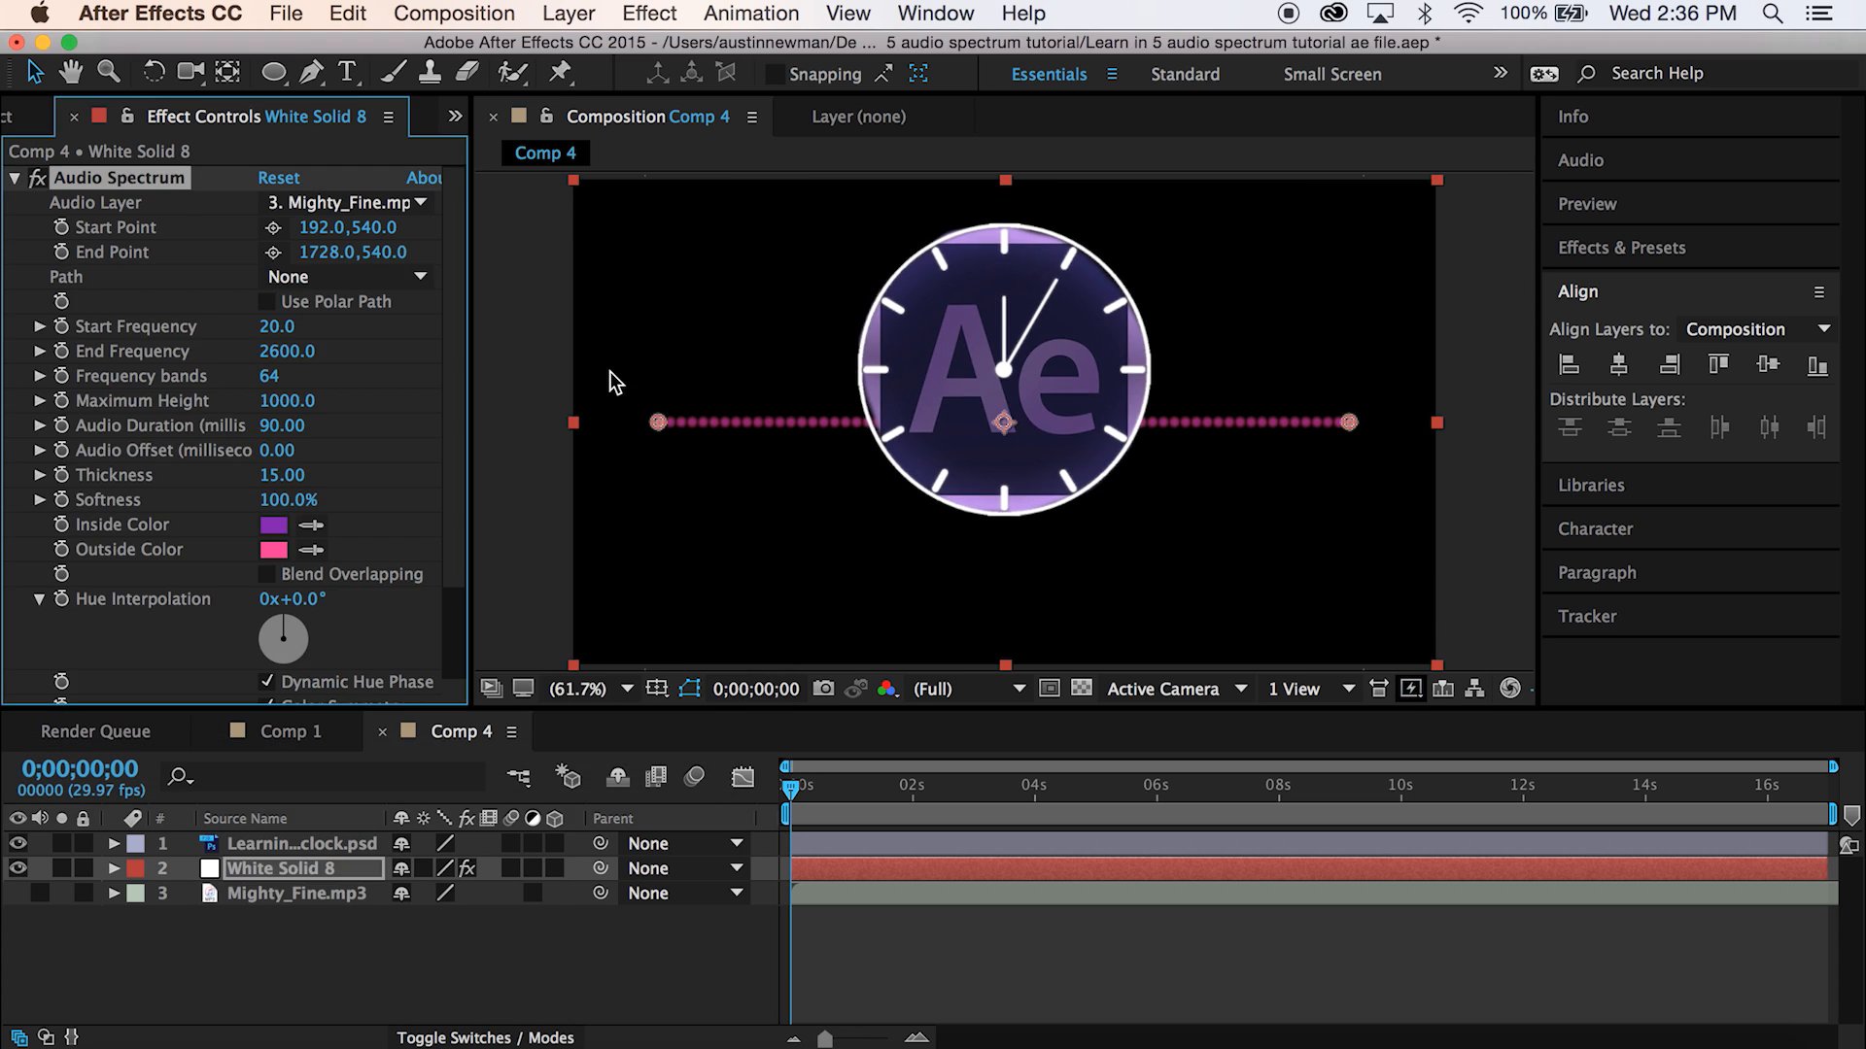
# - Set the spectrum's outside colour to white
pyautogui.click(272, 548)
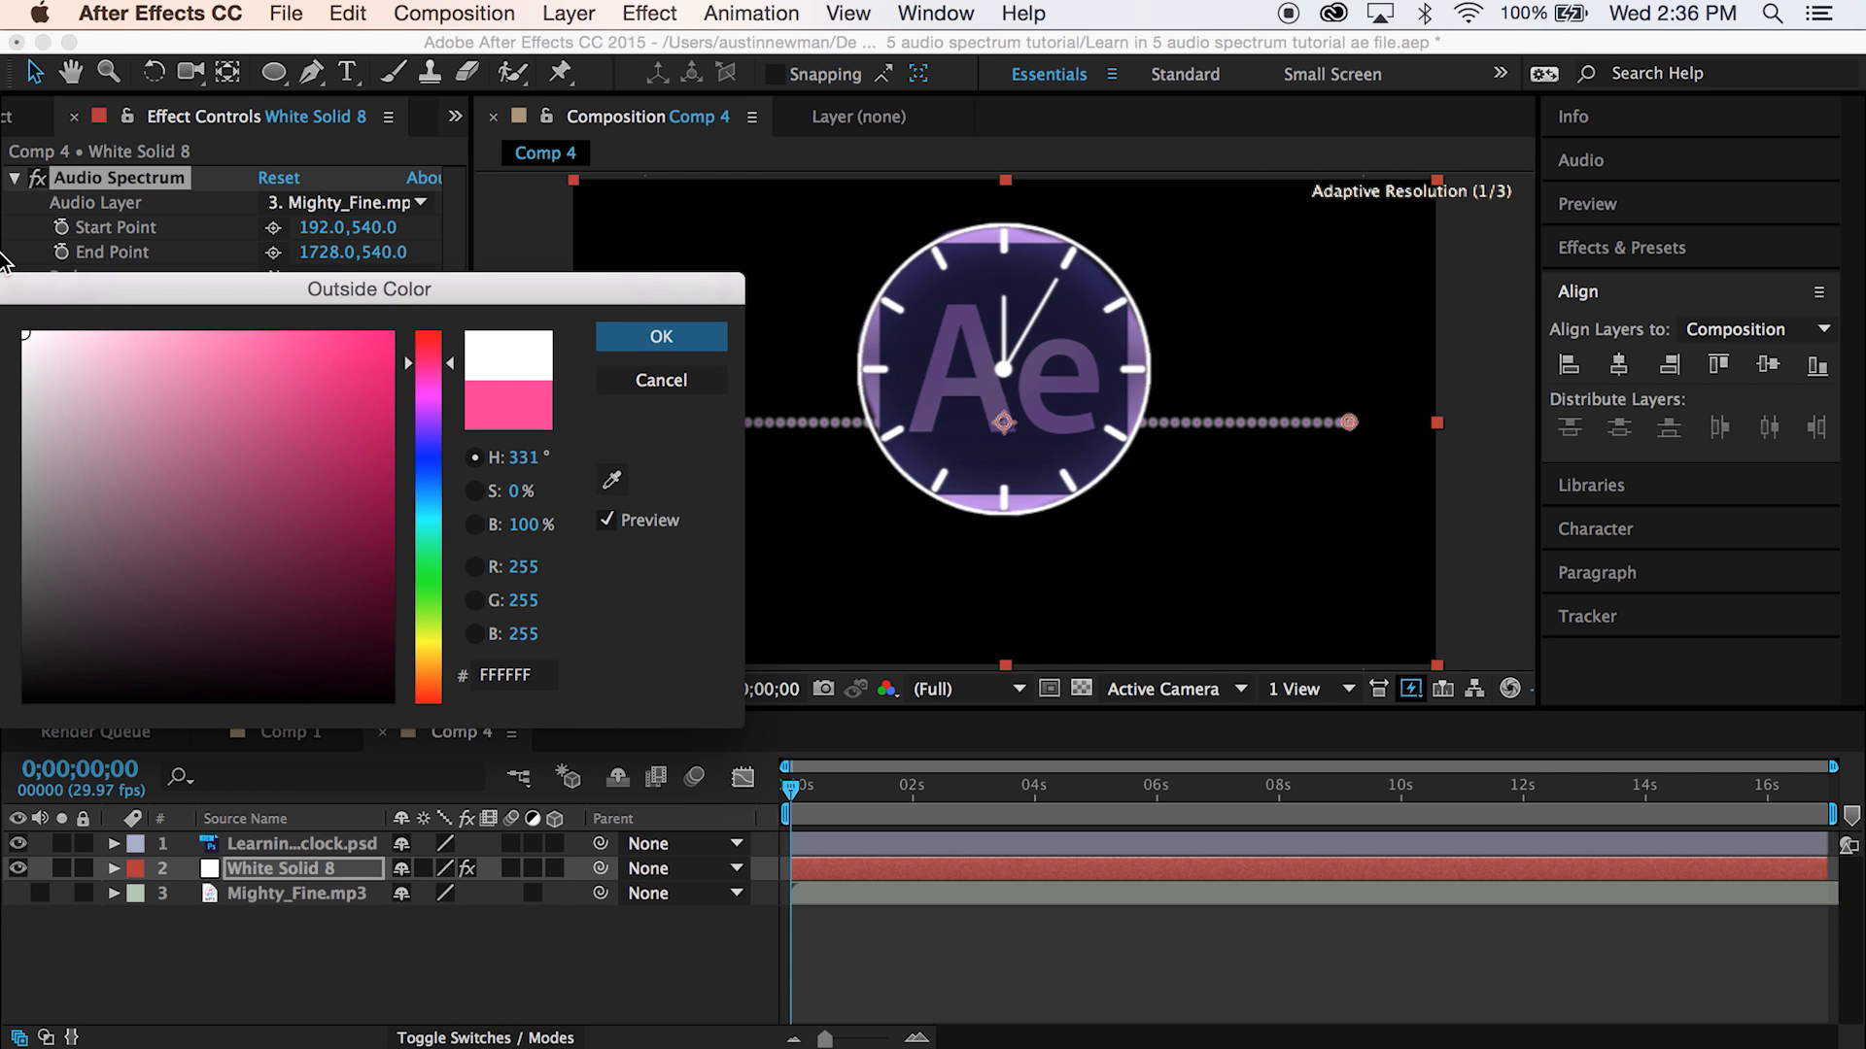
pyautogui.click(660, 336)
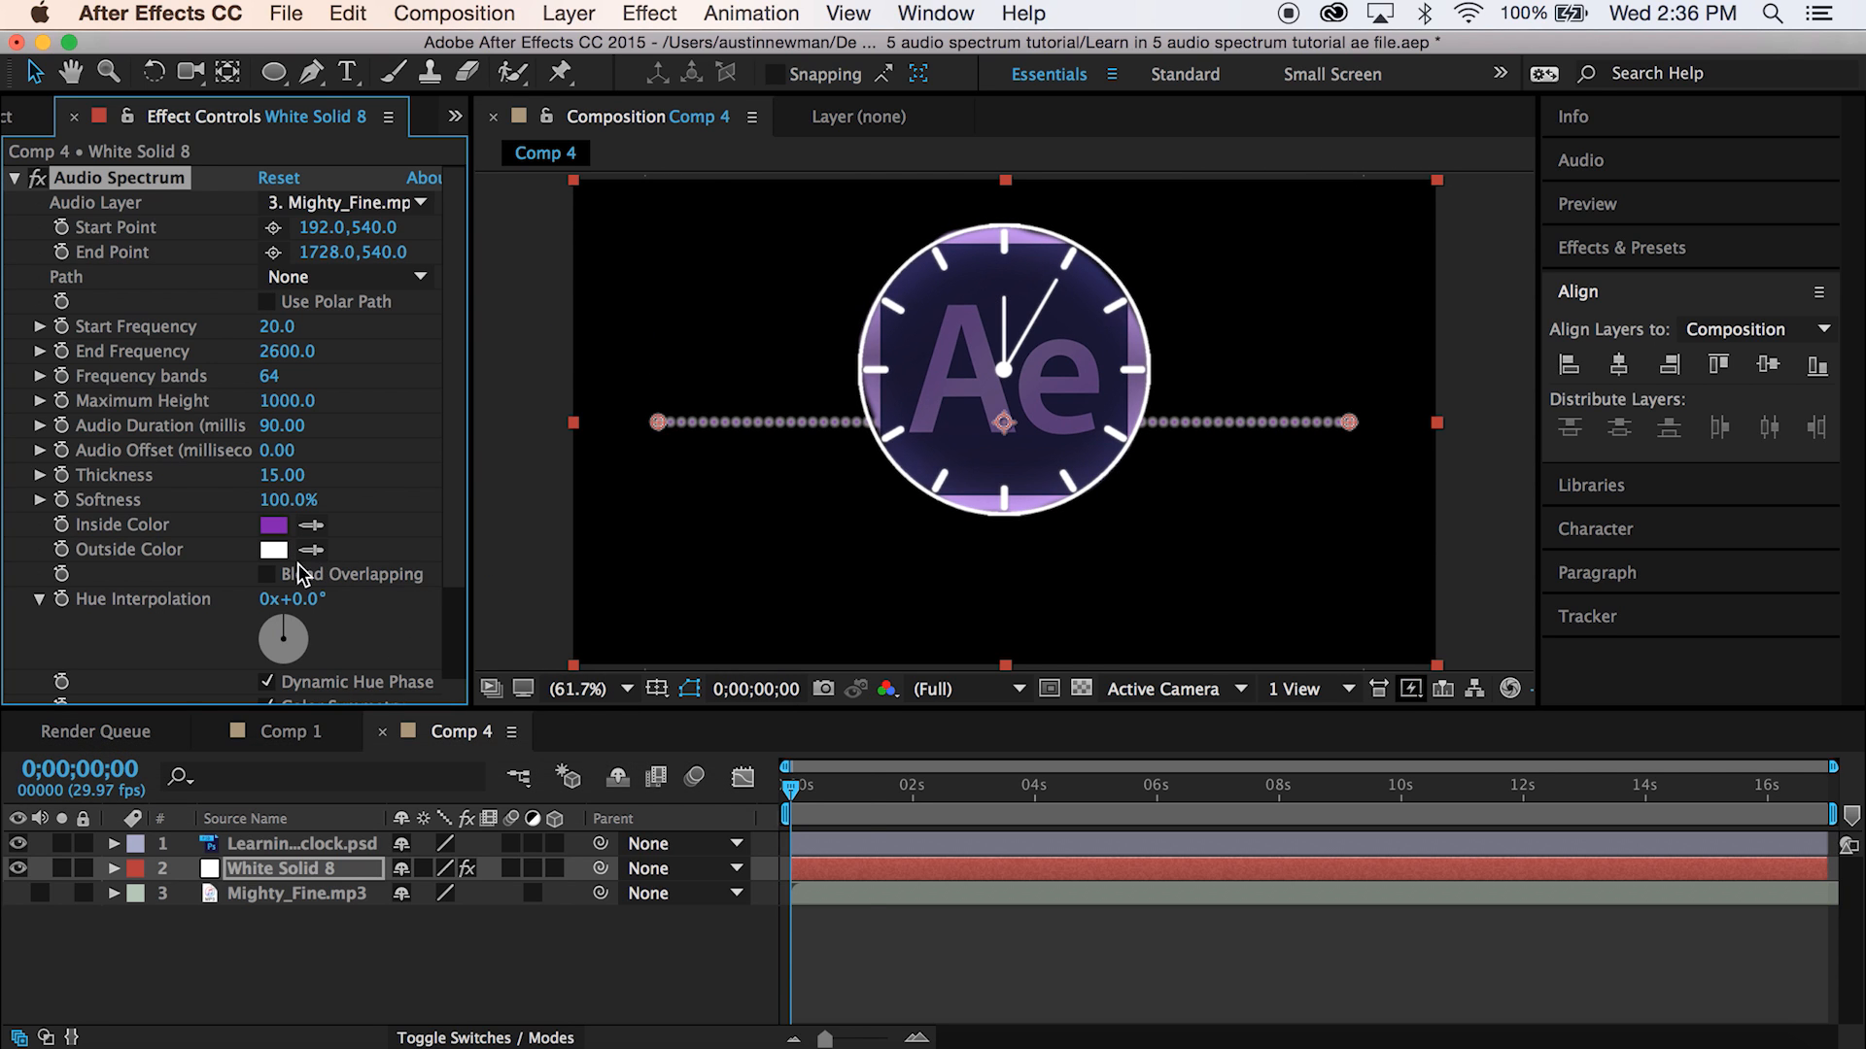
# - Set Hue Interpolation to 65° and Side Options to Side B so bars extend on one side only
pyautogui.click(869, 786)
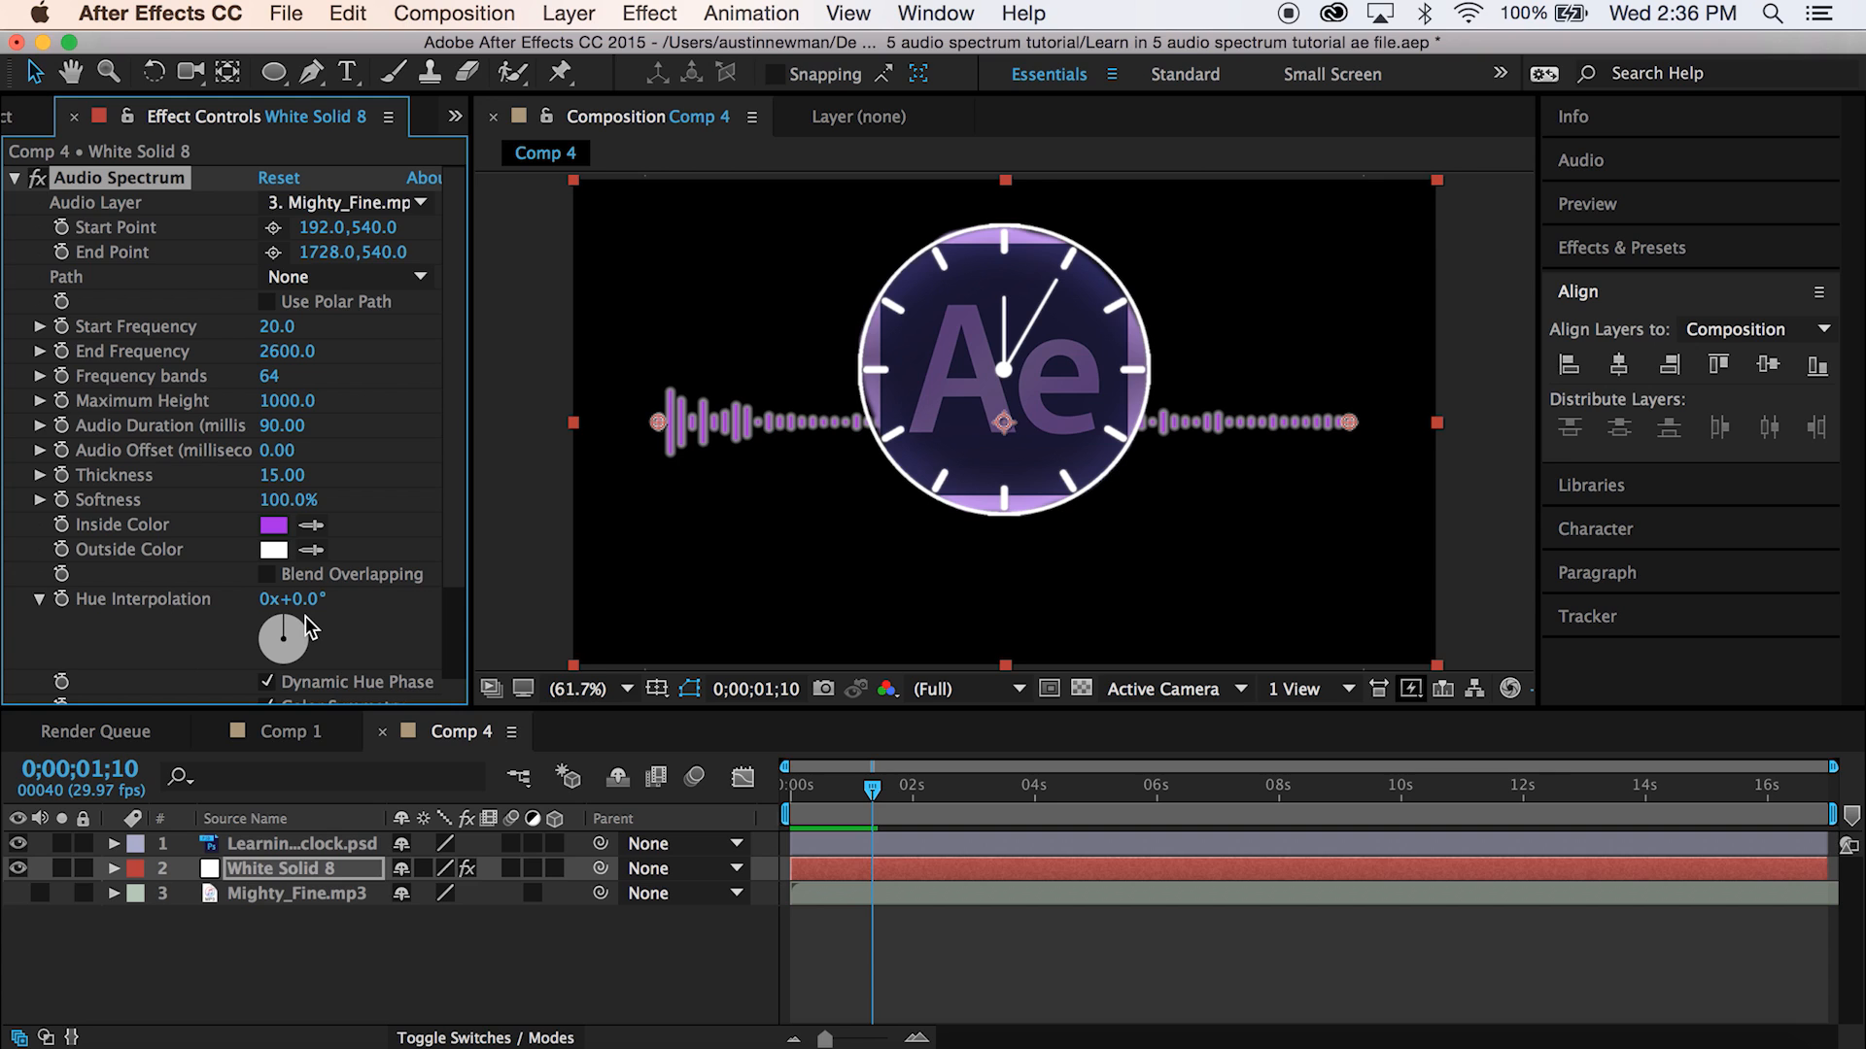
pyautogui.write('65')
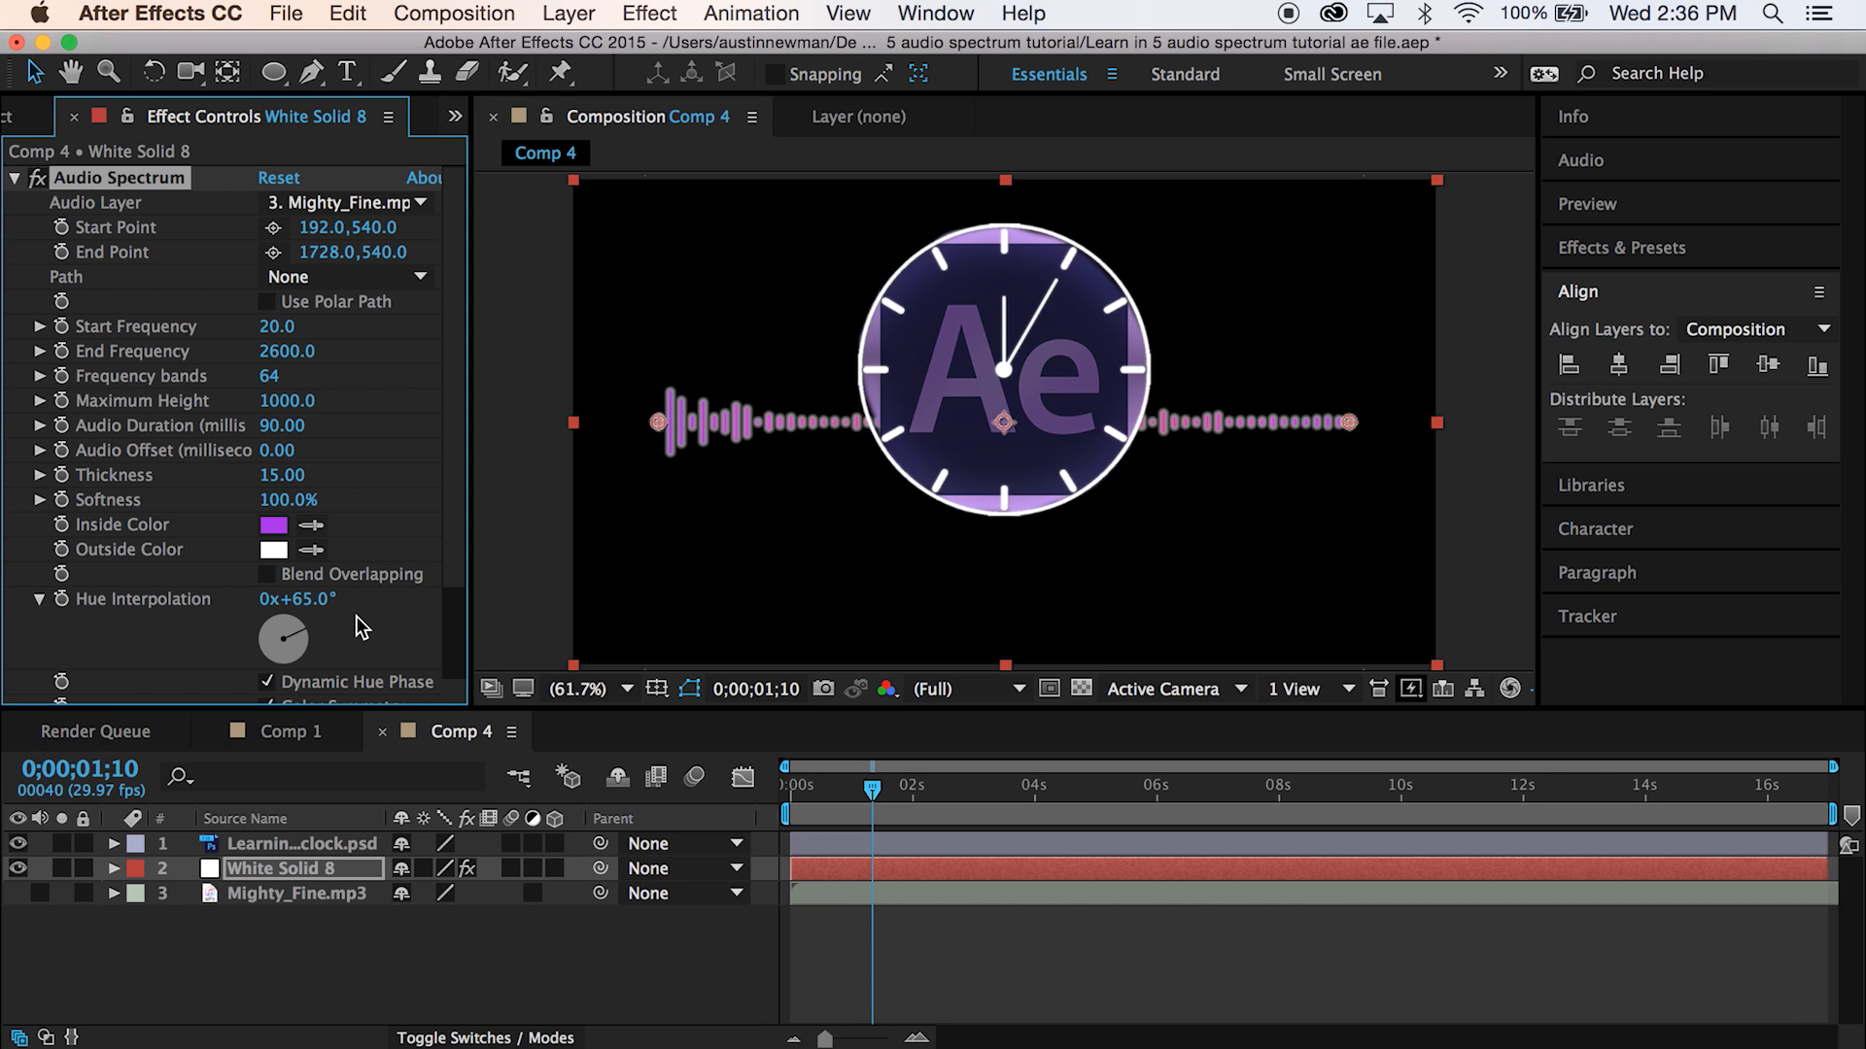
pyautogui.scroll(-3)
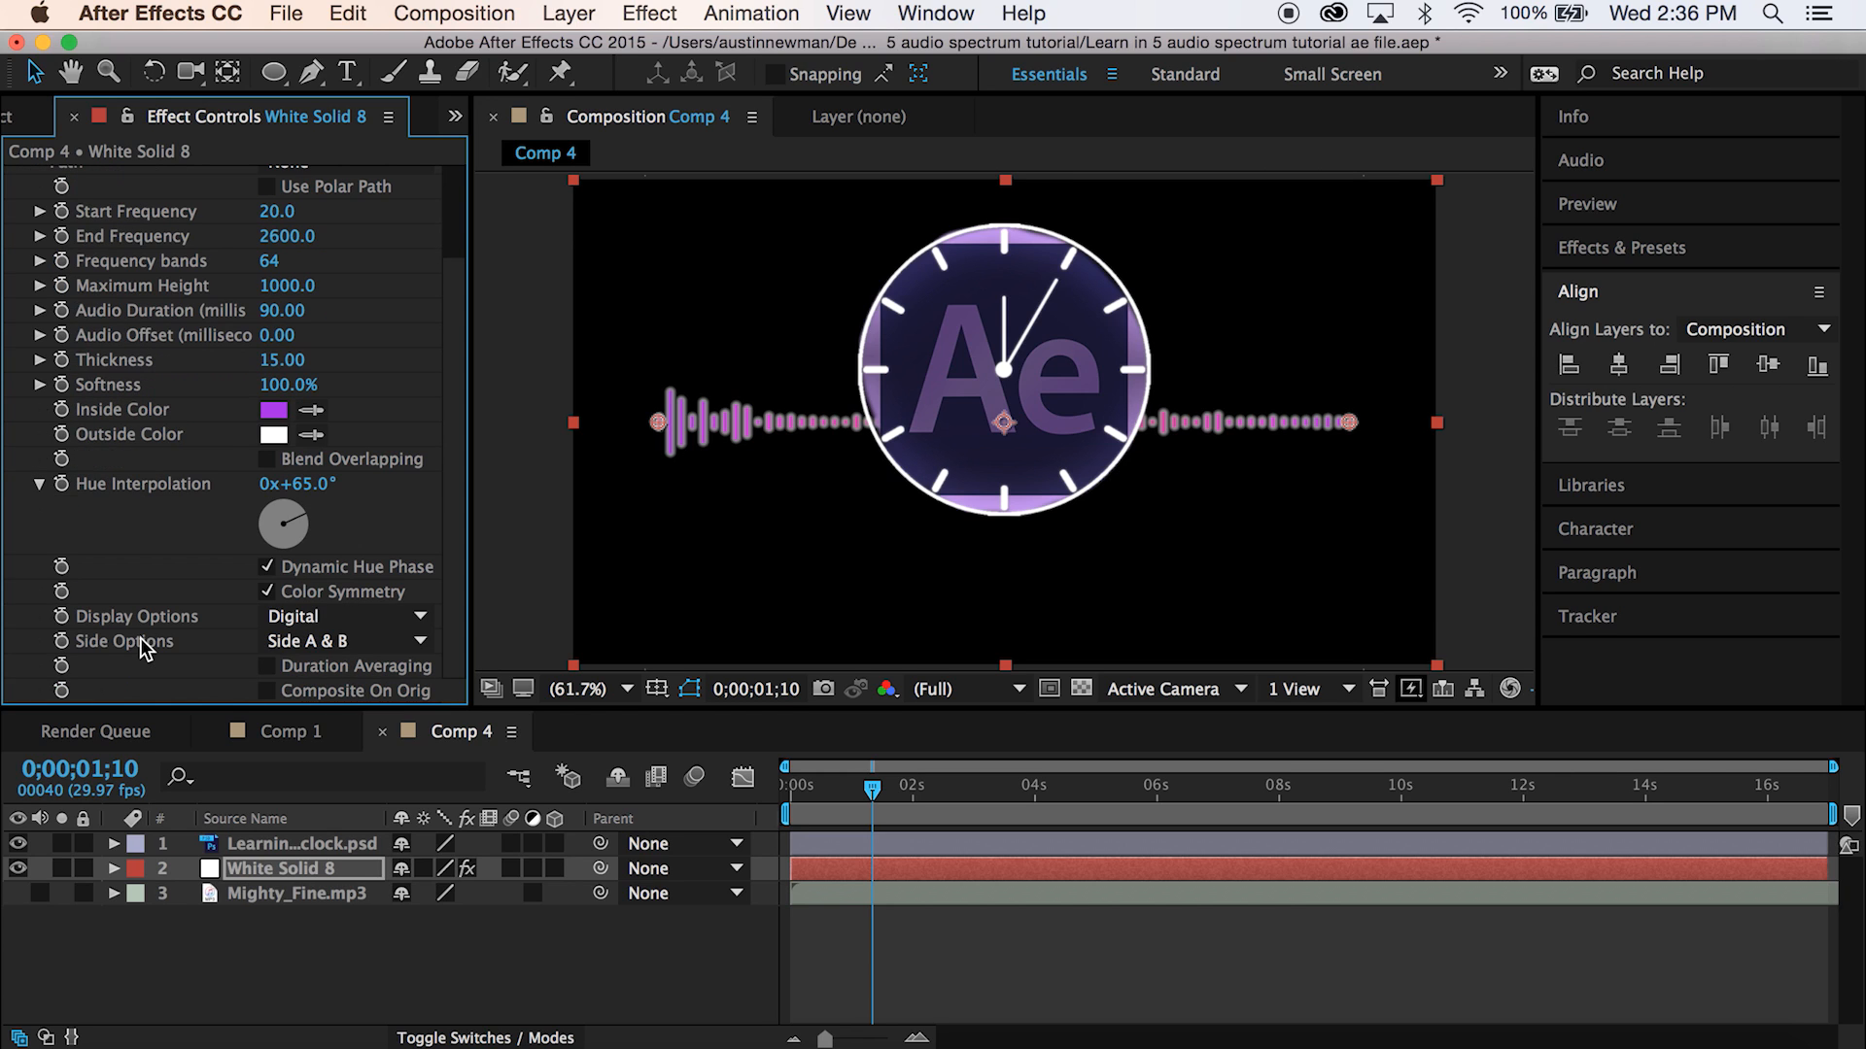
pyautogui.click(346, 641)
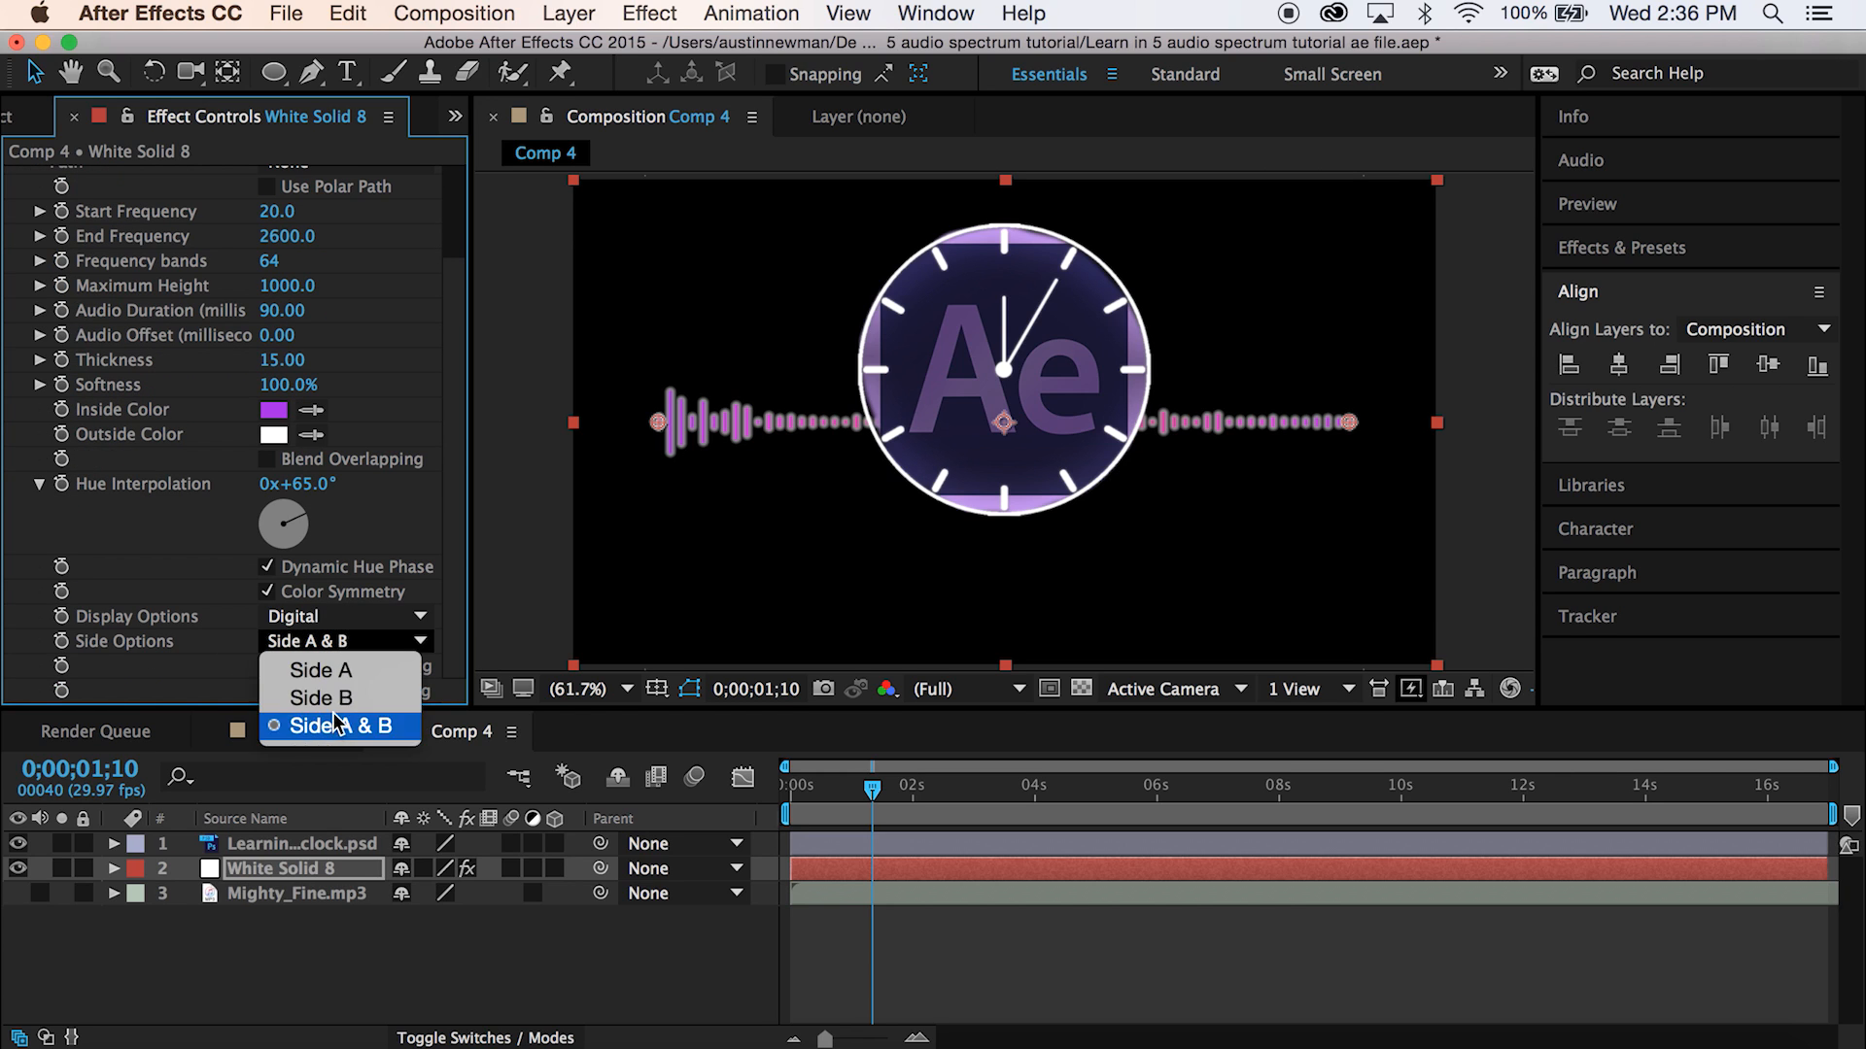
pyautogui.click(322, 697)
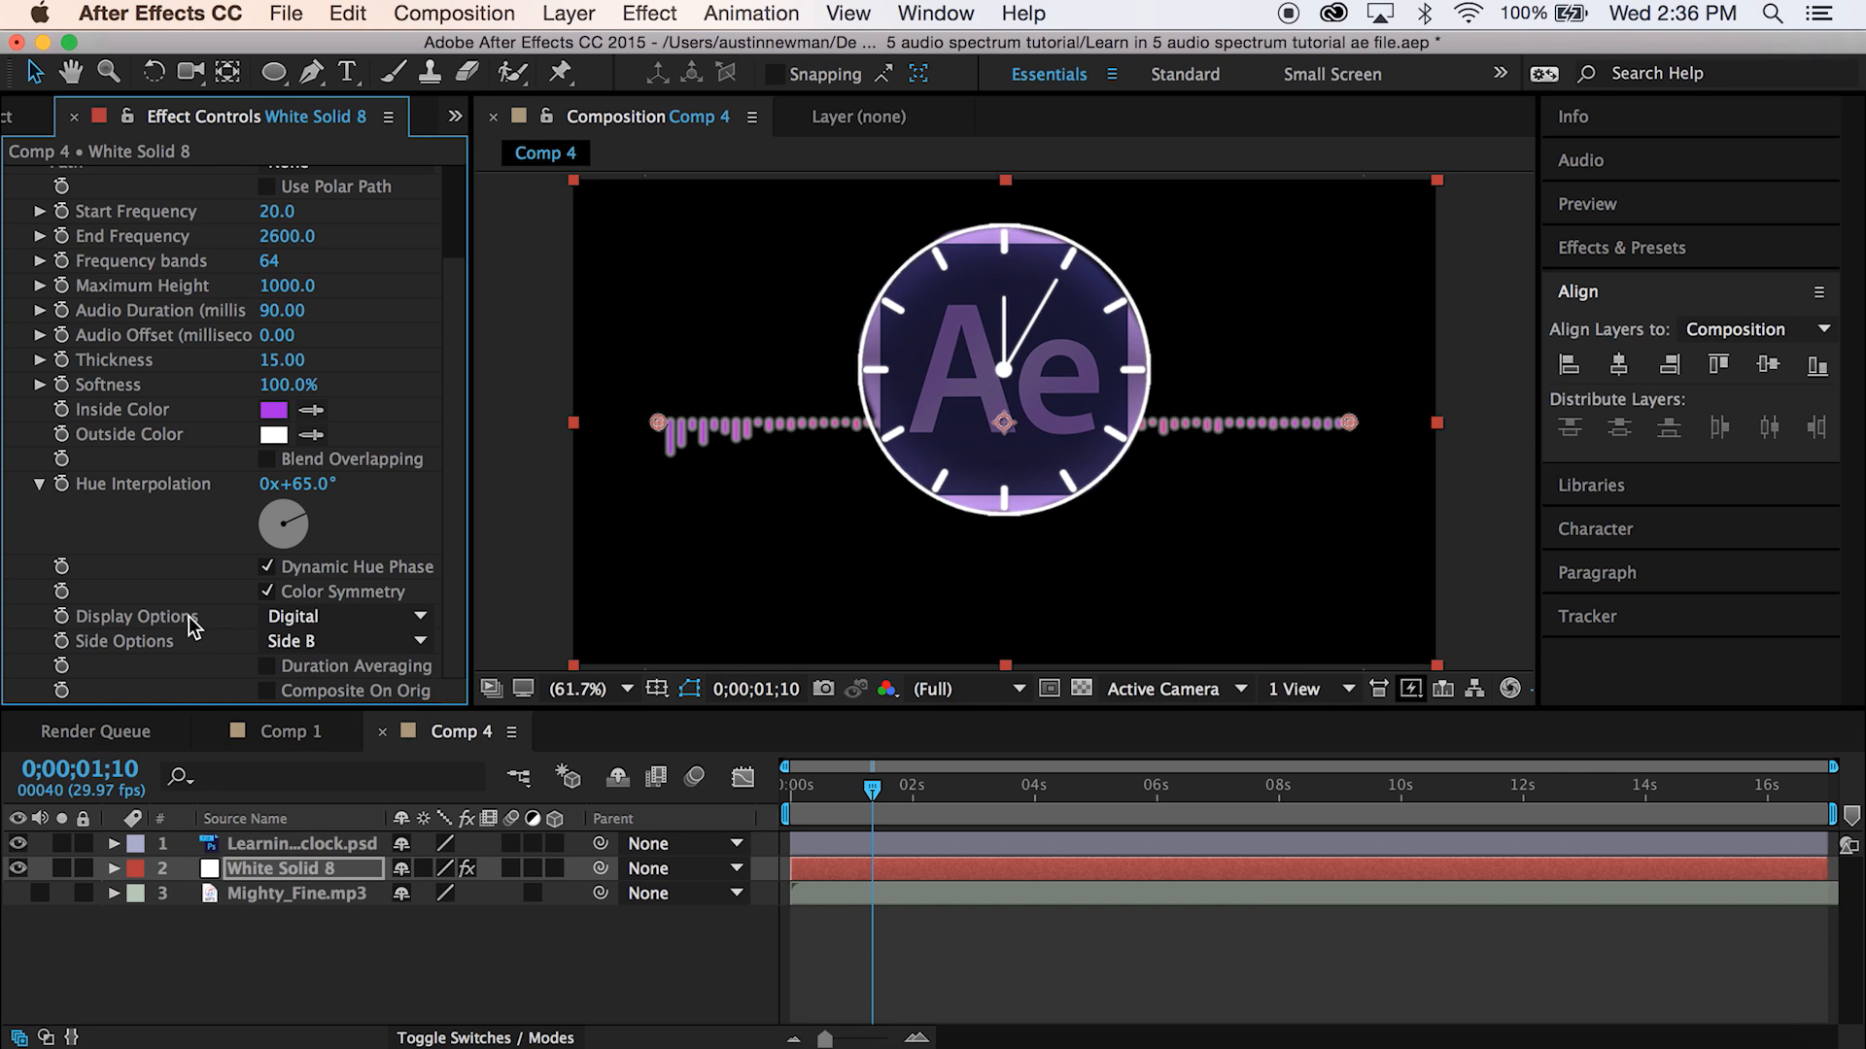
pyautogui.moveTo(264, 869)
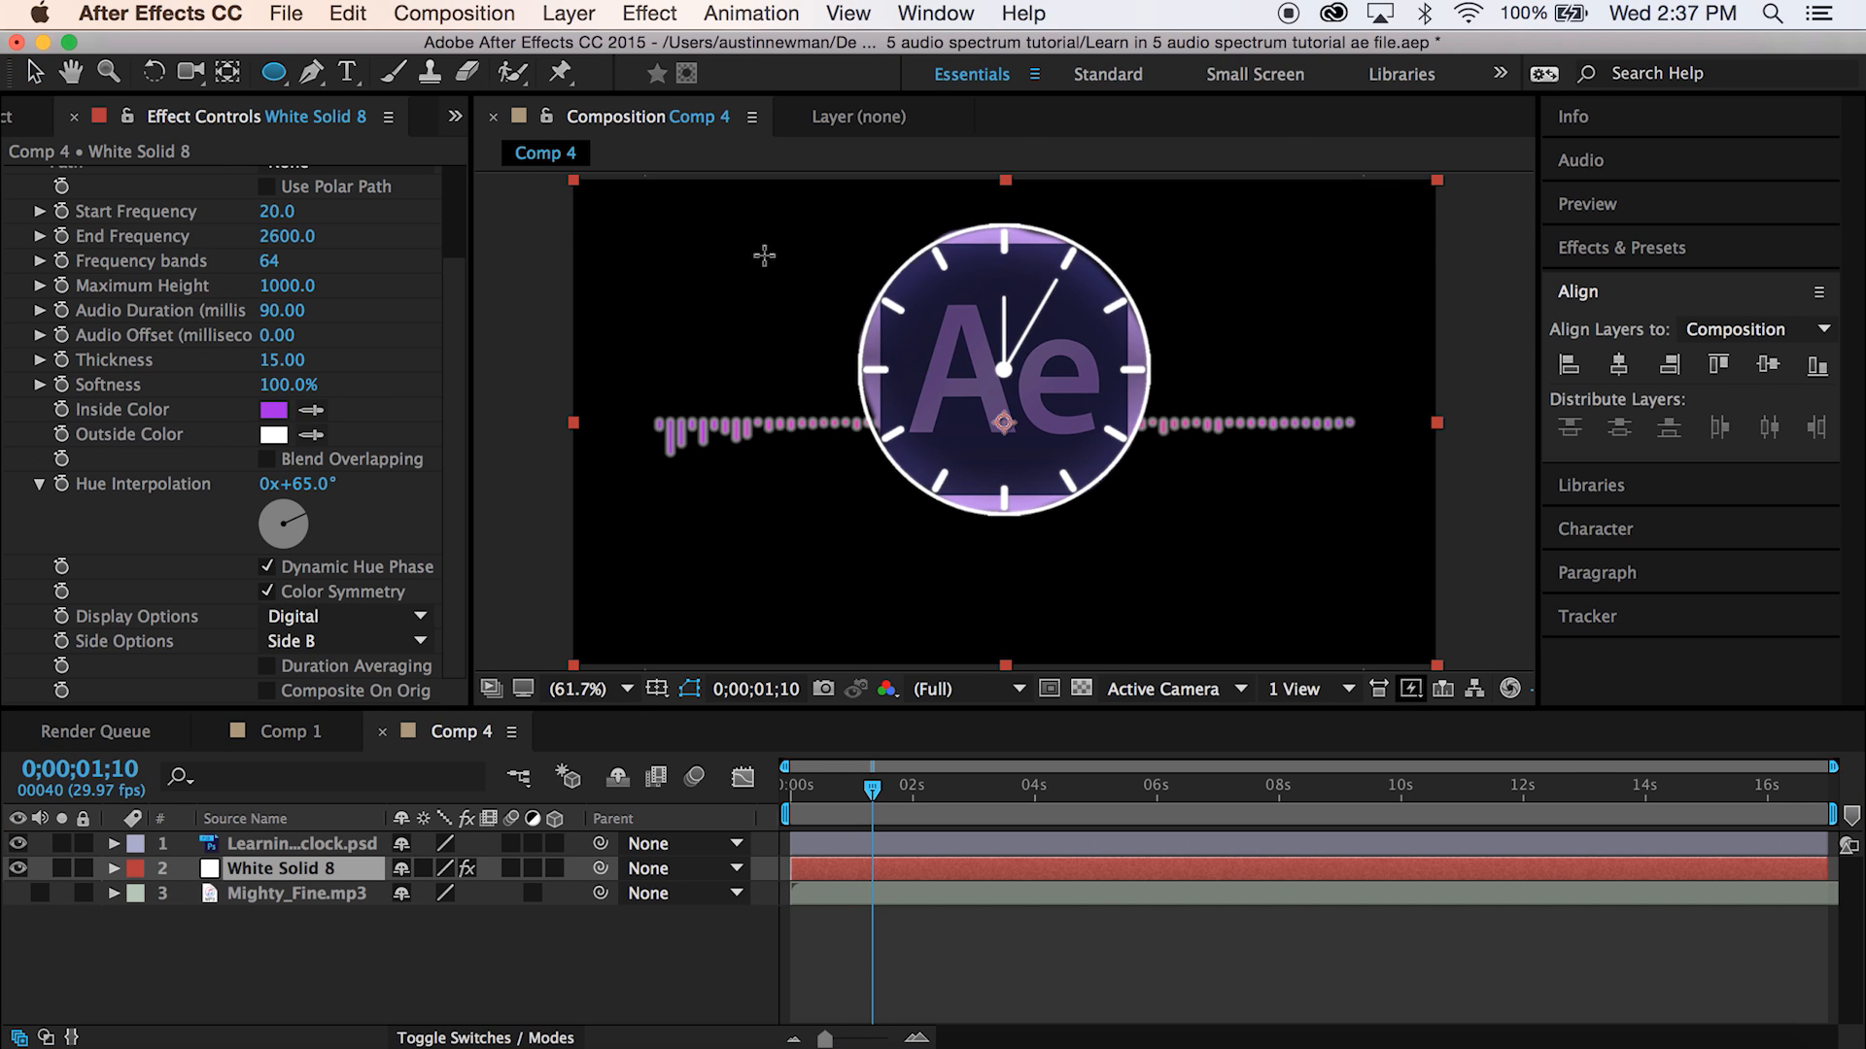
pyautogui.moveTo(871, 206)
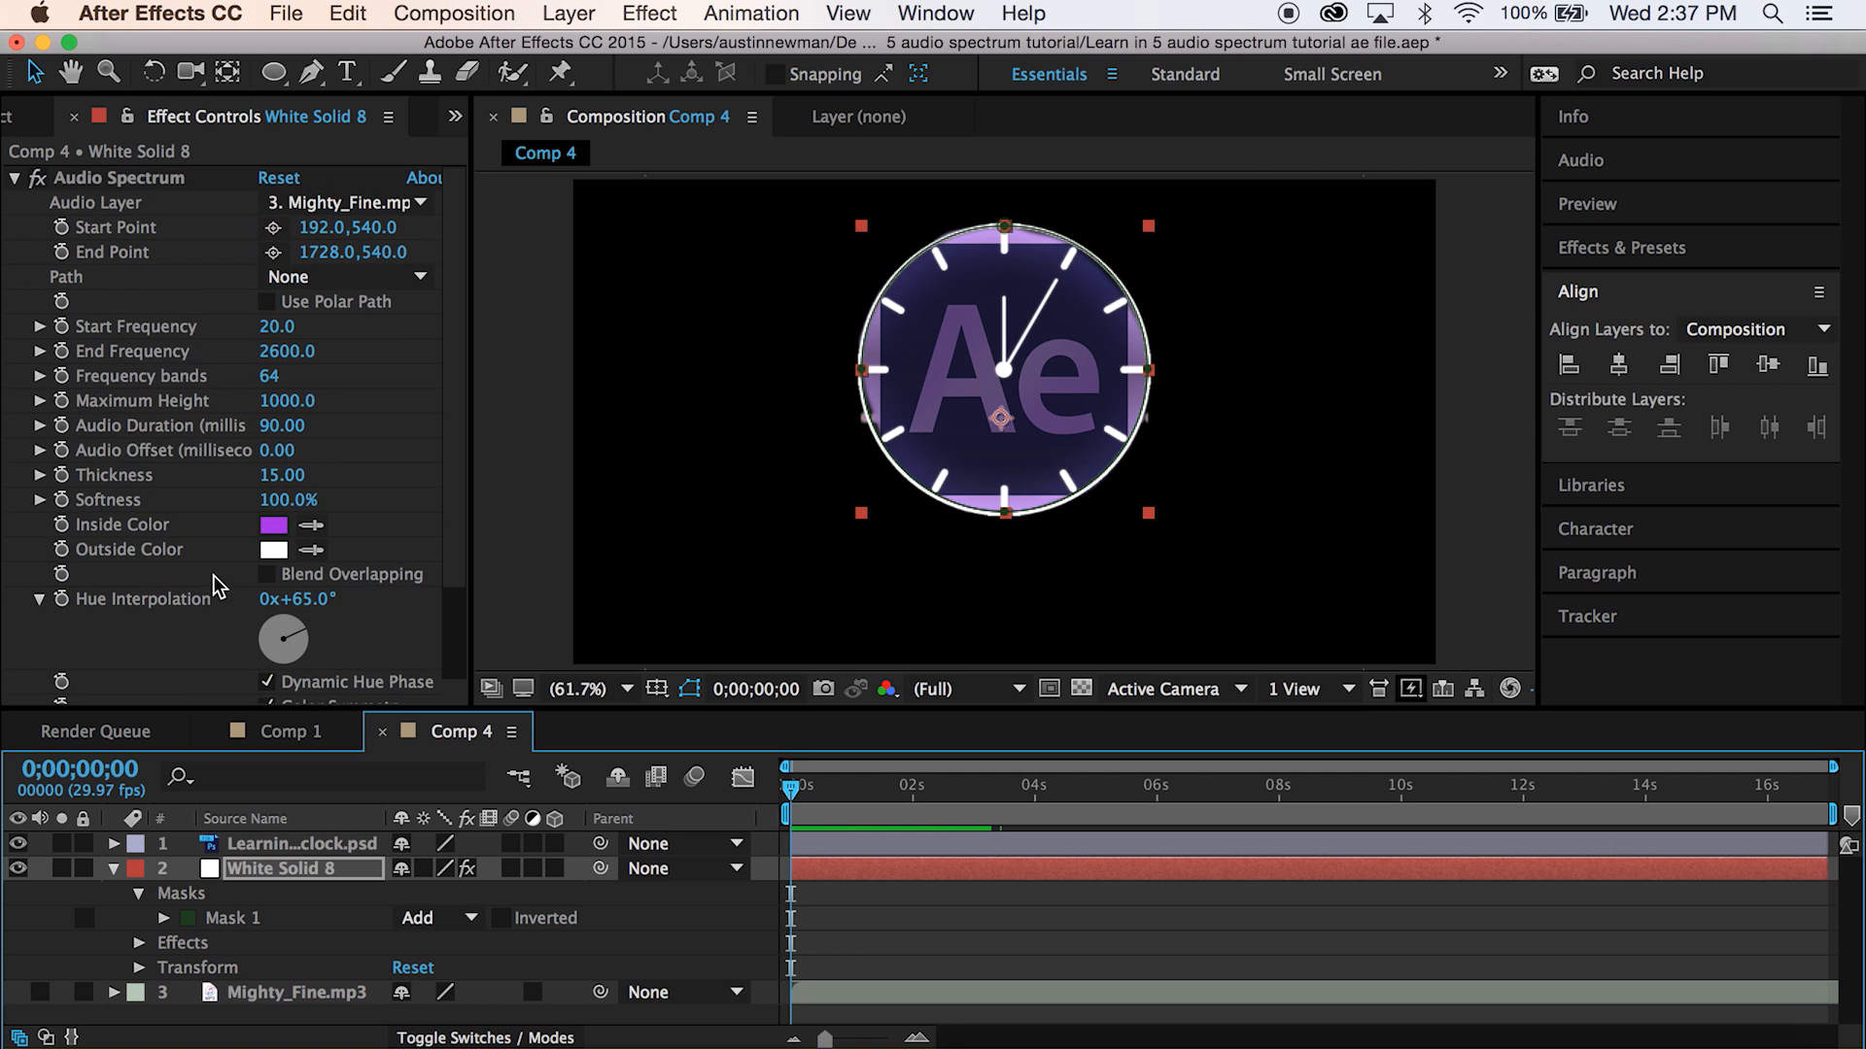
pyautogui.moveTo(491, 476)
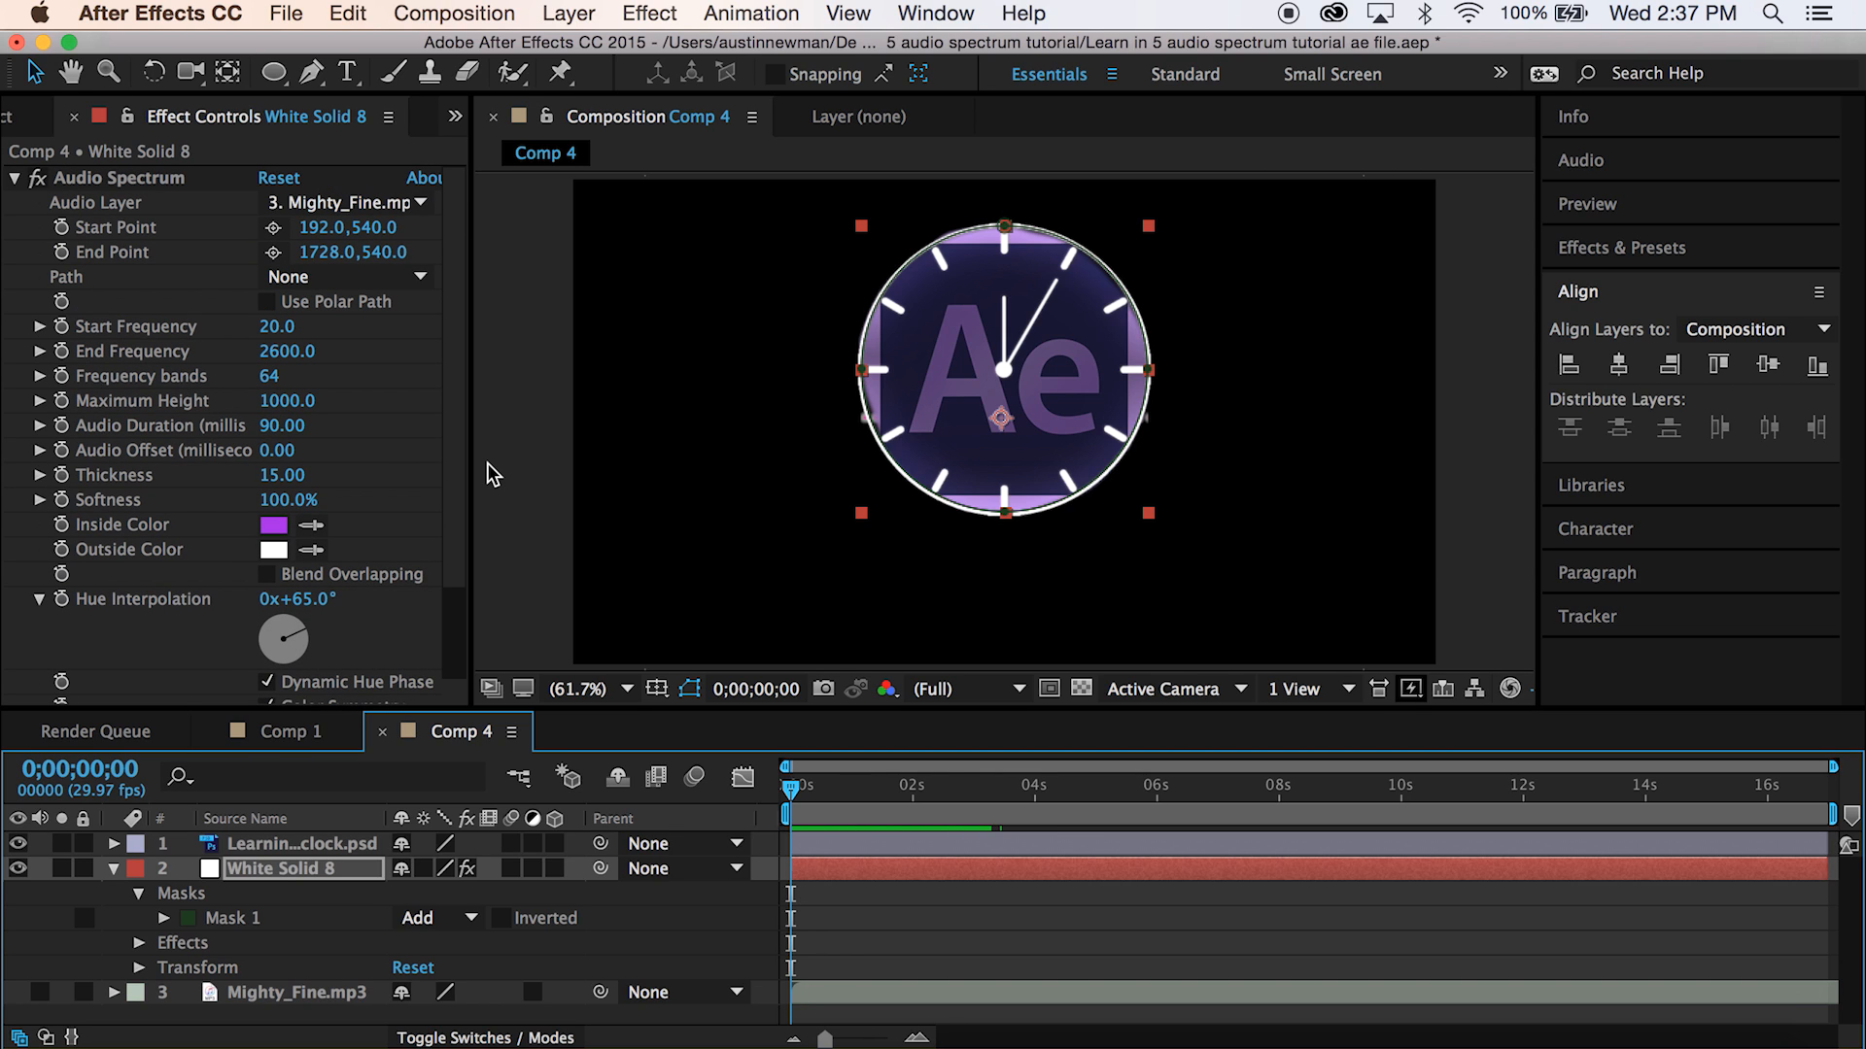
# - Set the Audio Spectrum path to Mask 1 so it follows the circular mask
pyautogui.click(346, 276)
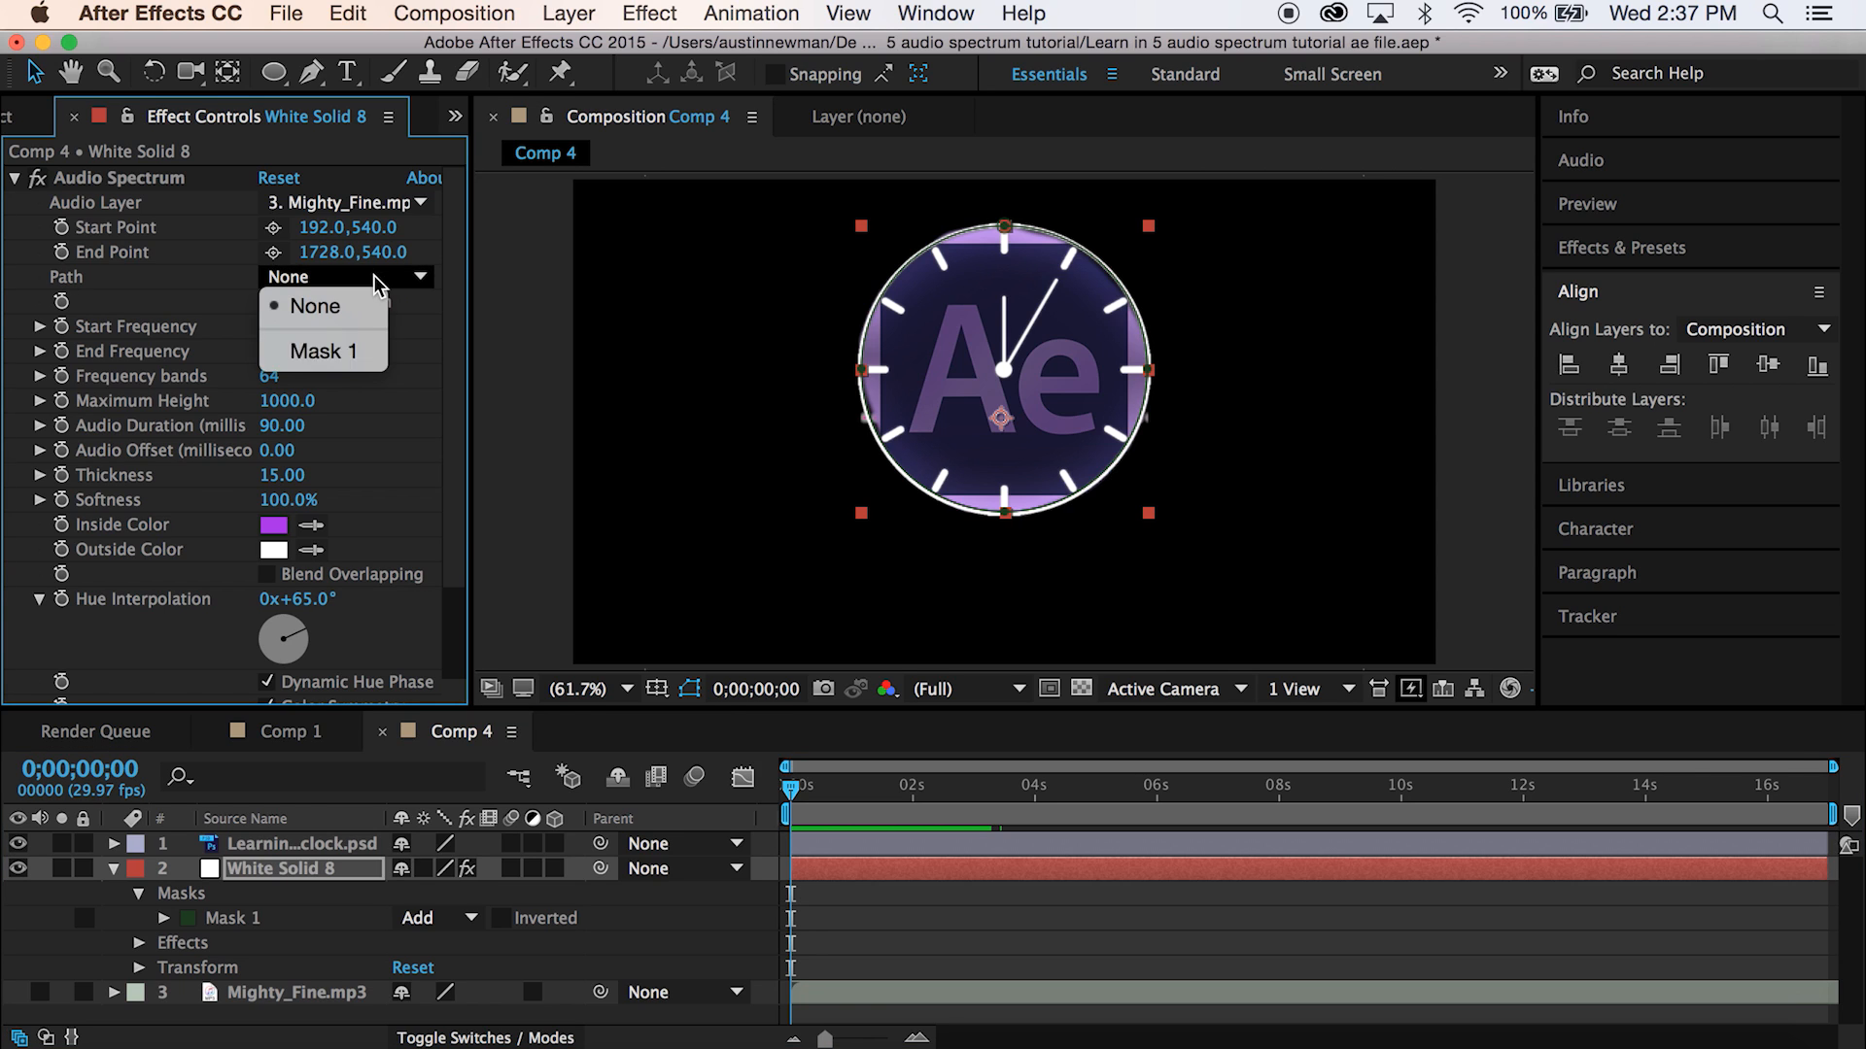
pyautogui.click(322, 352)
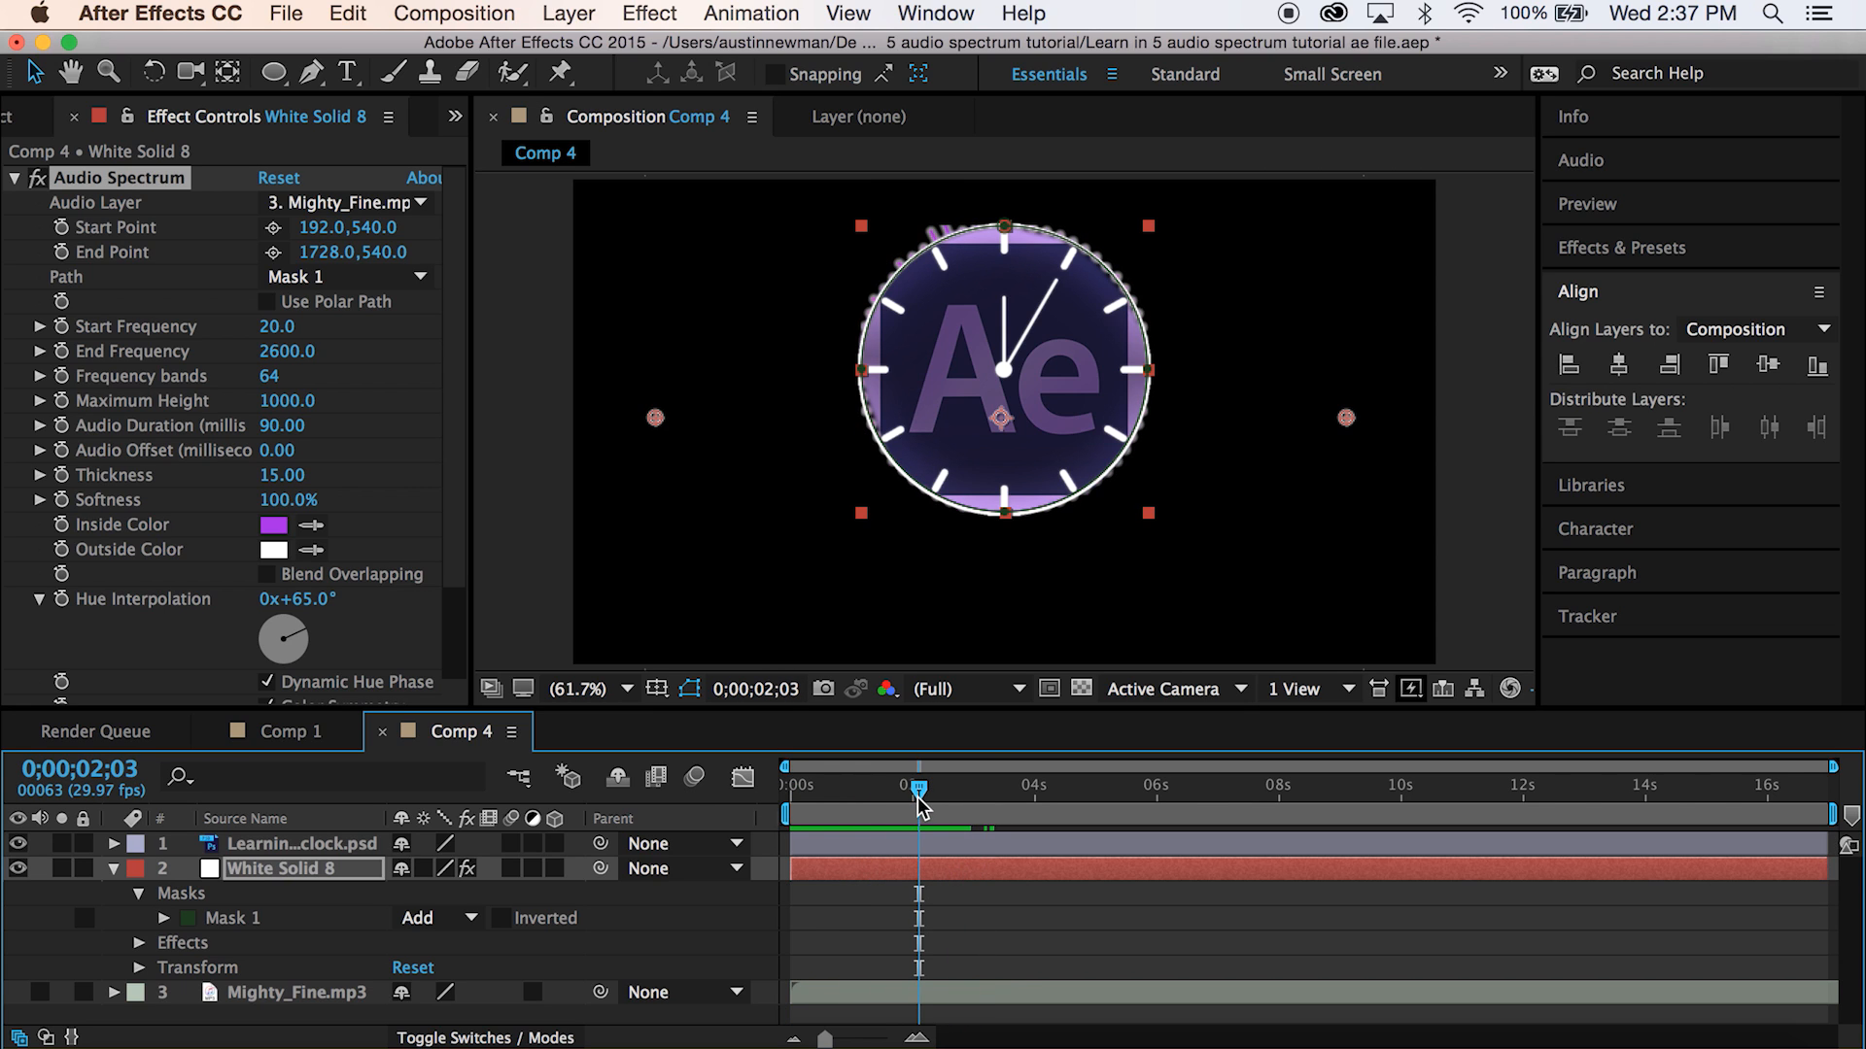
# - Set the clock mask's expansion to 1000
pyautogui.click(163, 917)
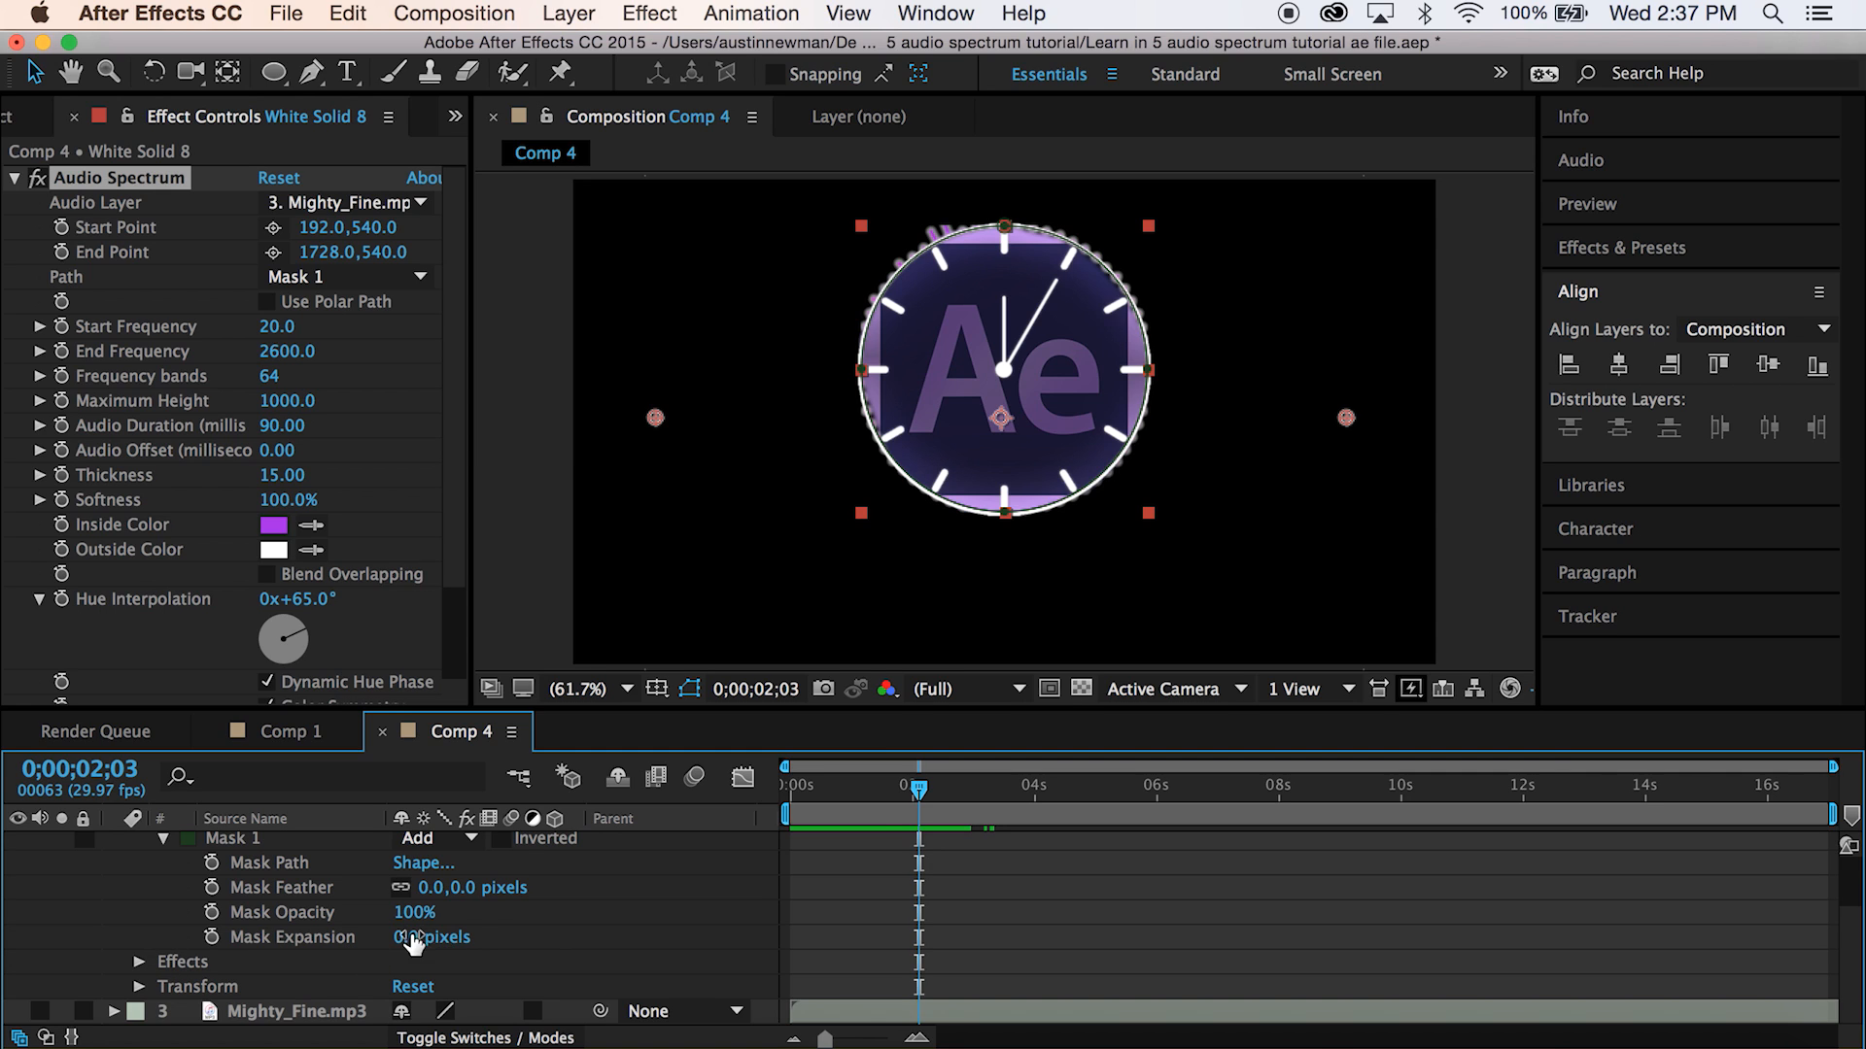
pyautogui.click(416, 937)
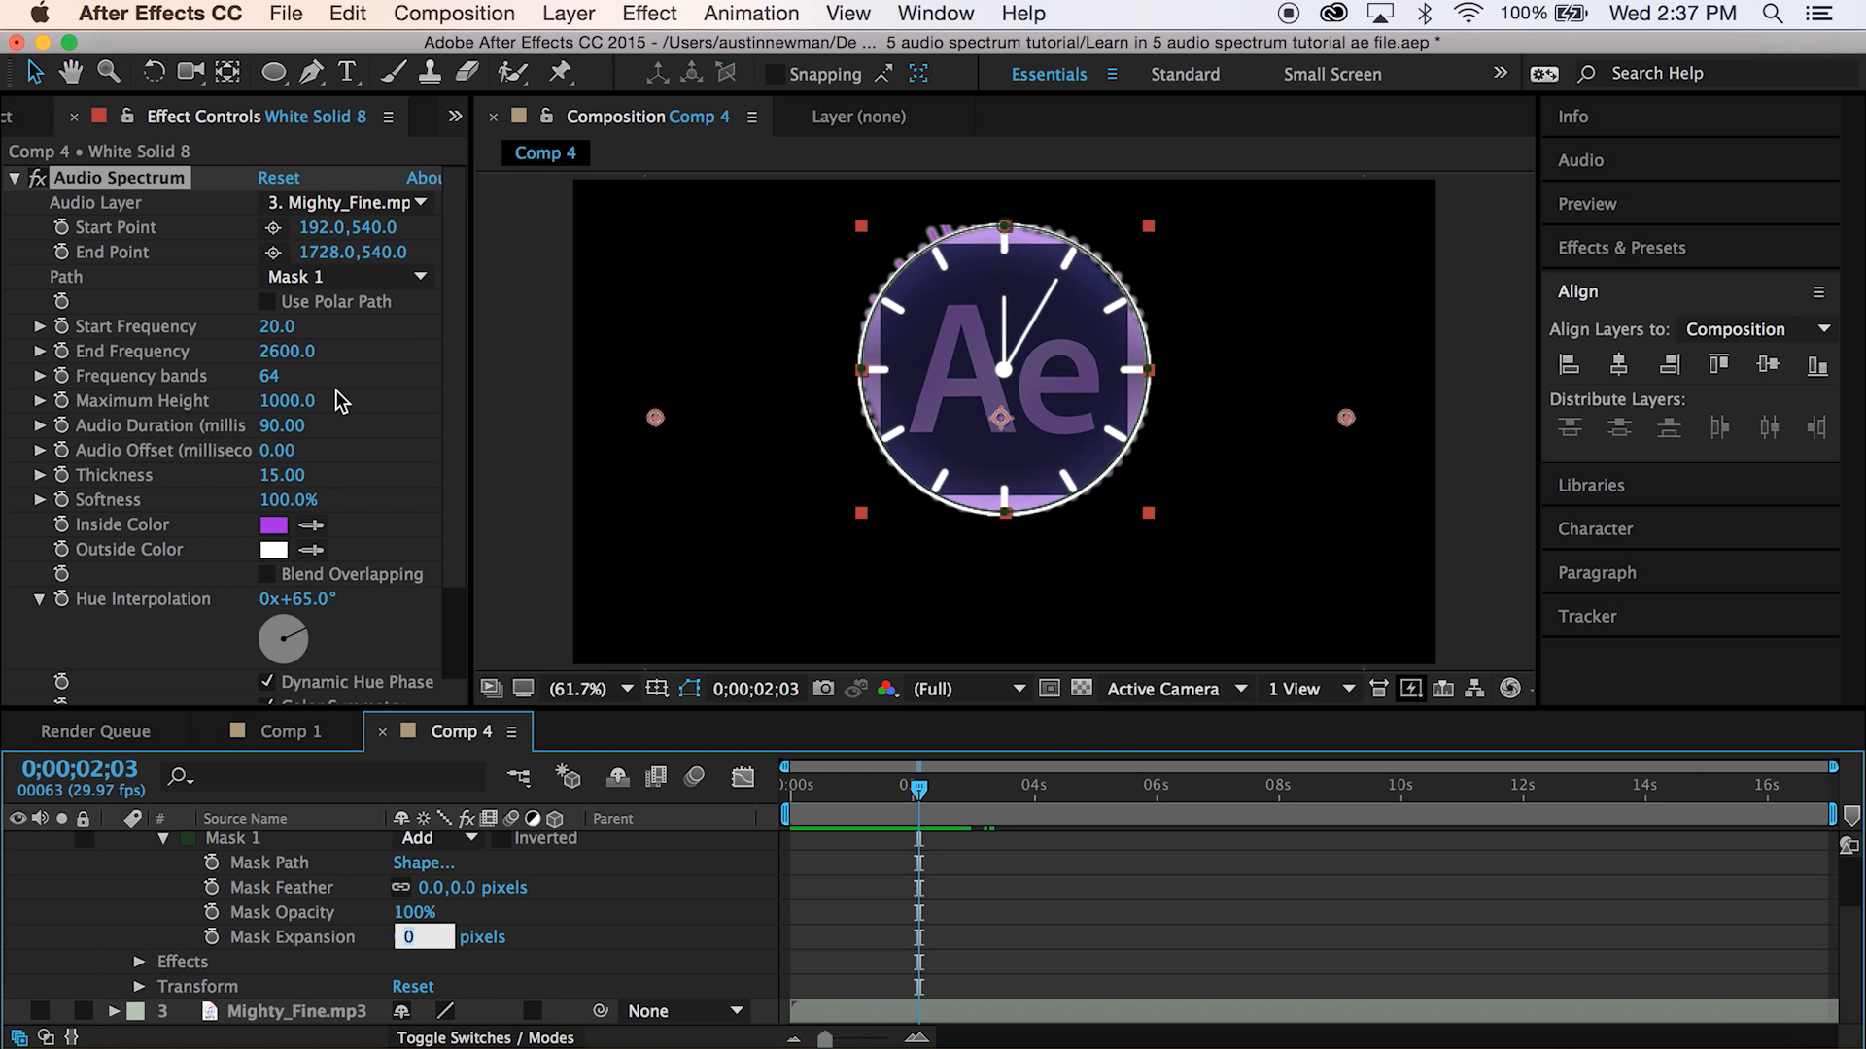
pyautogui.write('1000')
pyautogui.write('clock')
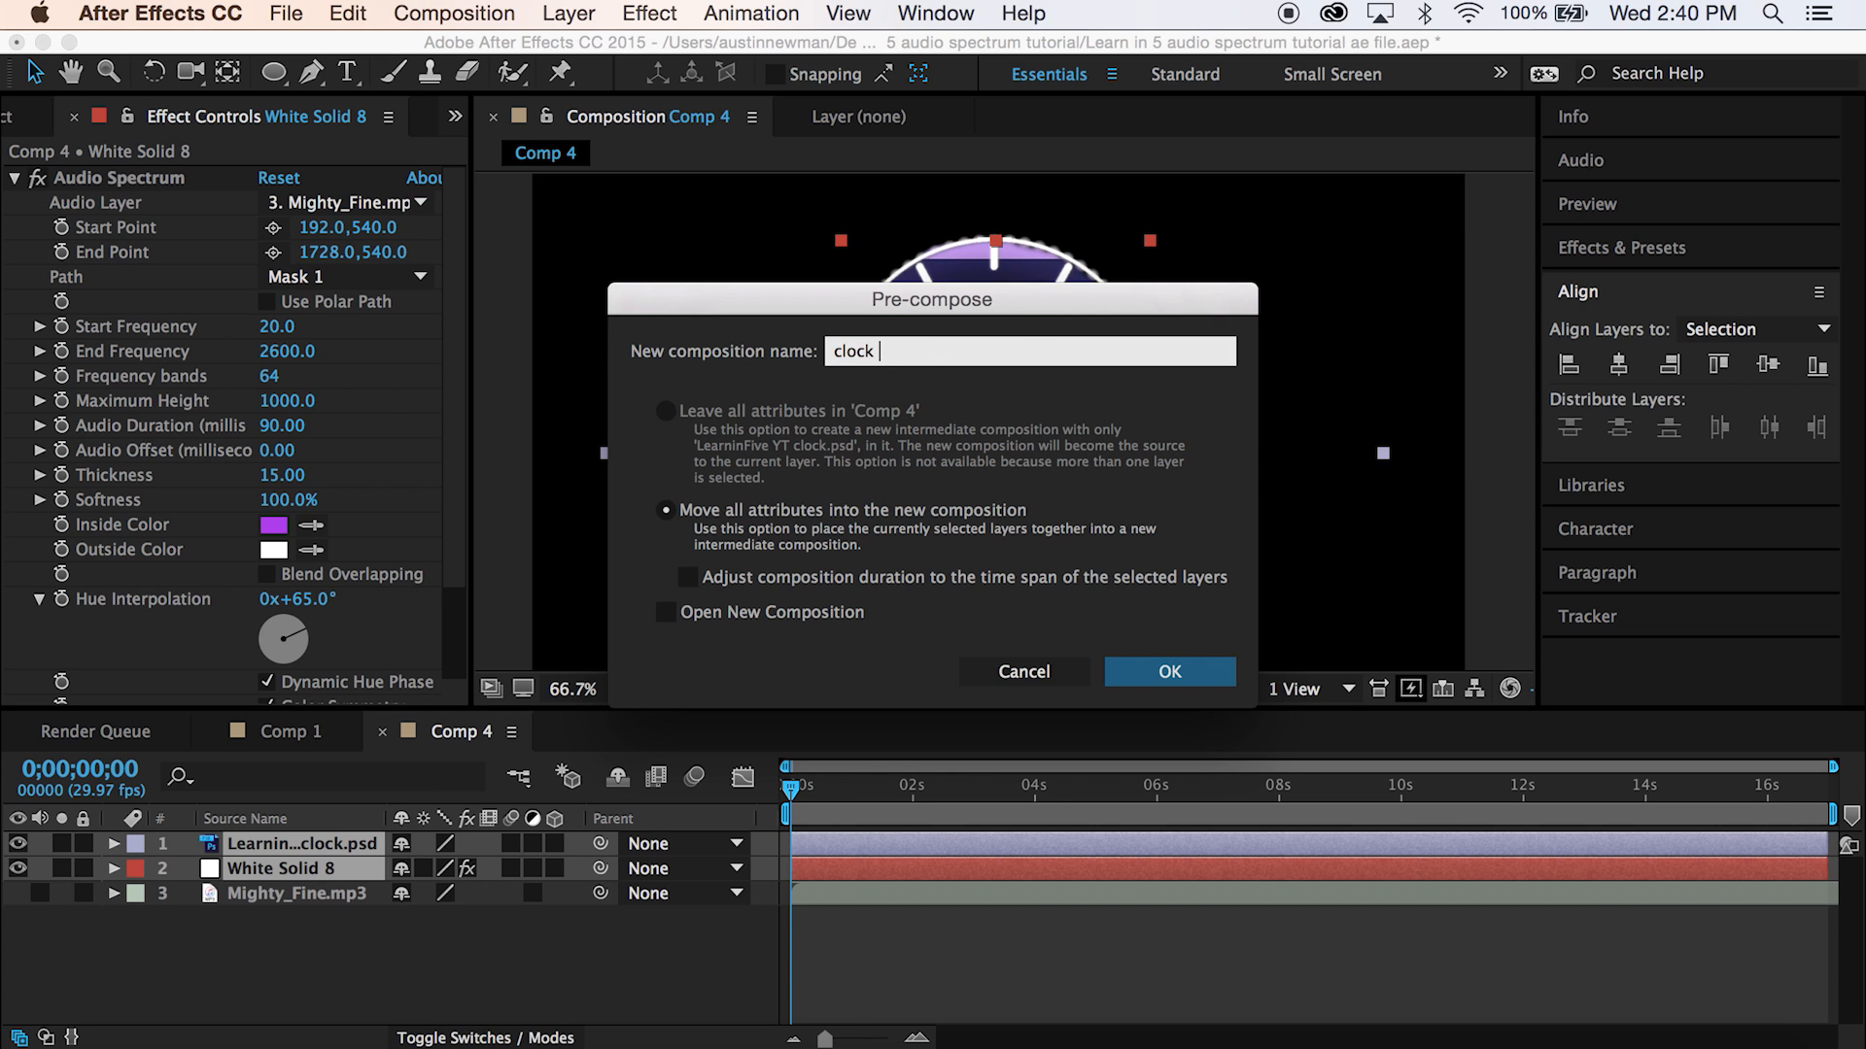
# - Pre-compose the clock logo and spectrum solid into a 'clock logo' composition, moving all attributes
pyautogui.click(1168, 670)
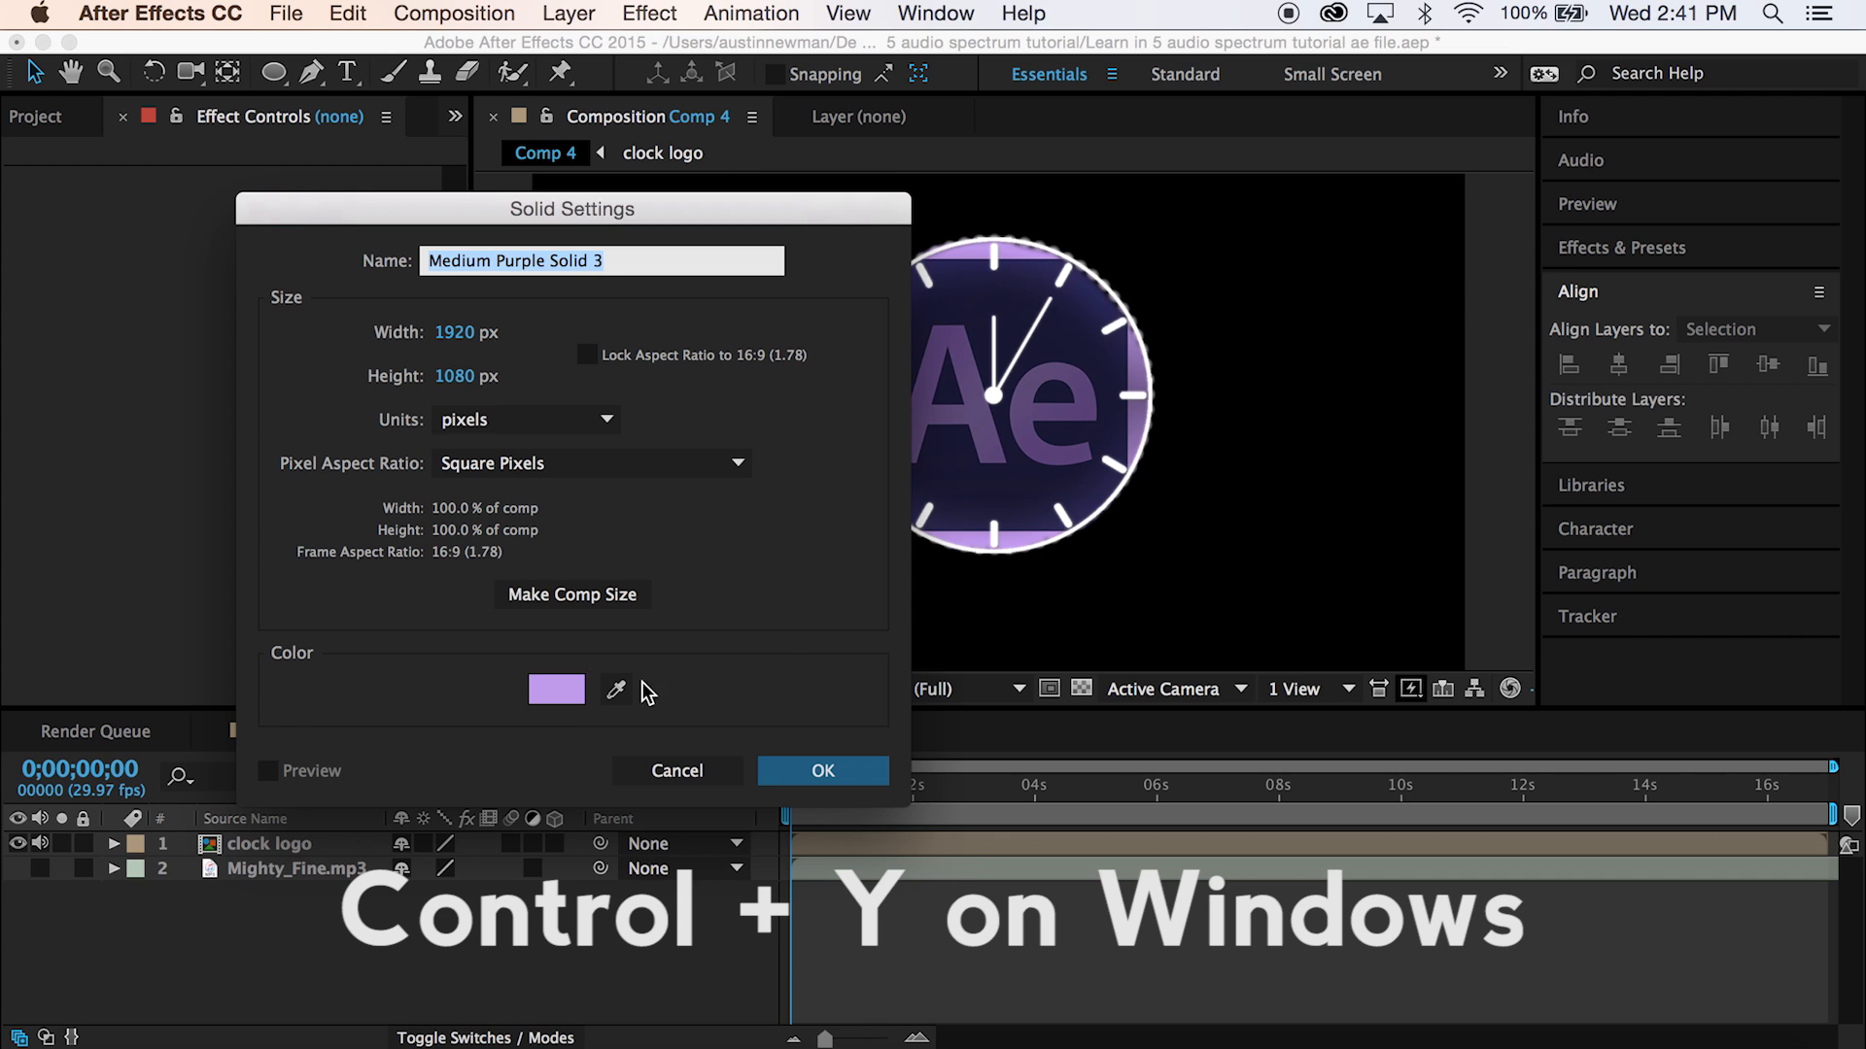
# - Create a comp-size light purple solid beneath the clock logo layer
pyautogui.click(822, 769)
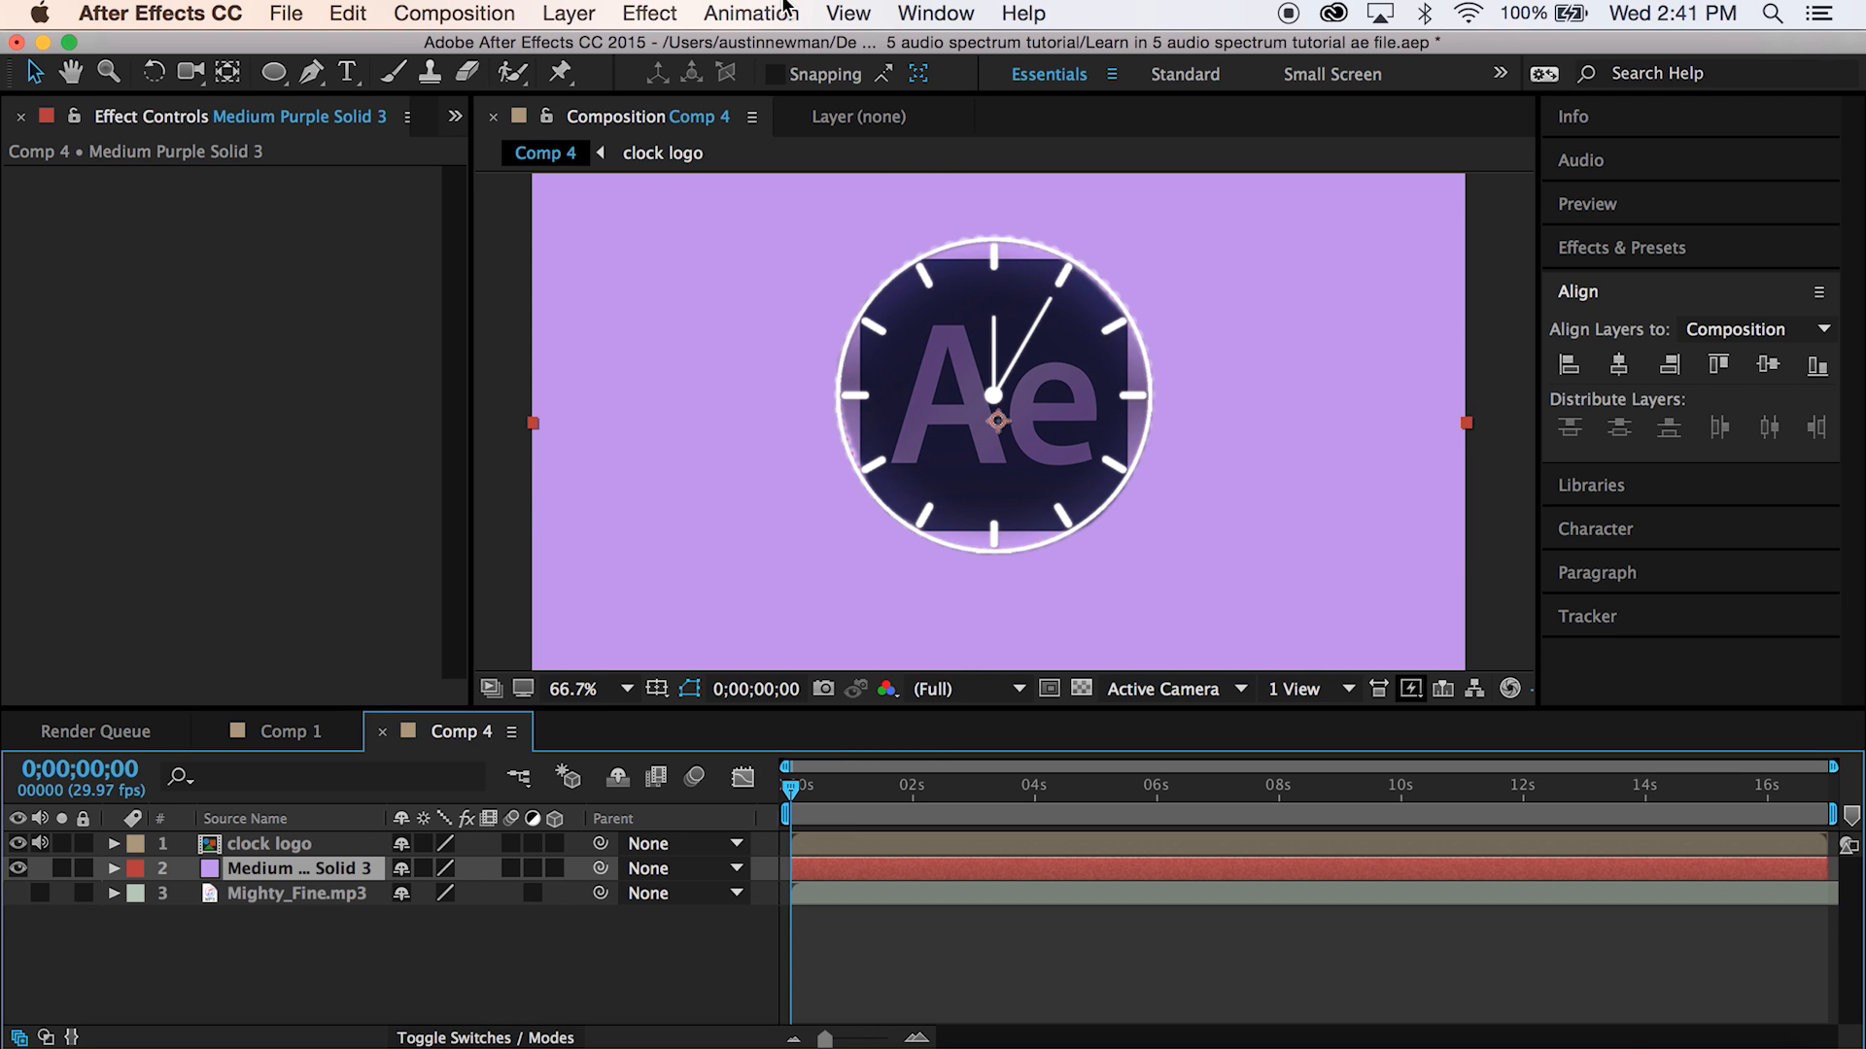
pyautogui.click(649, 11)
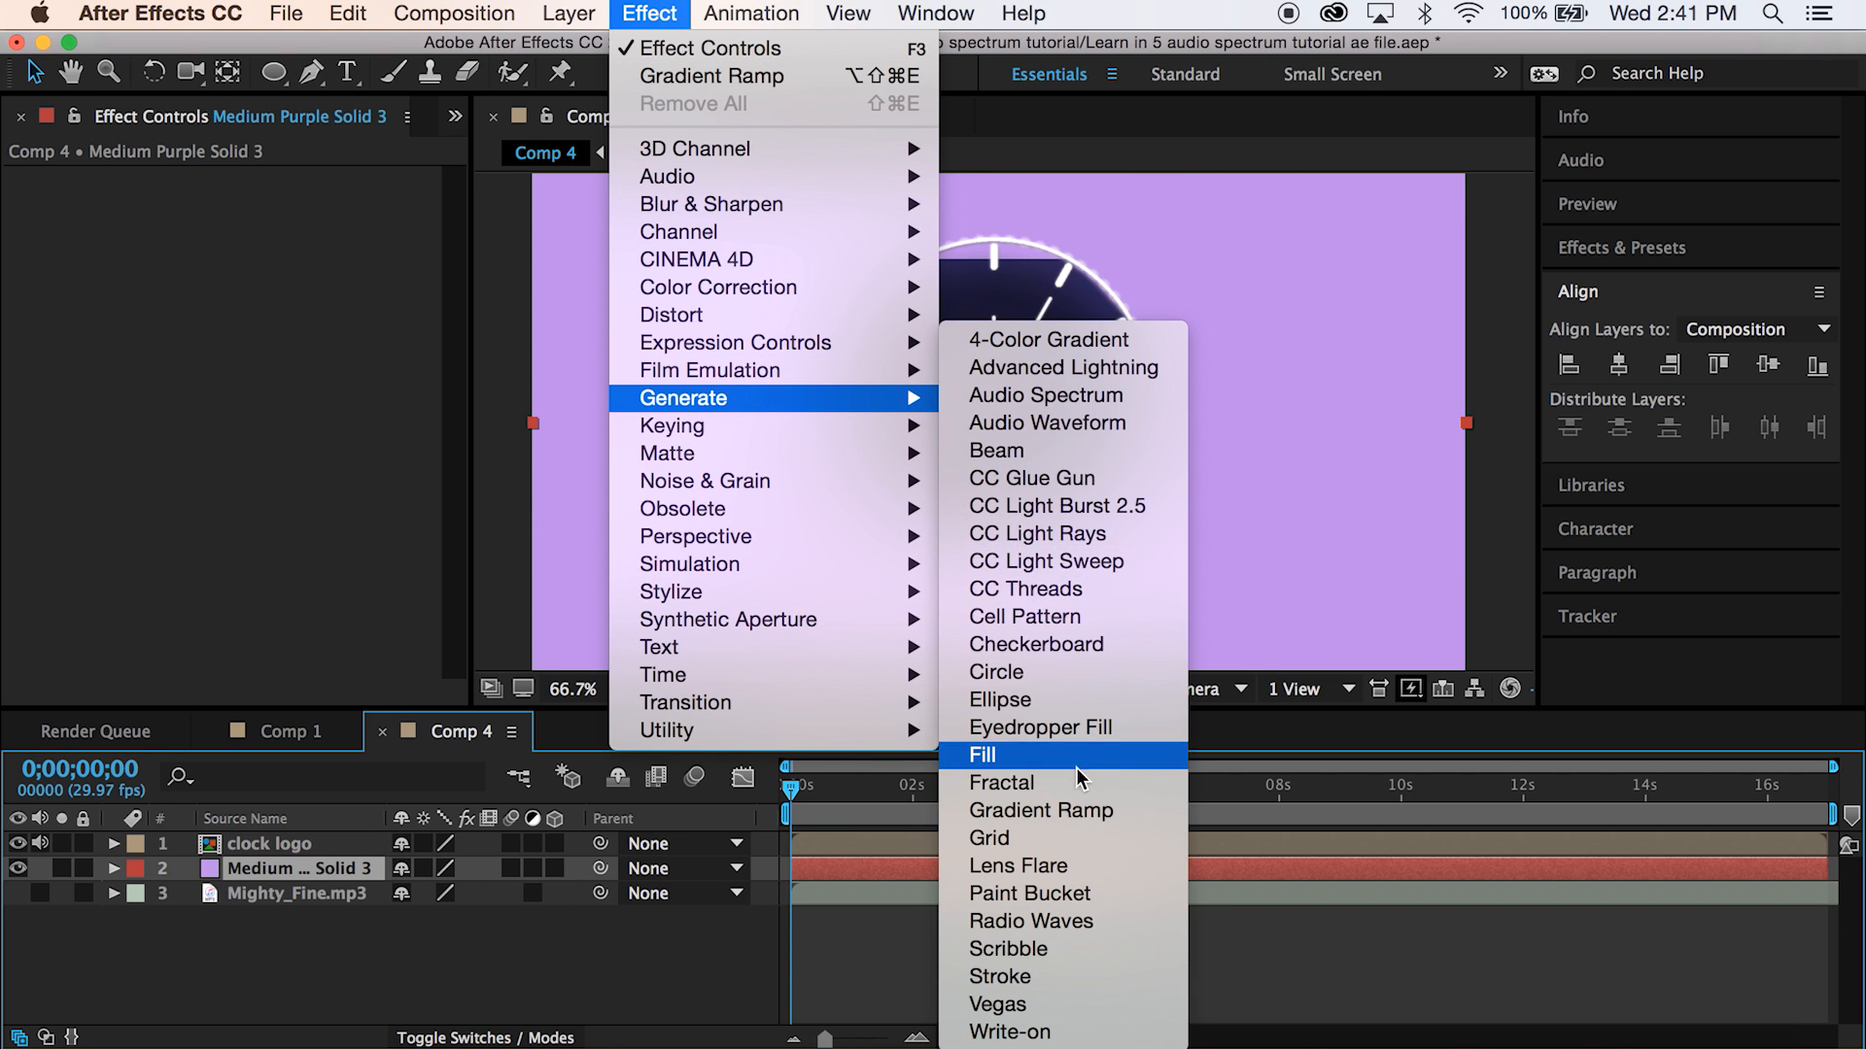
# - Apply Gradient Ramp to the purple solid with its start point at the frame's right edge
pyautogui.click(1040, 811)
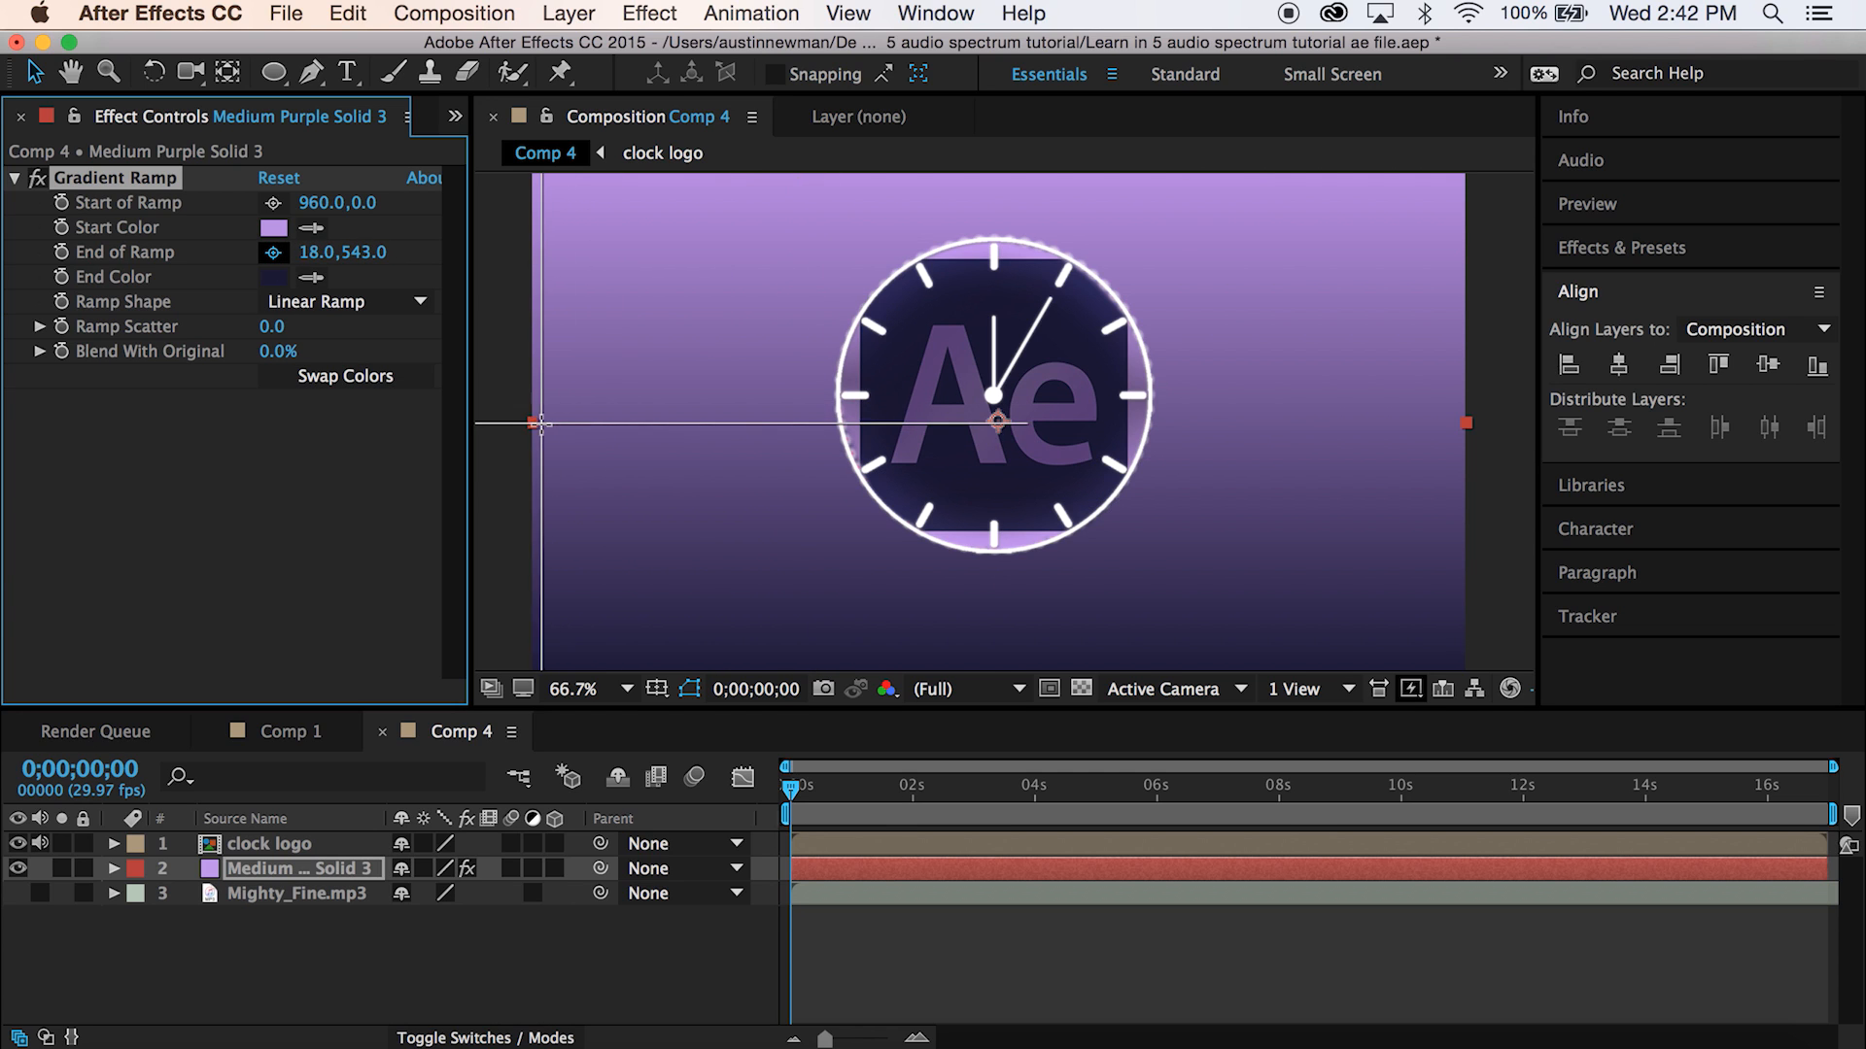
pyautogui.moveTo(538, 424); pyautogui.dragTo(1471, 429)
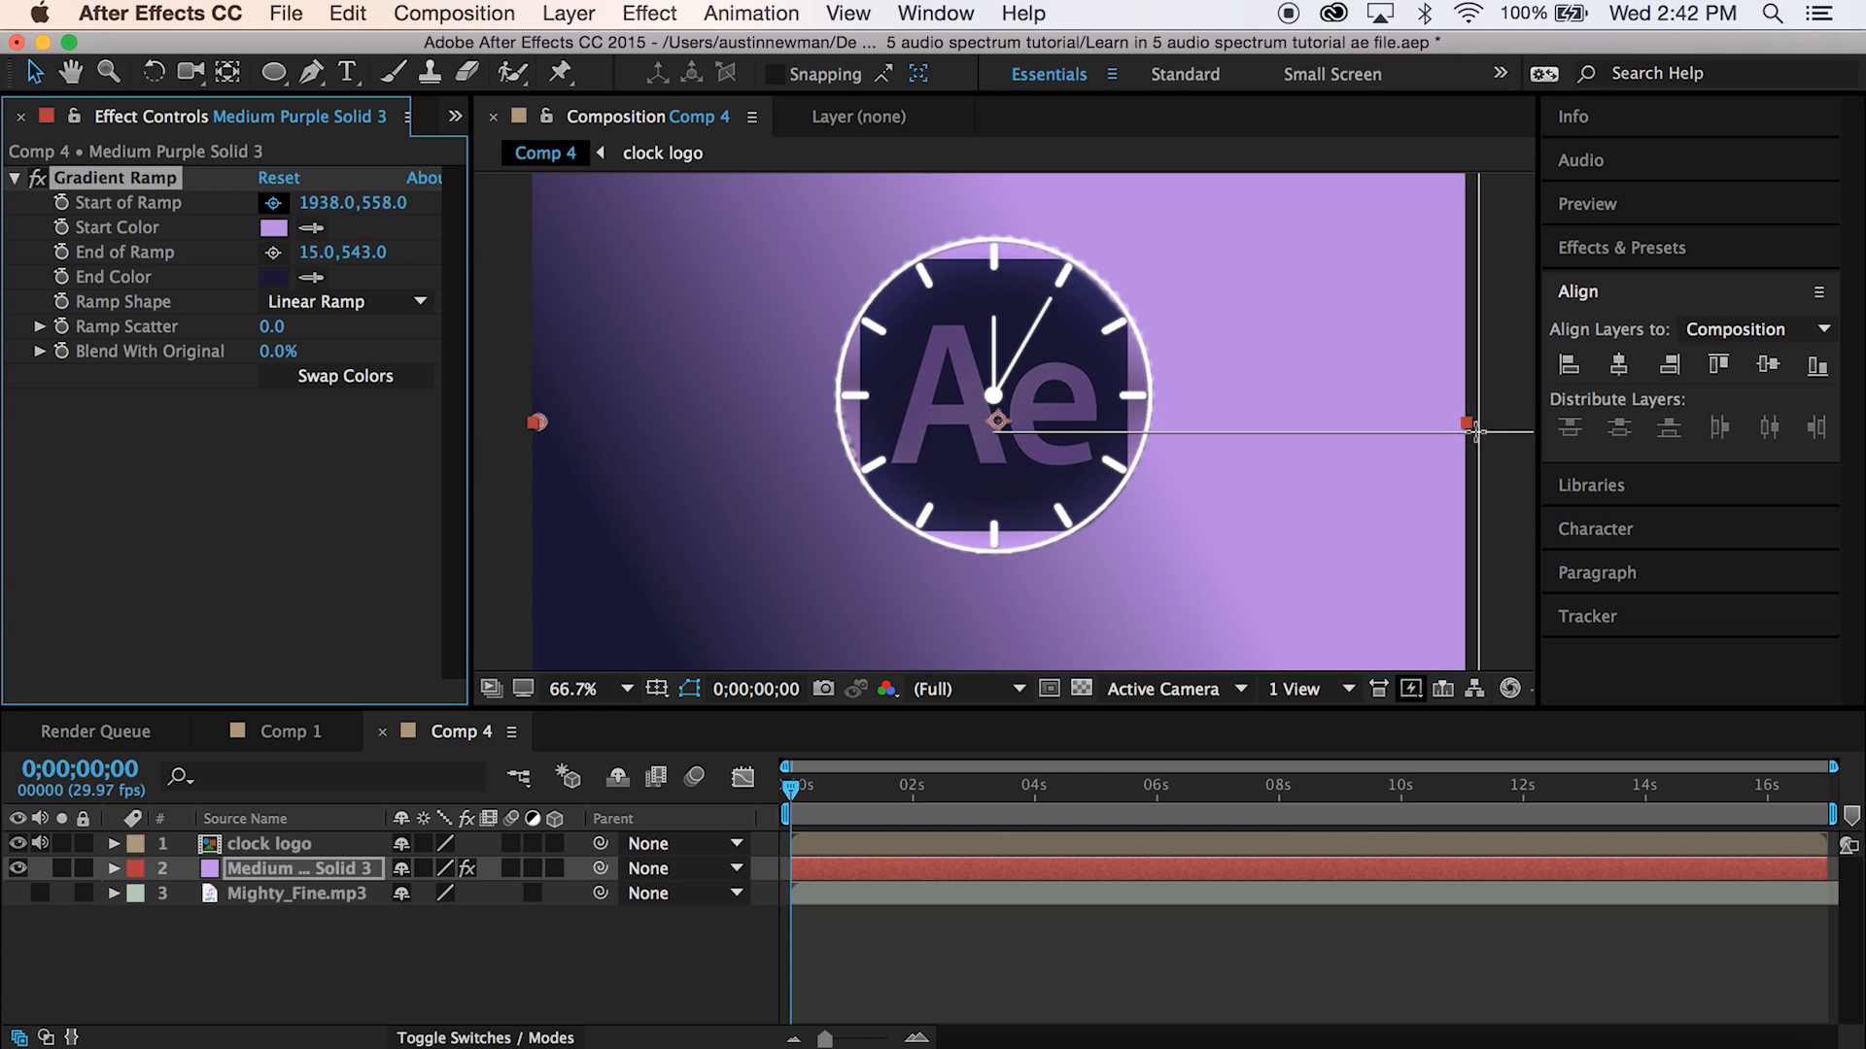